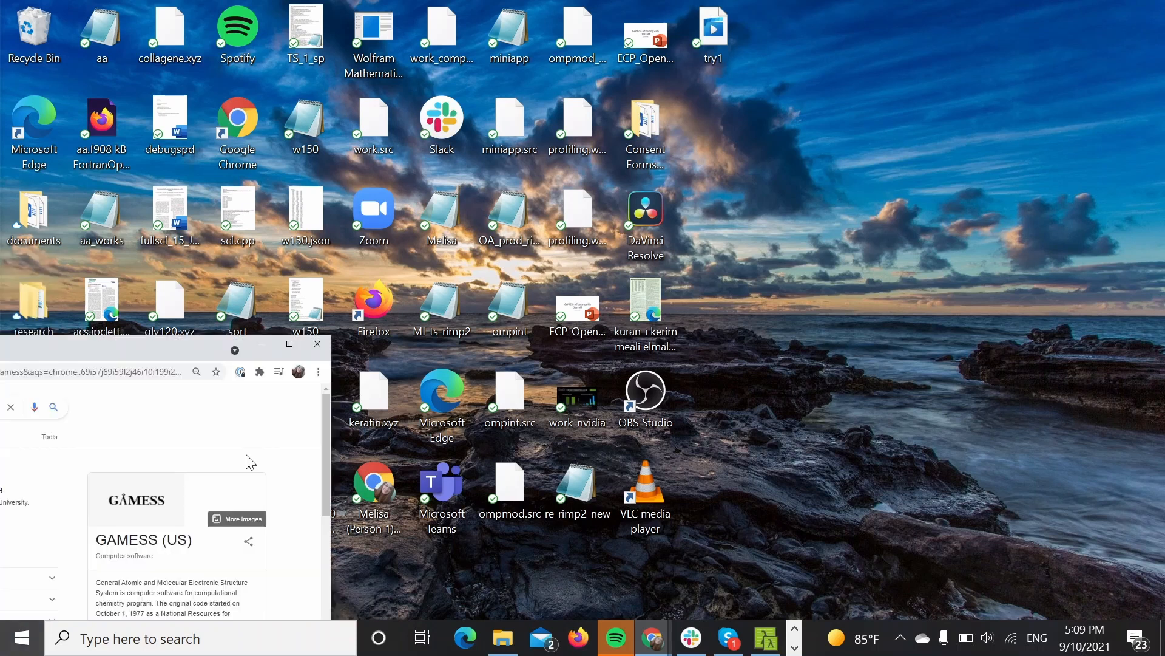
Maximize Chrome and go from the GAMESS homepage's DOWNLOAD page to the User License Agreement
left_click(317, 344)
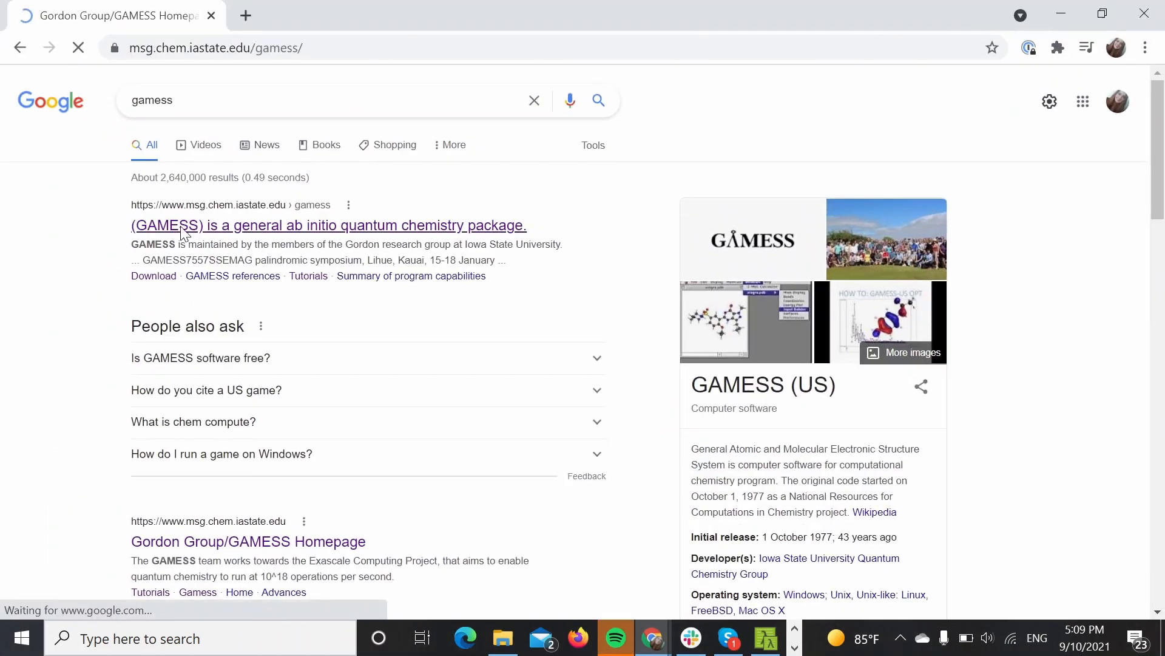
left_click(327, 226)
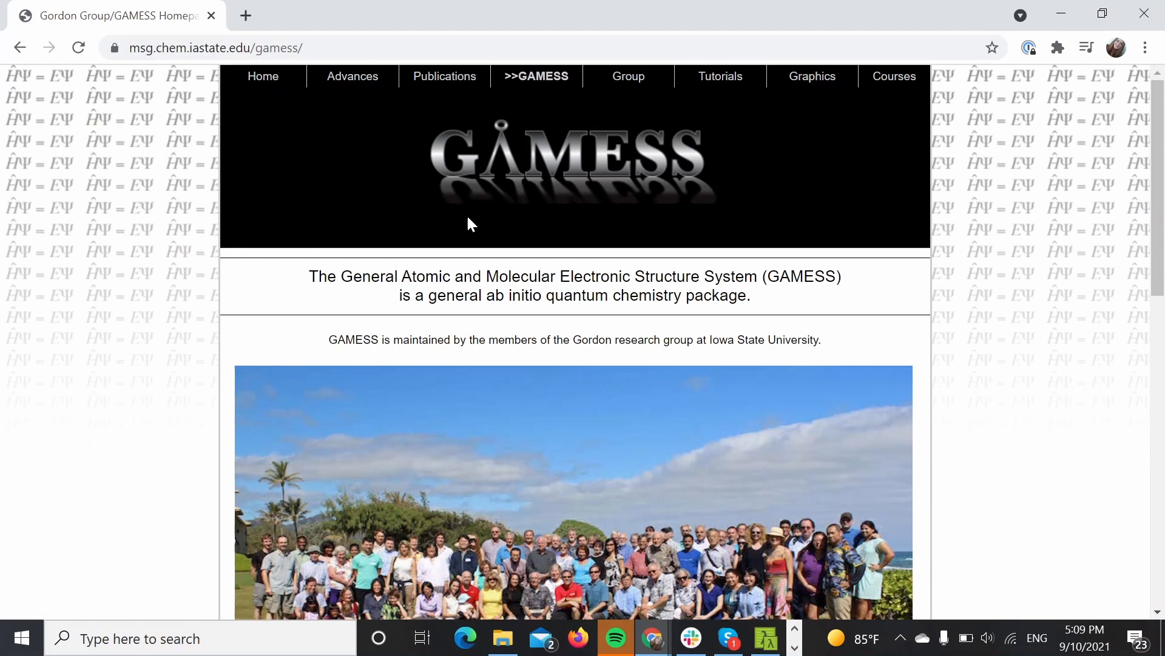
mouse_move(470, 30)
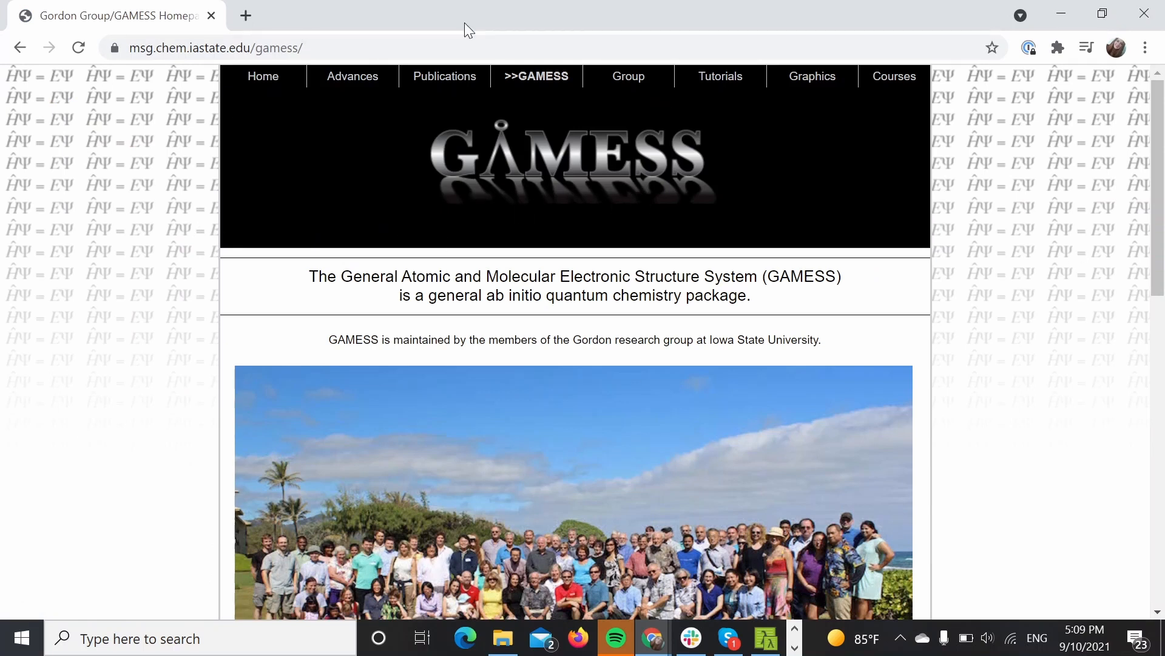
mouse_move(540, 251)
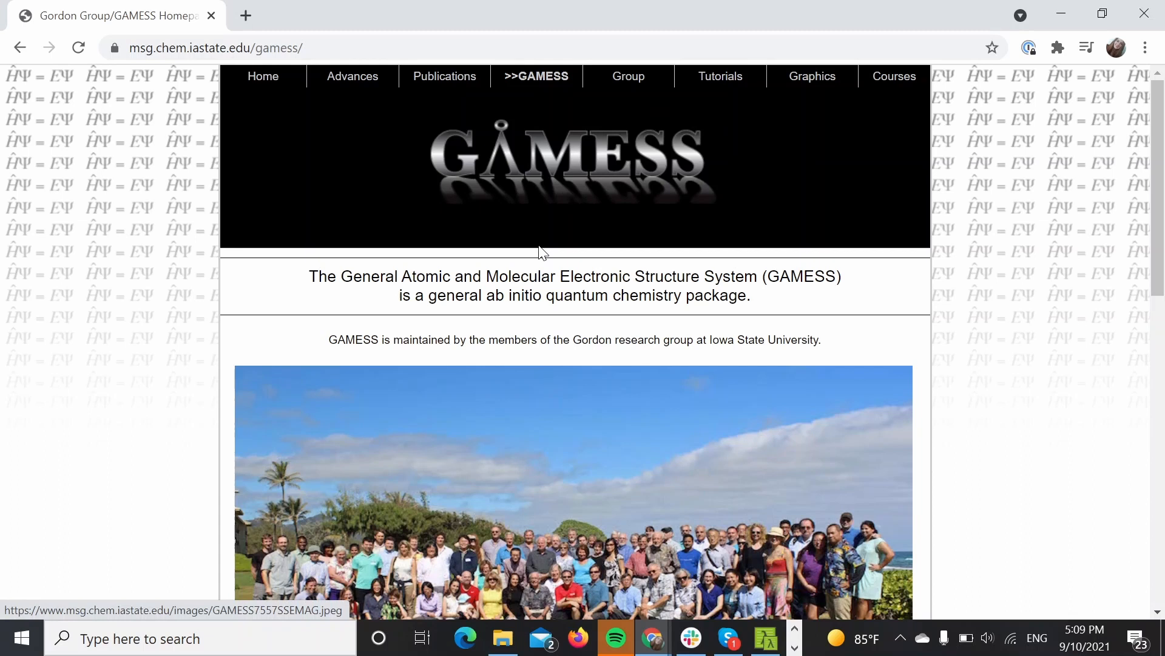
left_click(536, 76)
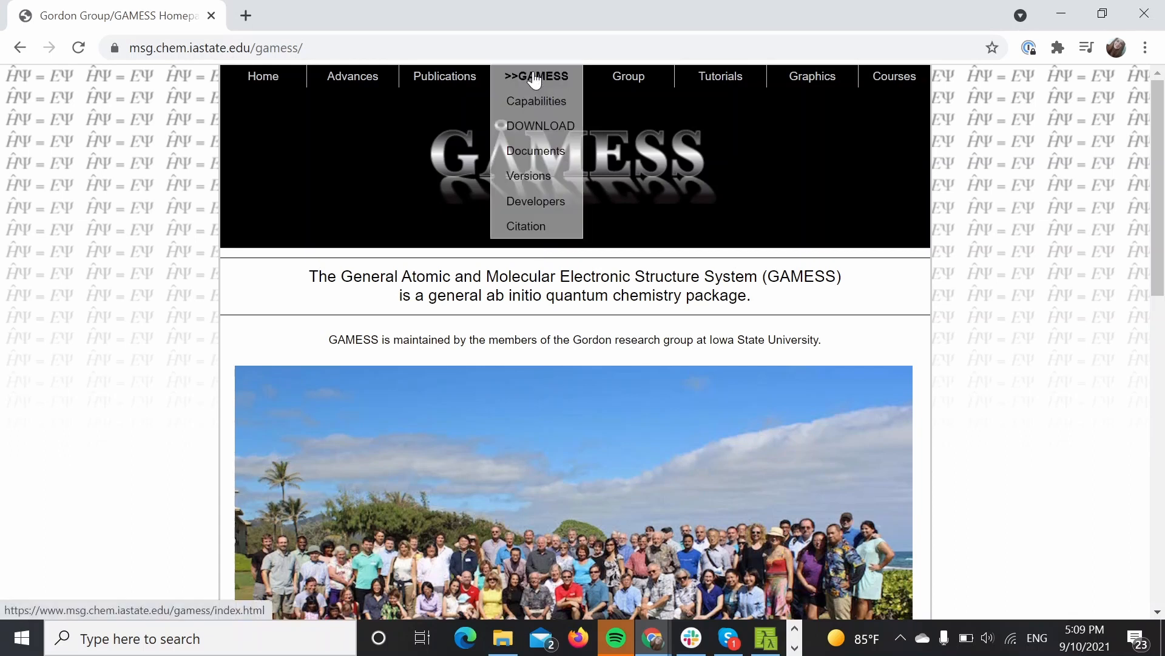
left_click(541, 125)
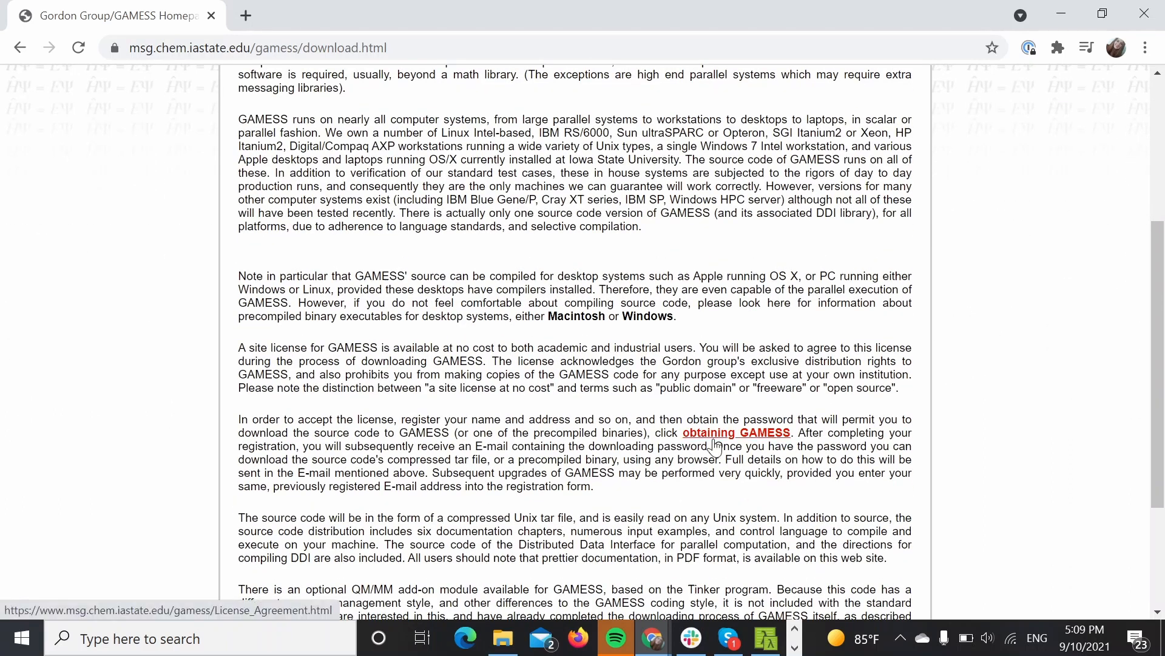
left_click(736, 432)
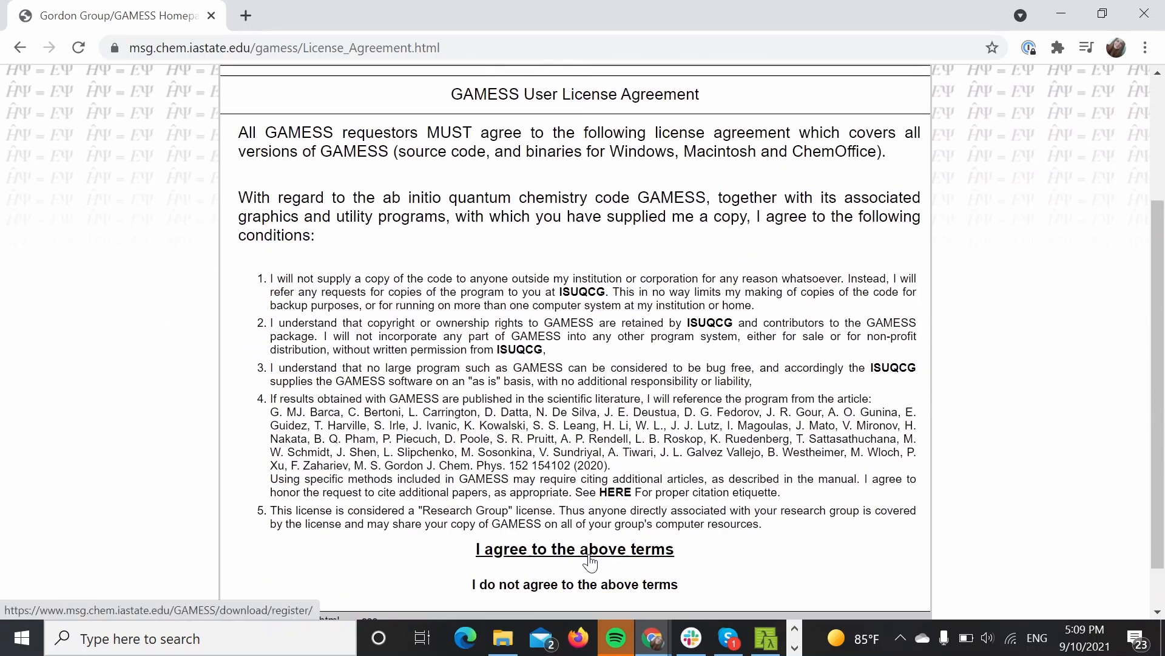
Agree to the license terms, tick the 2020 R2 Microsoft Windows distribution, and submit the request
left_click(574, 549)
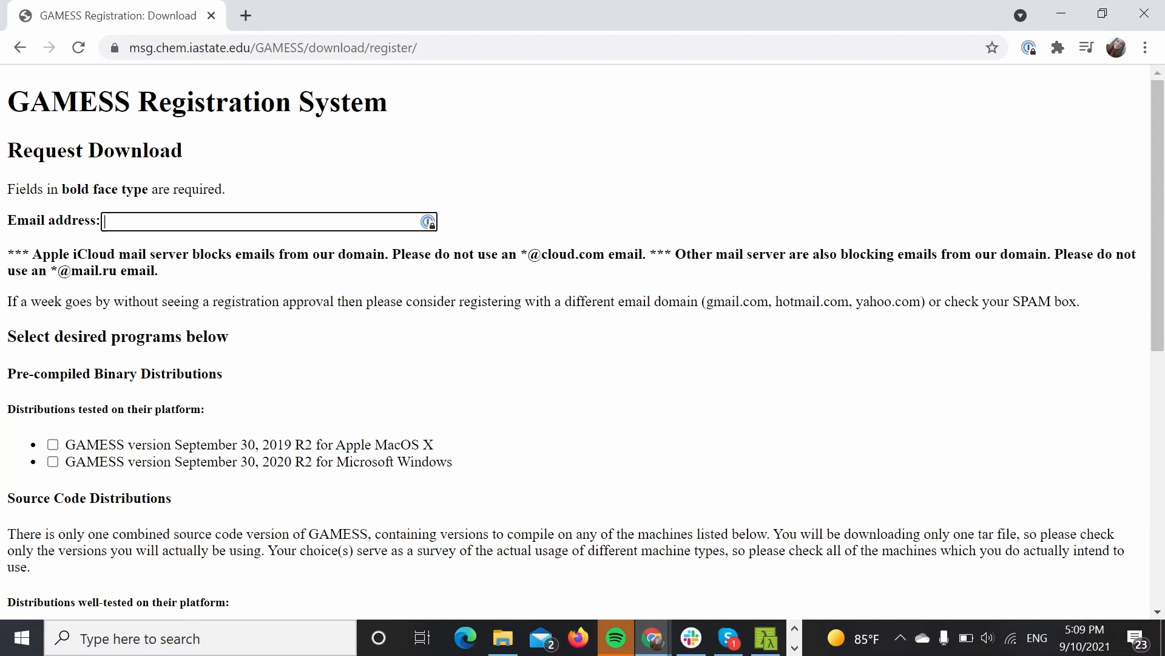
scroll("down", 3)
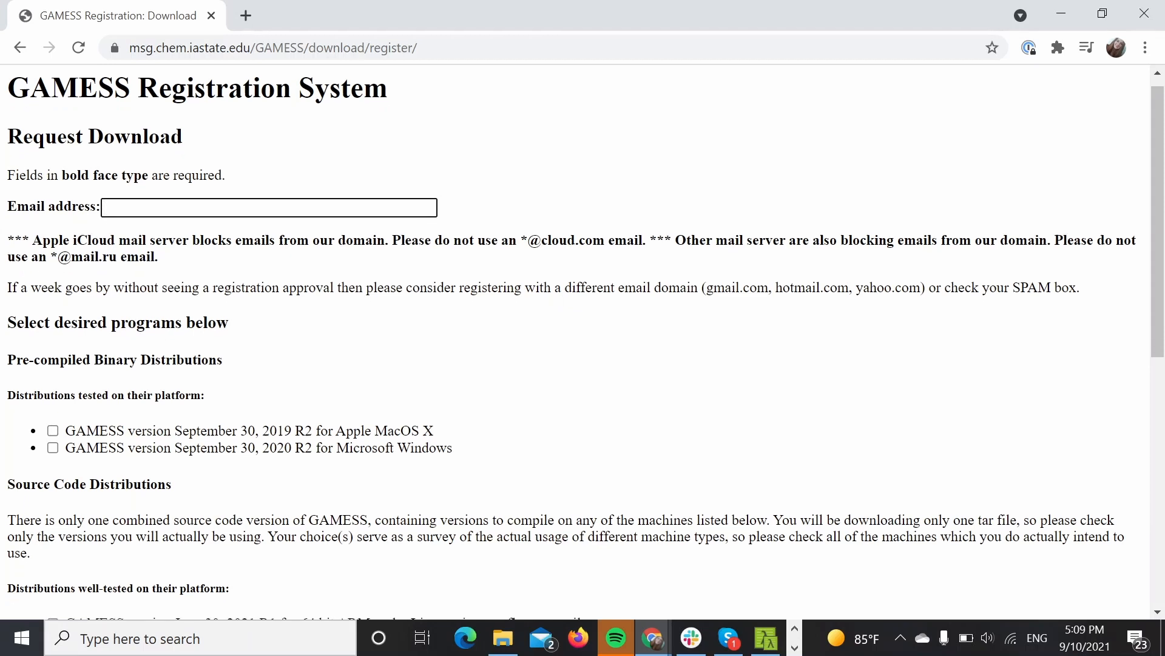
scroll("down", 3)
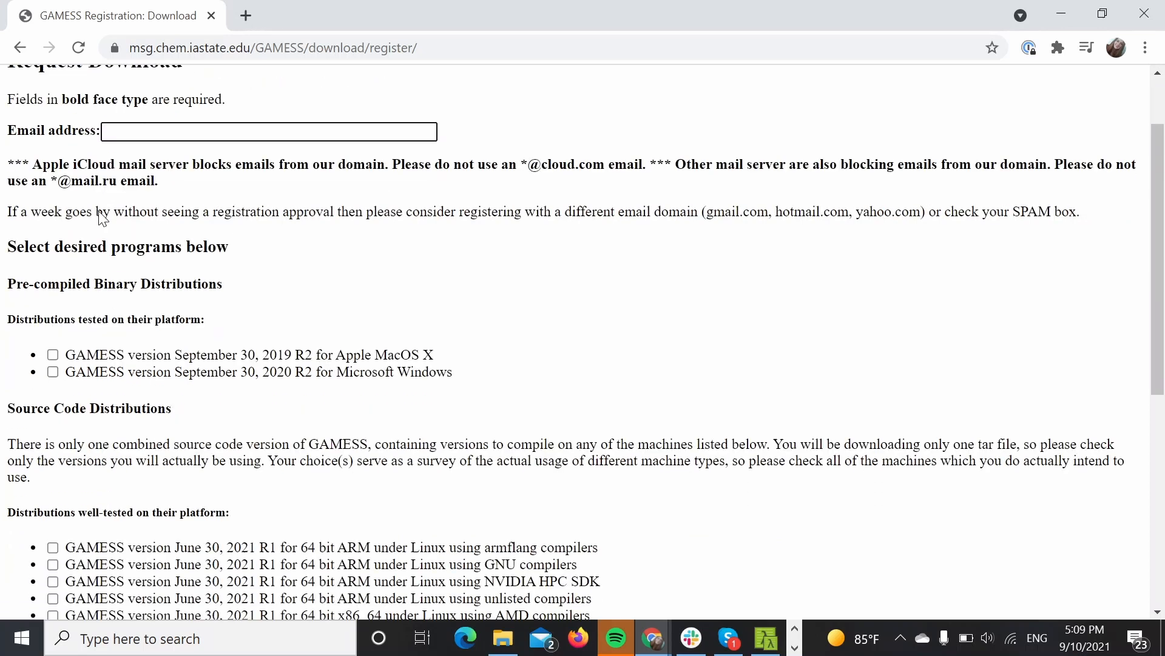
scroll("down", 3)
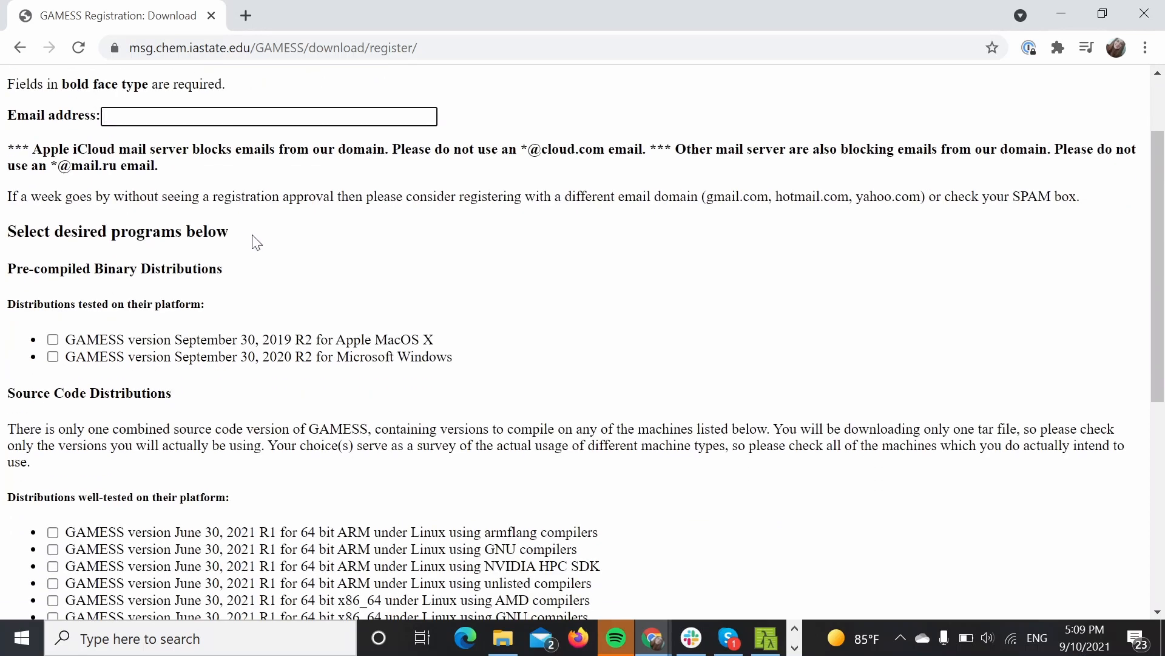
scroll("down", 3)
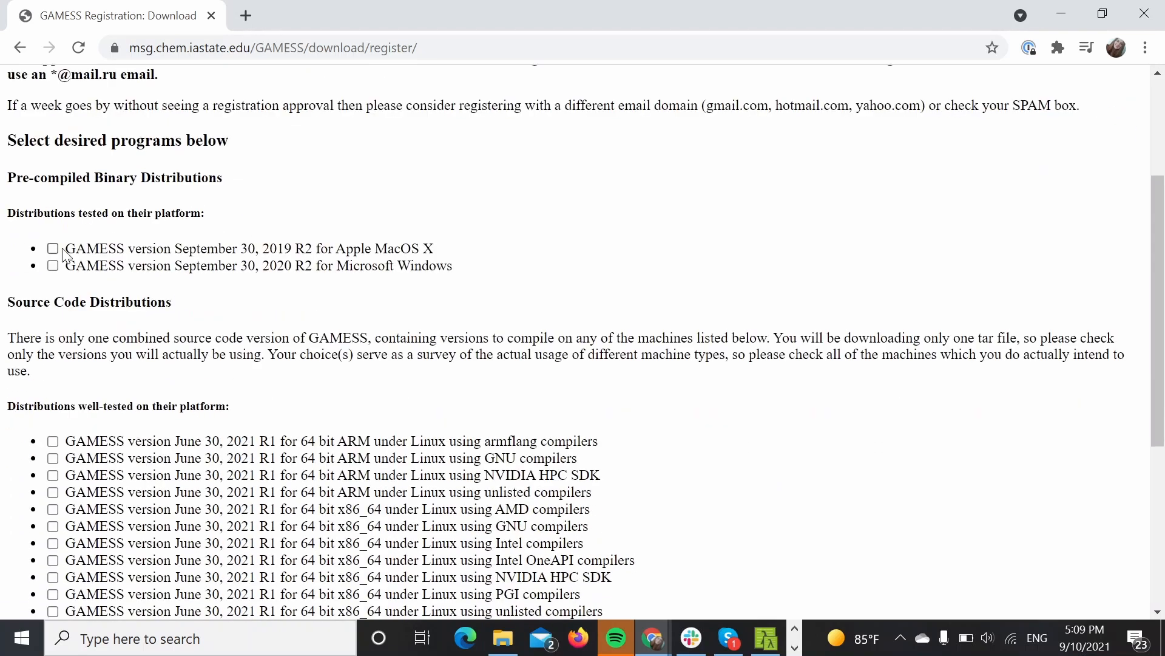
left_click(52, 265)
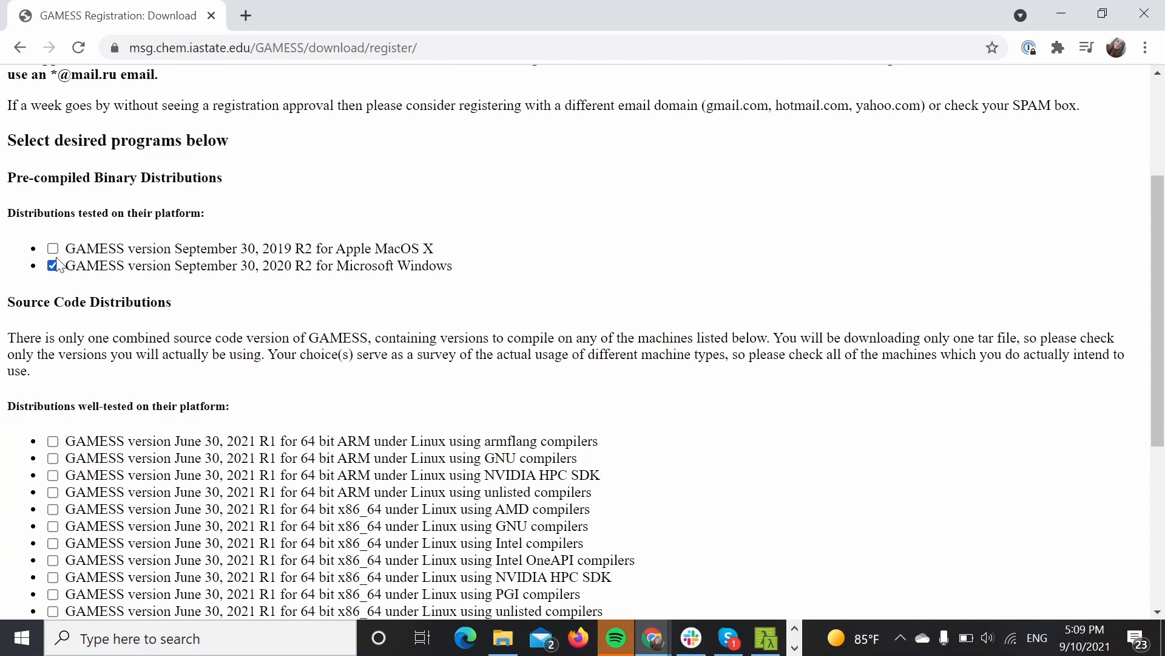
scroll("down", 3)
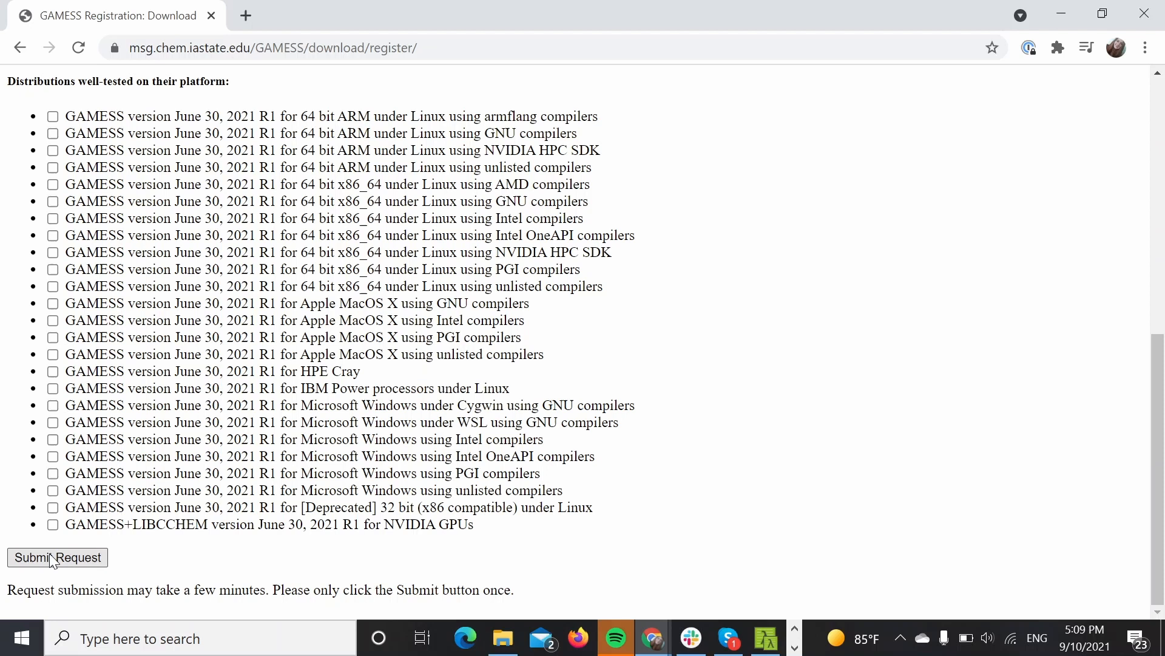
left_click(112, 15)
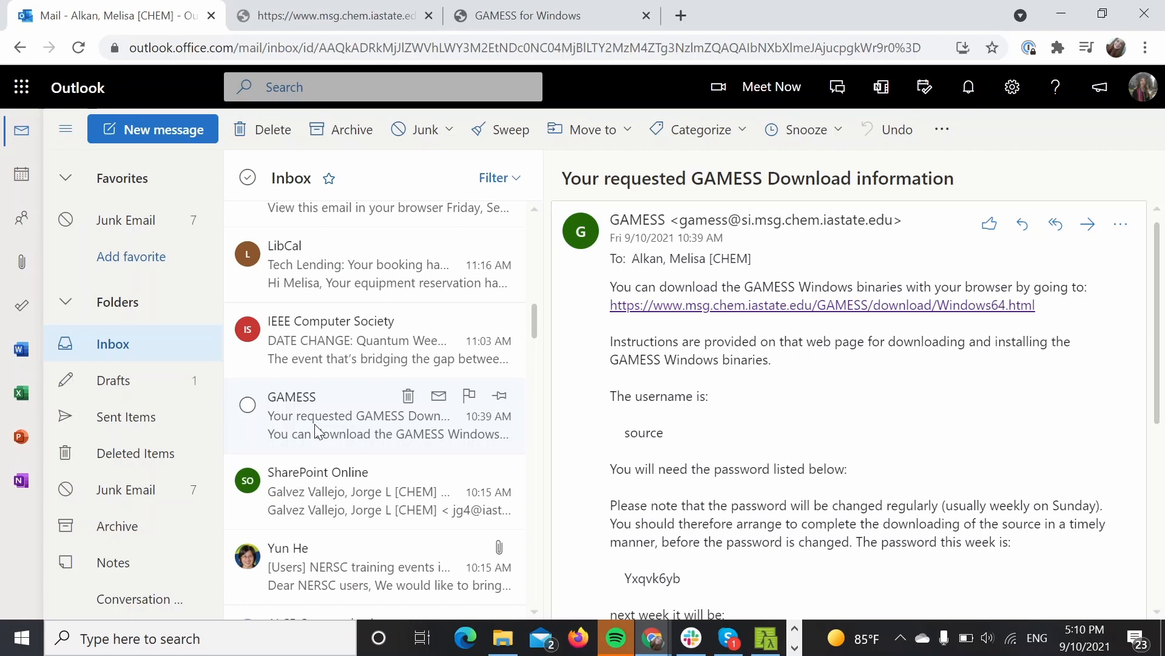
mouse_move(469, 265)
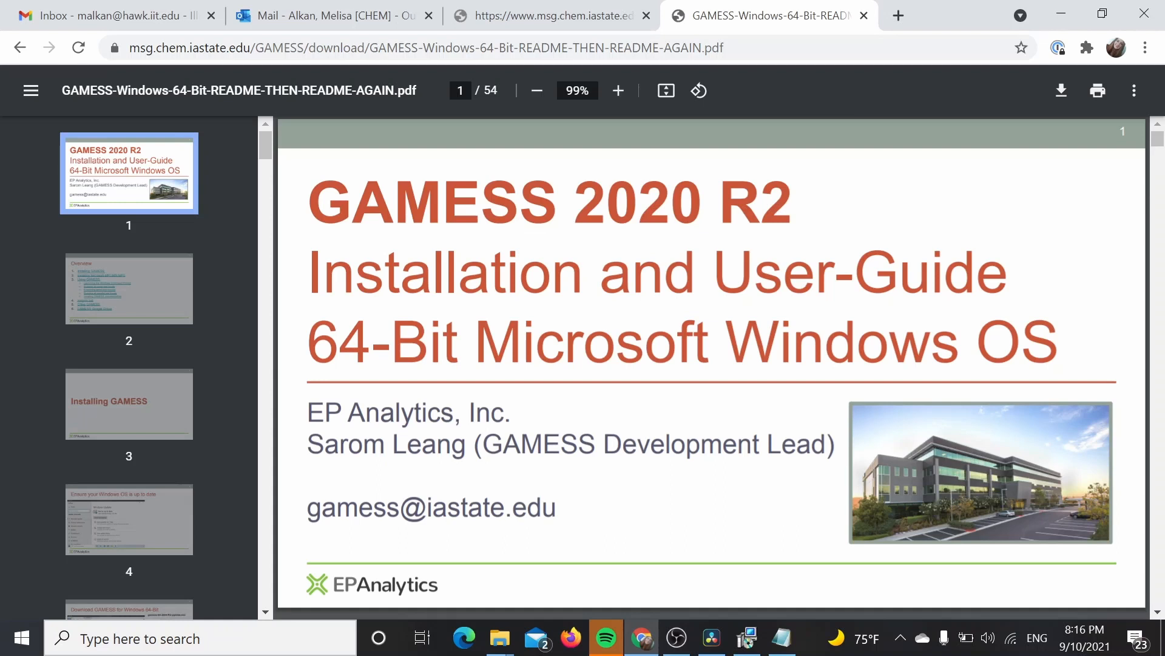
Scroll to the guide's Overview and follow the 'Installing Microsoft-MPI (MS-MPI)' link
scroll("down", 3)
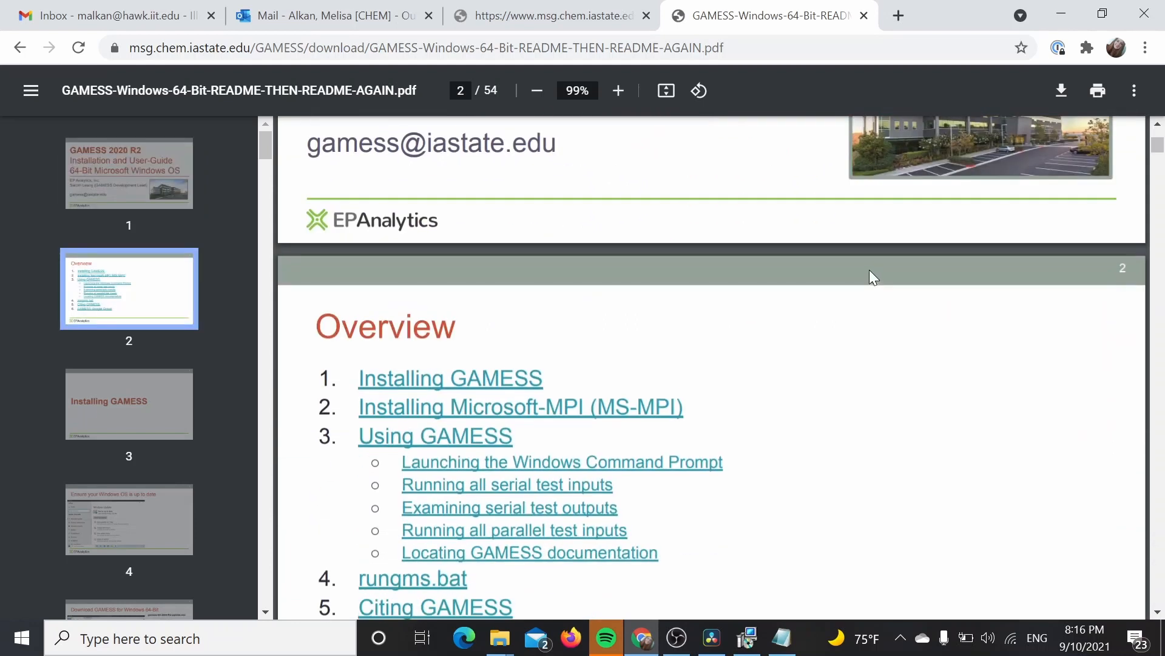
scroll("down", 3)
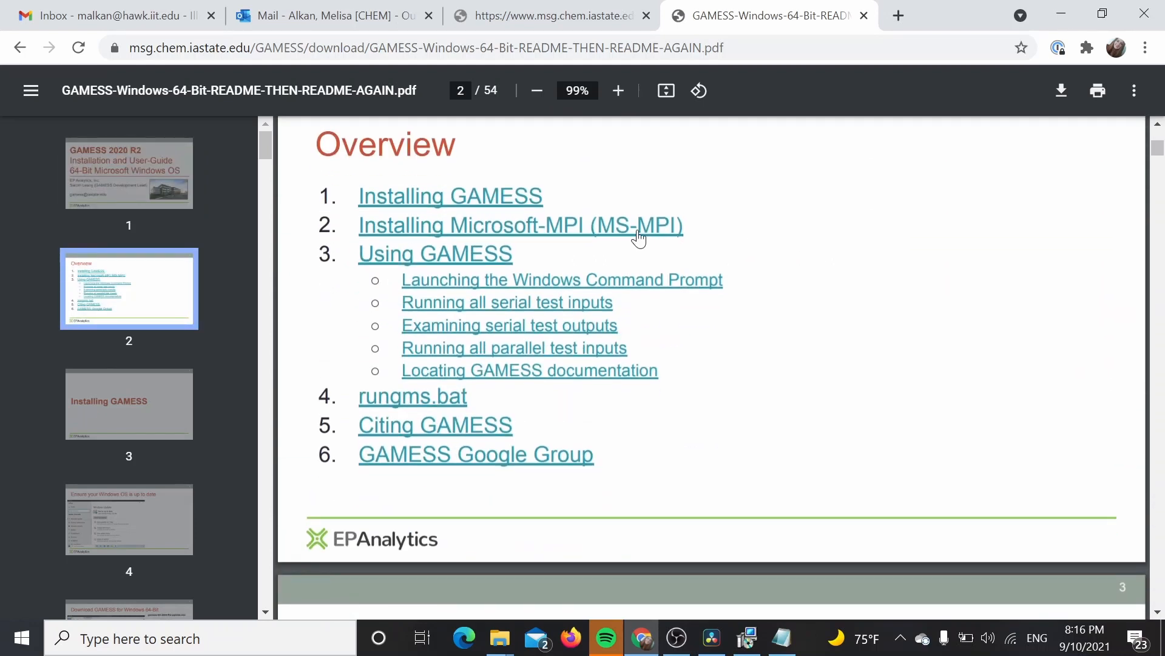
left_click(519, 225)
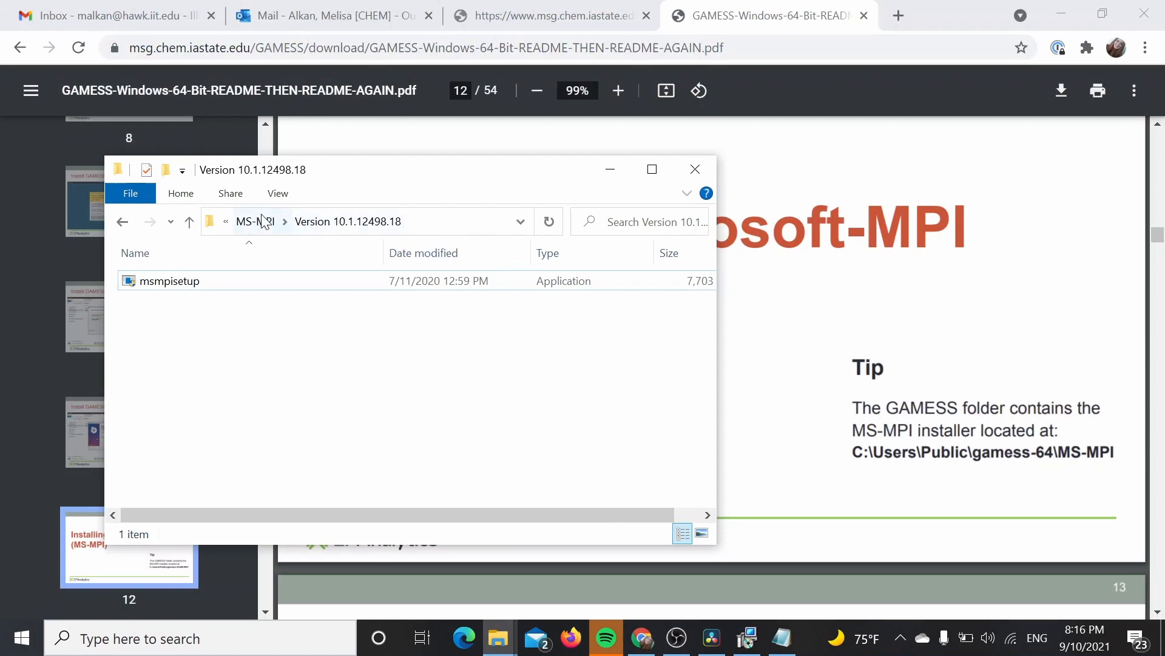
Reopen the MS-MPI Version 10.1.12498.18 folder and launch msmpisetup
left_click(256, 221)
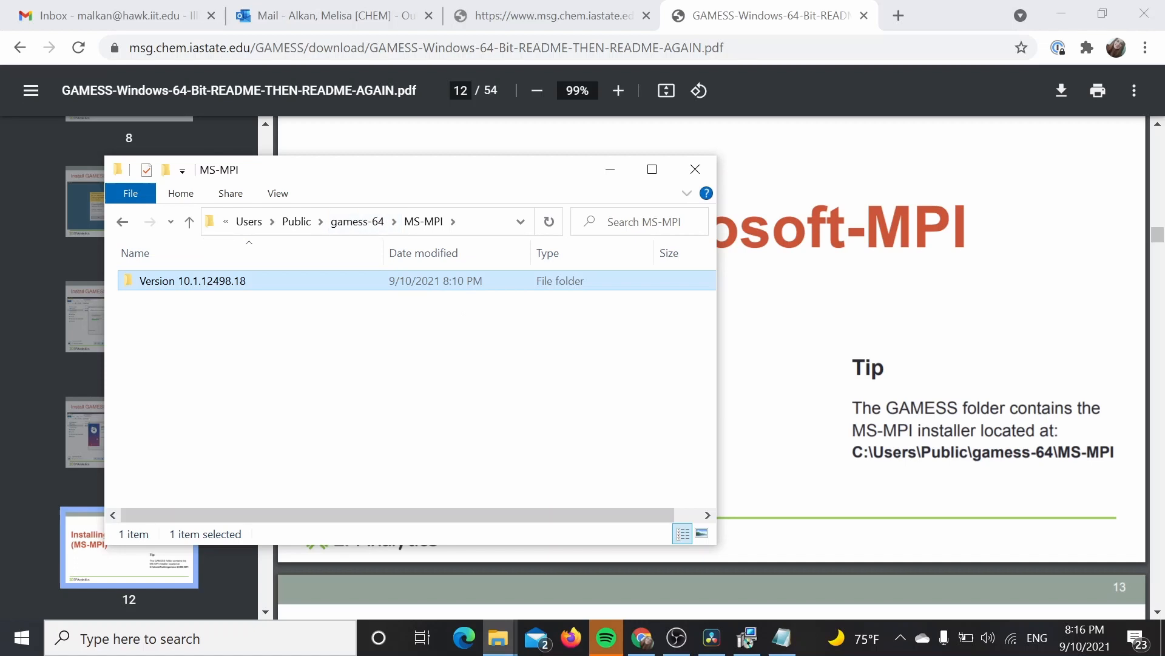
mouse_move(453, 373)
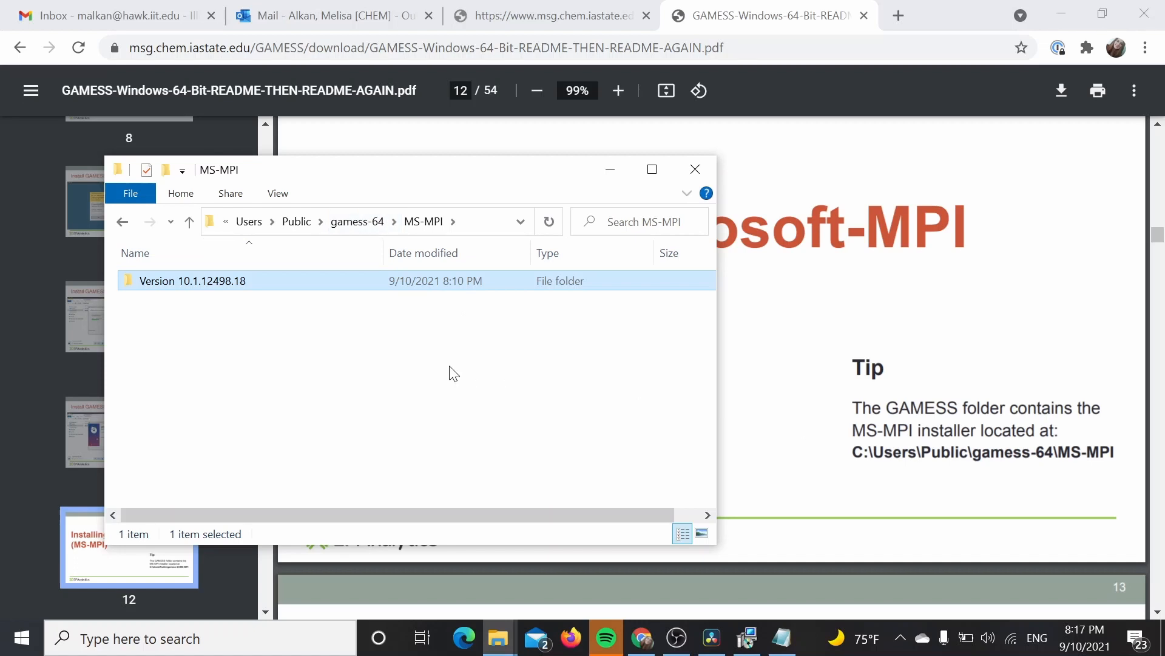
double_click(192, 281)
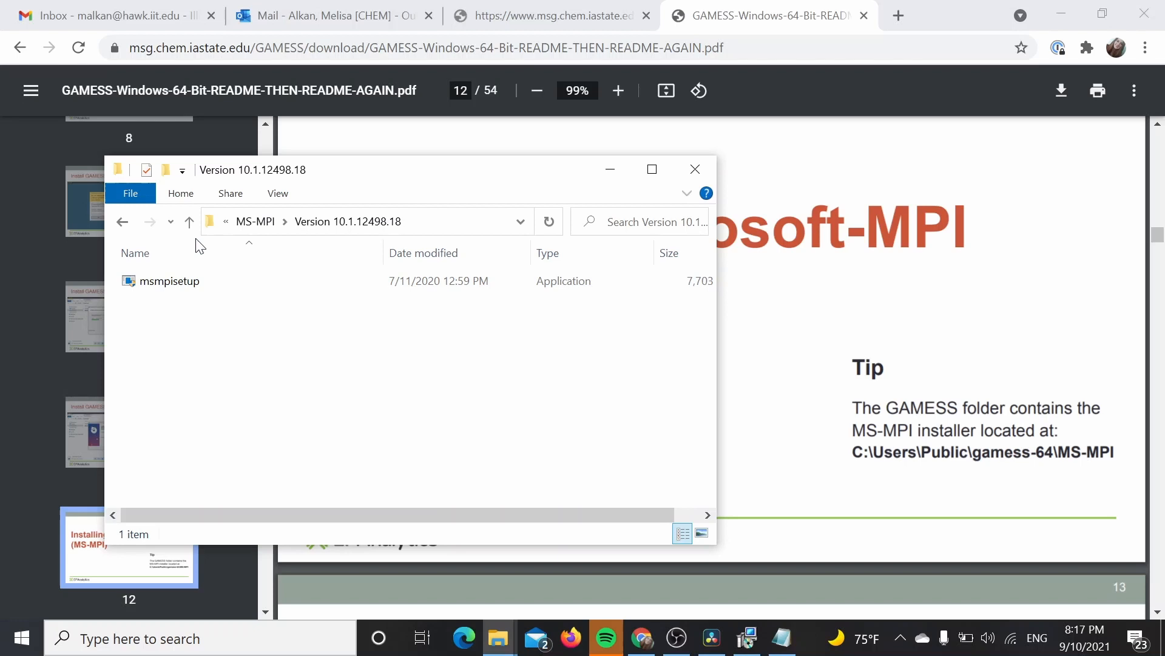
left_click(169, 281)
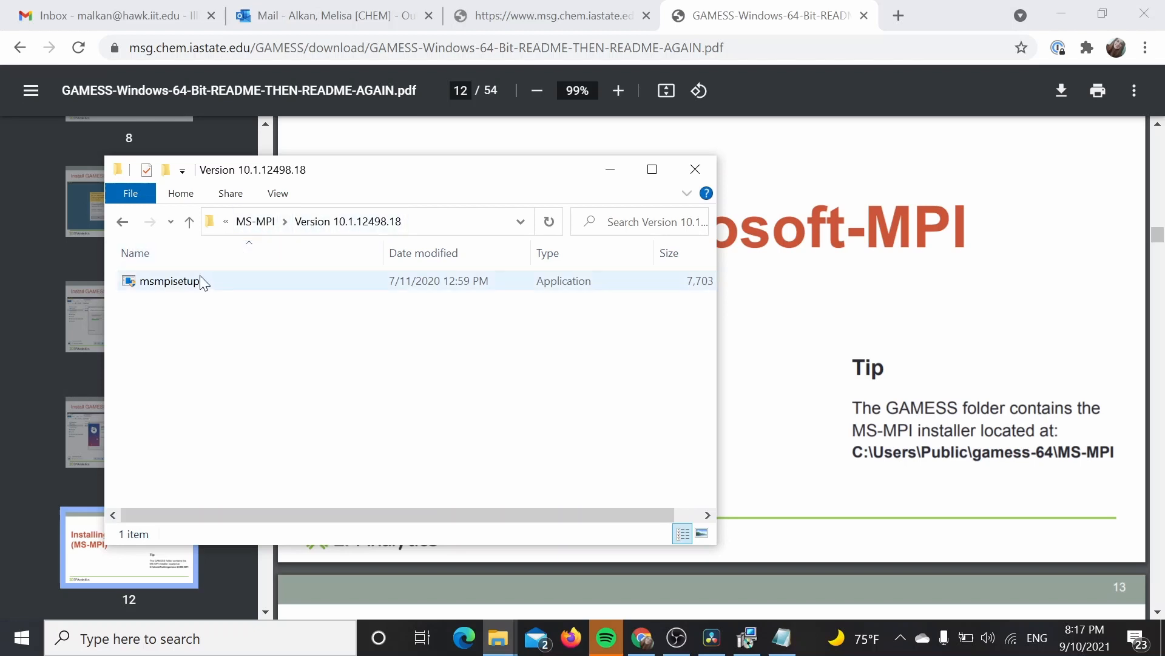
double_click(168, 281)
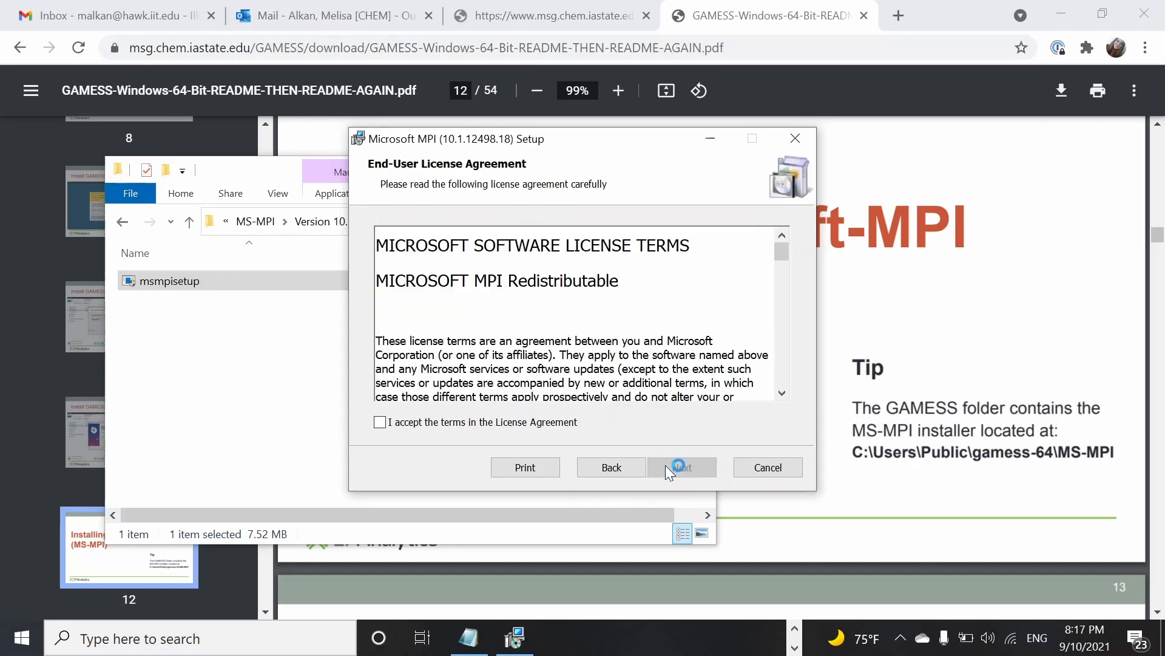
Accept the Microsoft MPI license terms and proceed to the next installer page
left_click(380, 421)
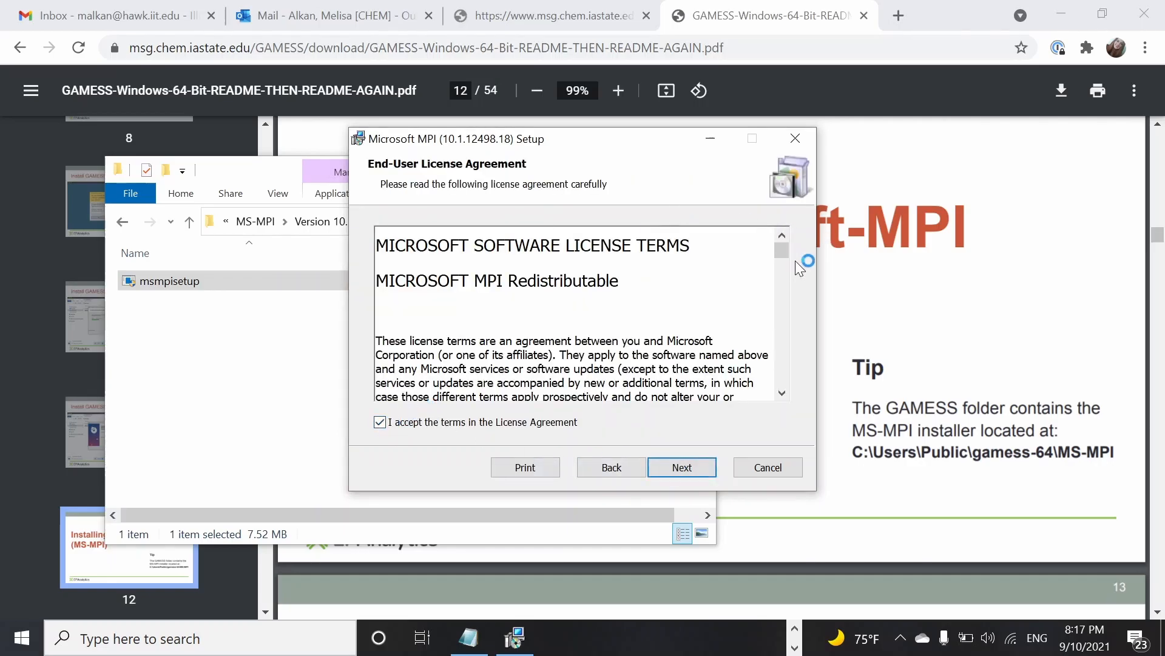
scroll("down", 3)
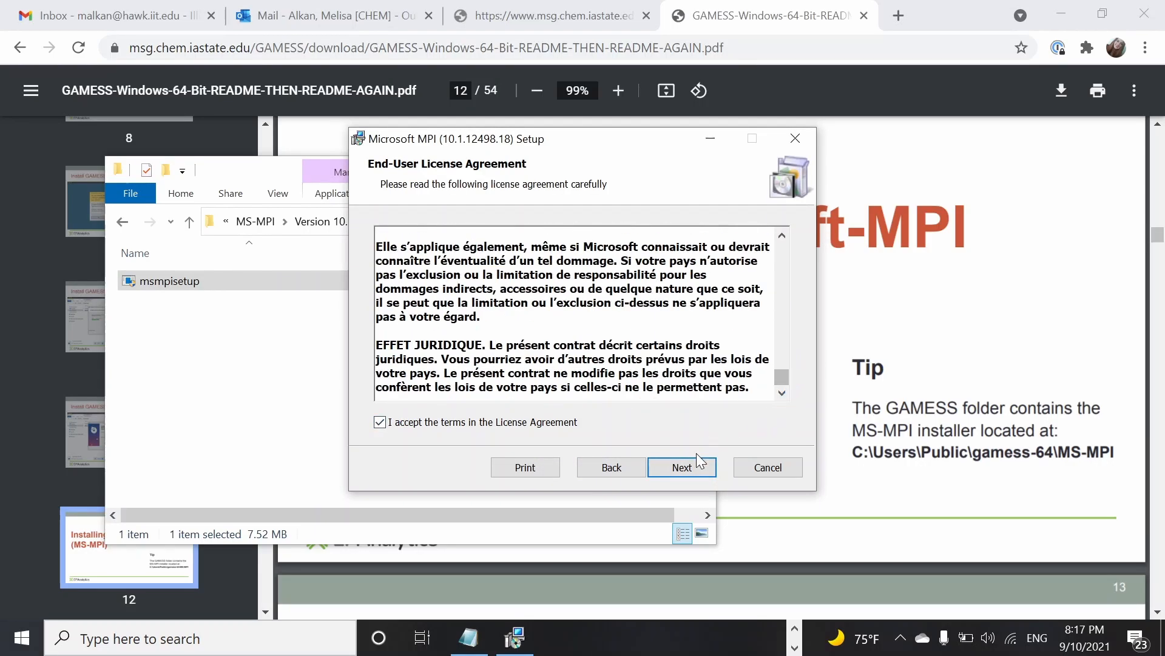
left_click(682, 467)
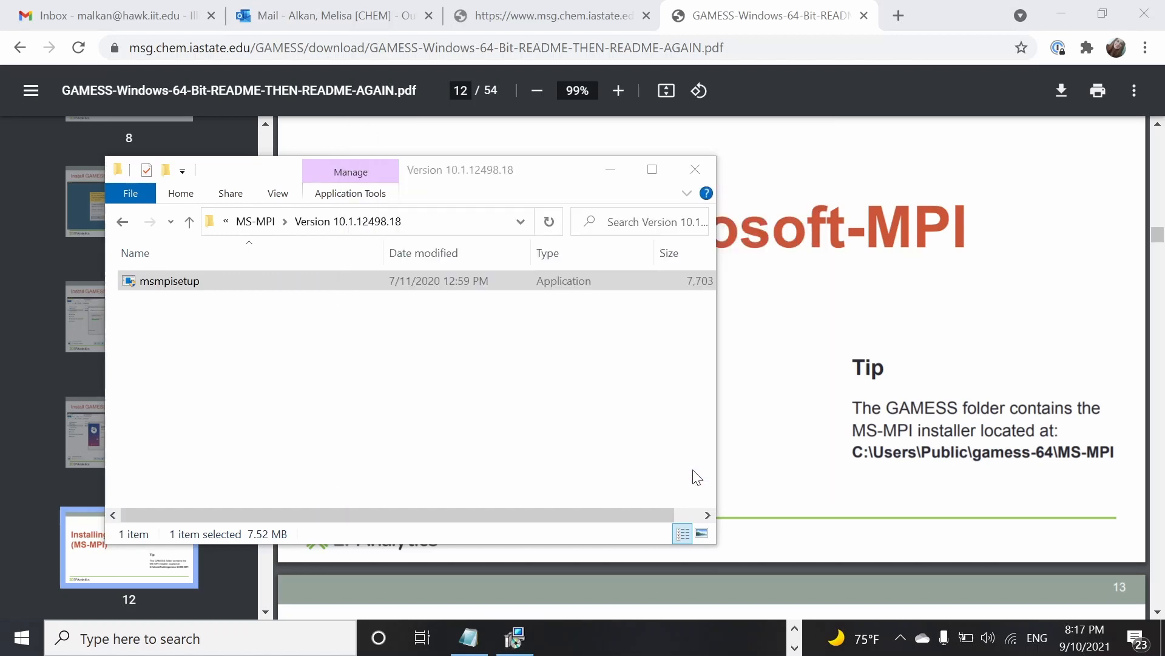
Bring the GAMESS README PDF forward and scroll from page 14 to page 27
double_click(168, 281)
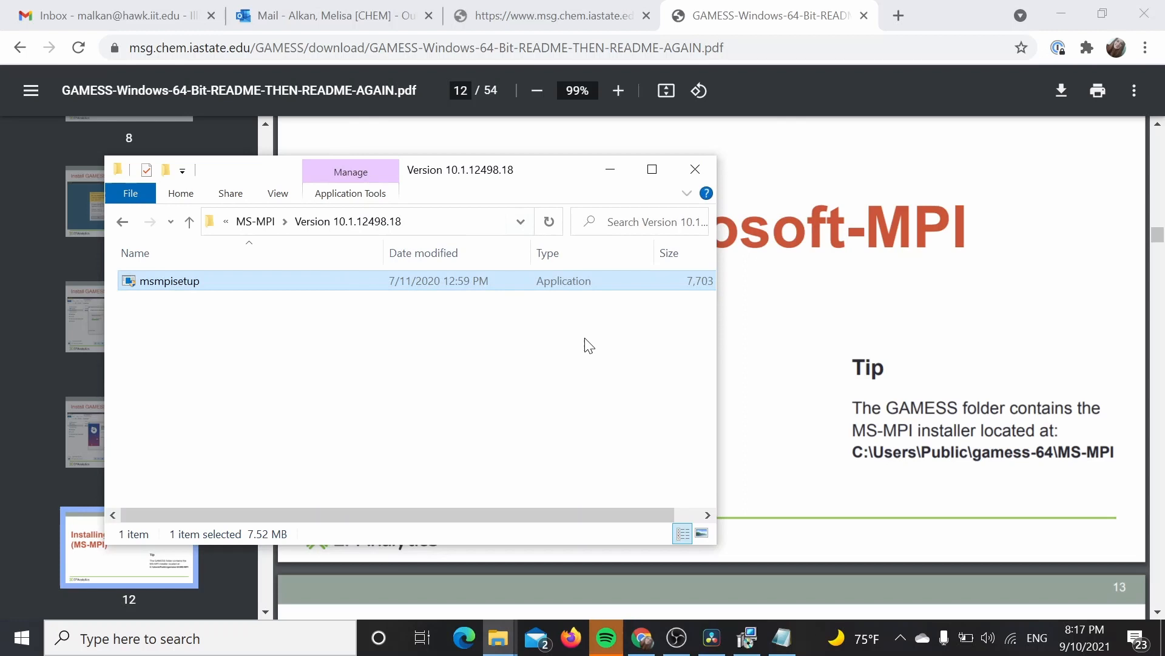
left_click(693, 168)
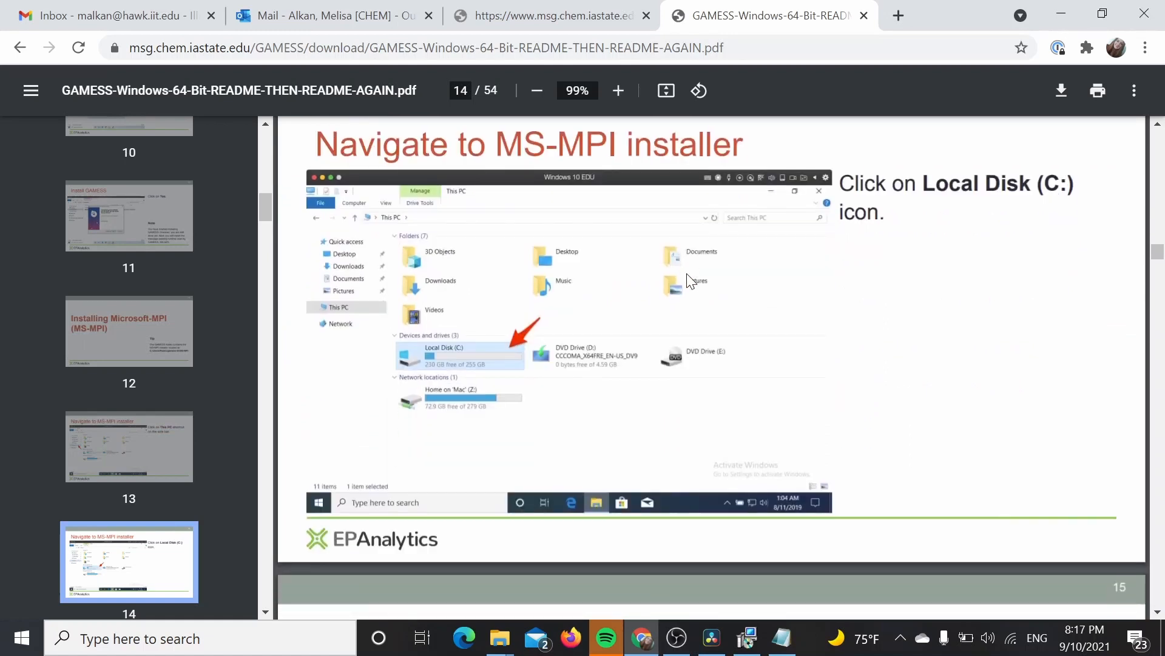
scroll("down", 3)
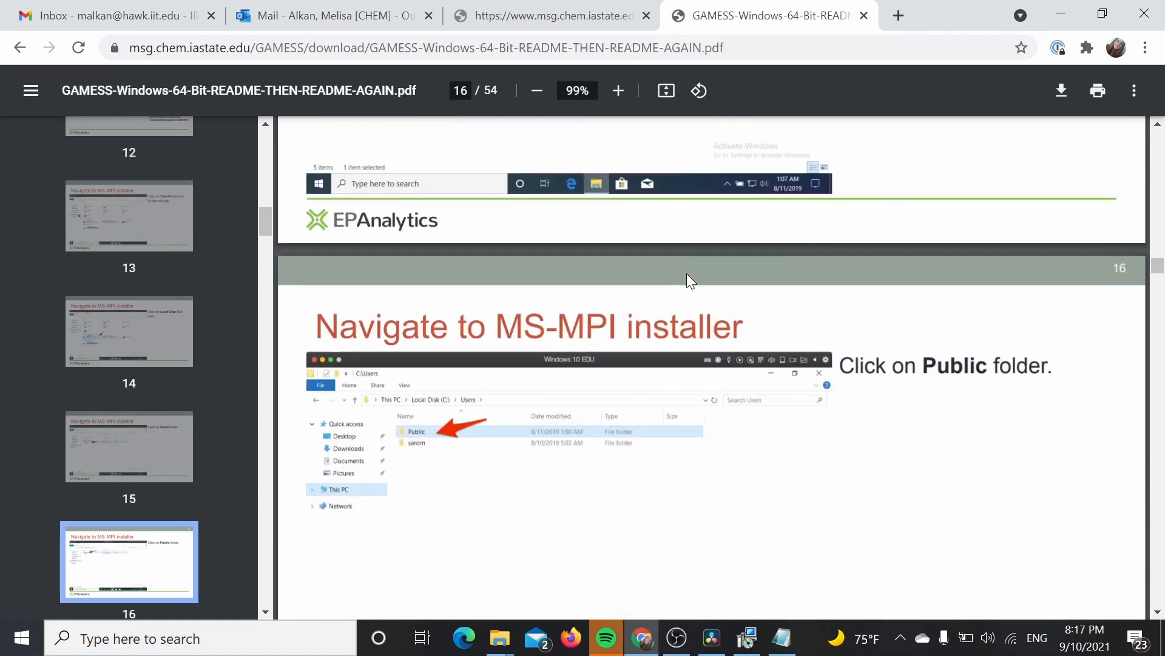
scroll("down", 3)
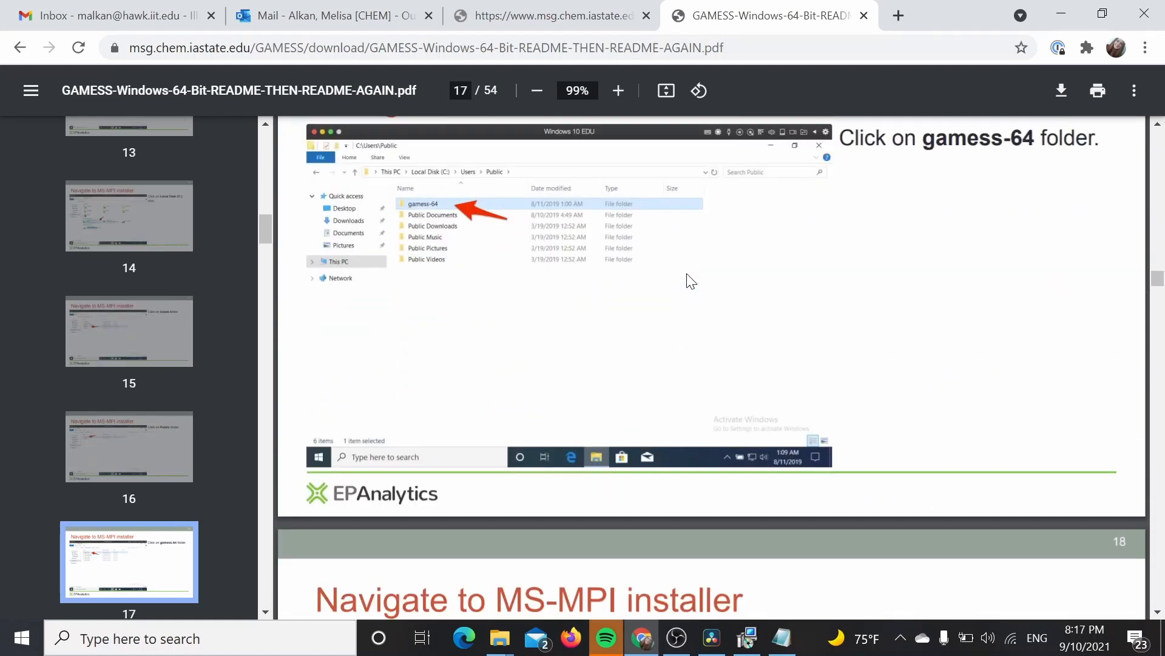
scroll("down", 3)
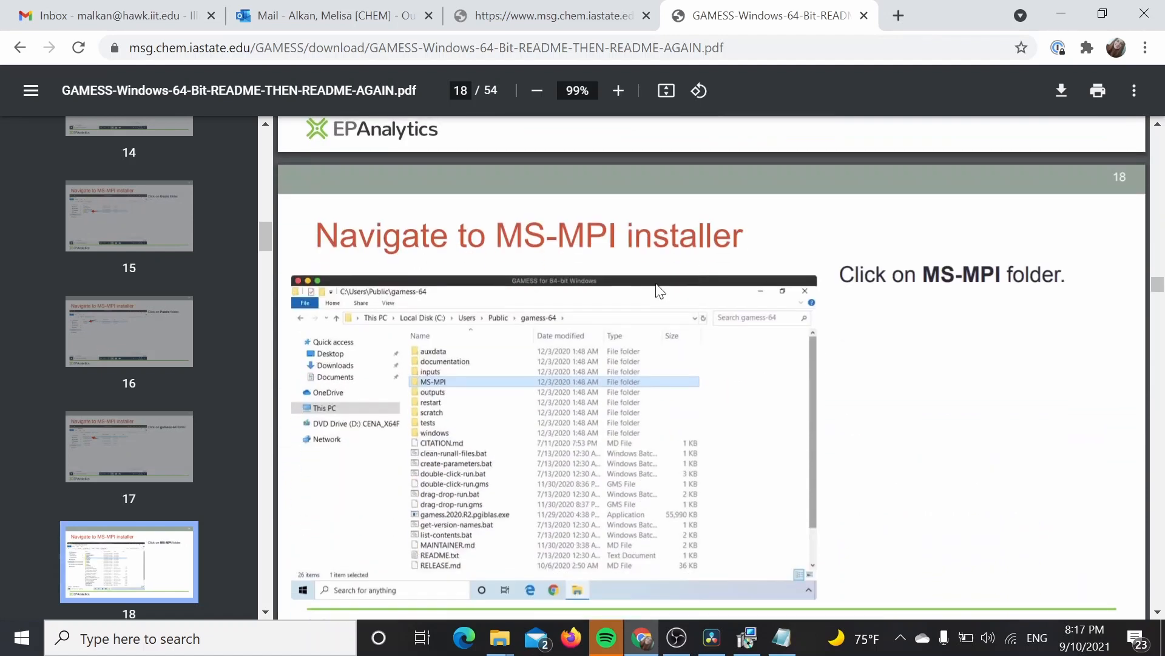
mouse_move(578, 308)
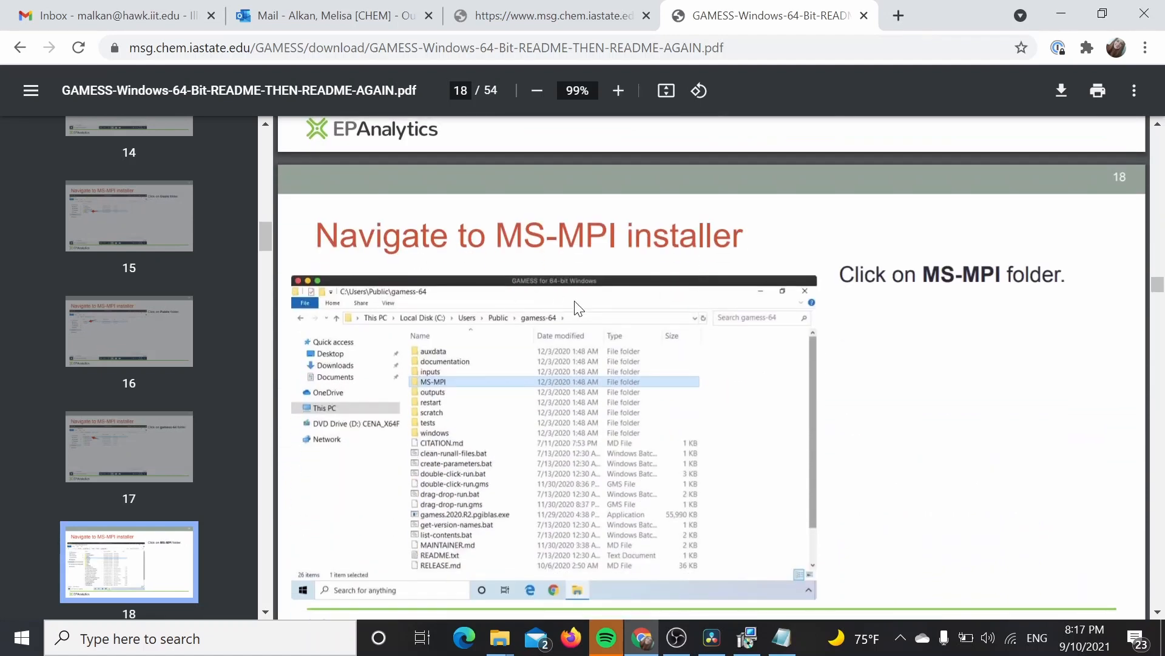
scroll("down", 3)
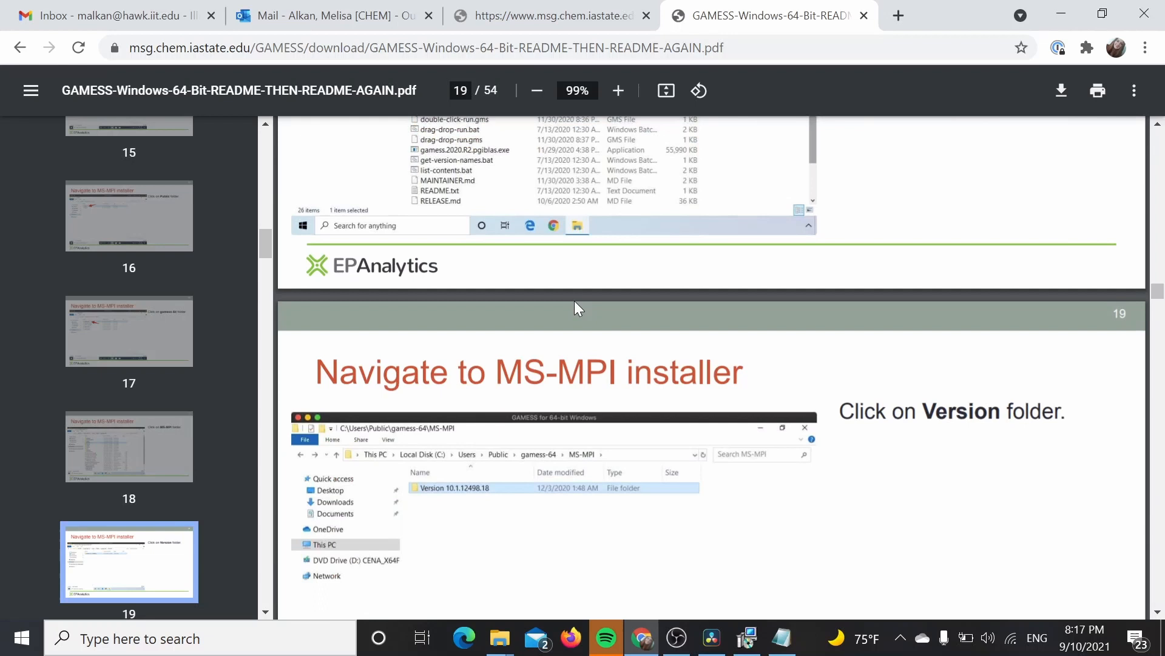
scroll("down", 3)
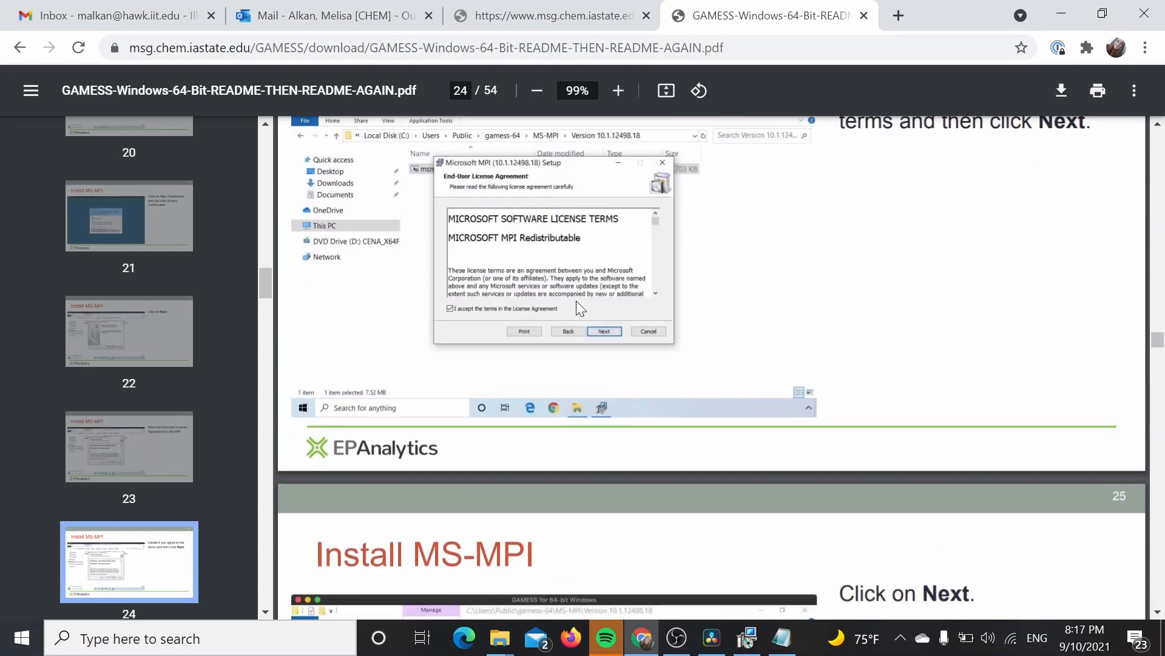
scroll("down", 3)
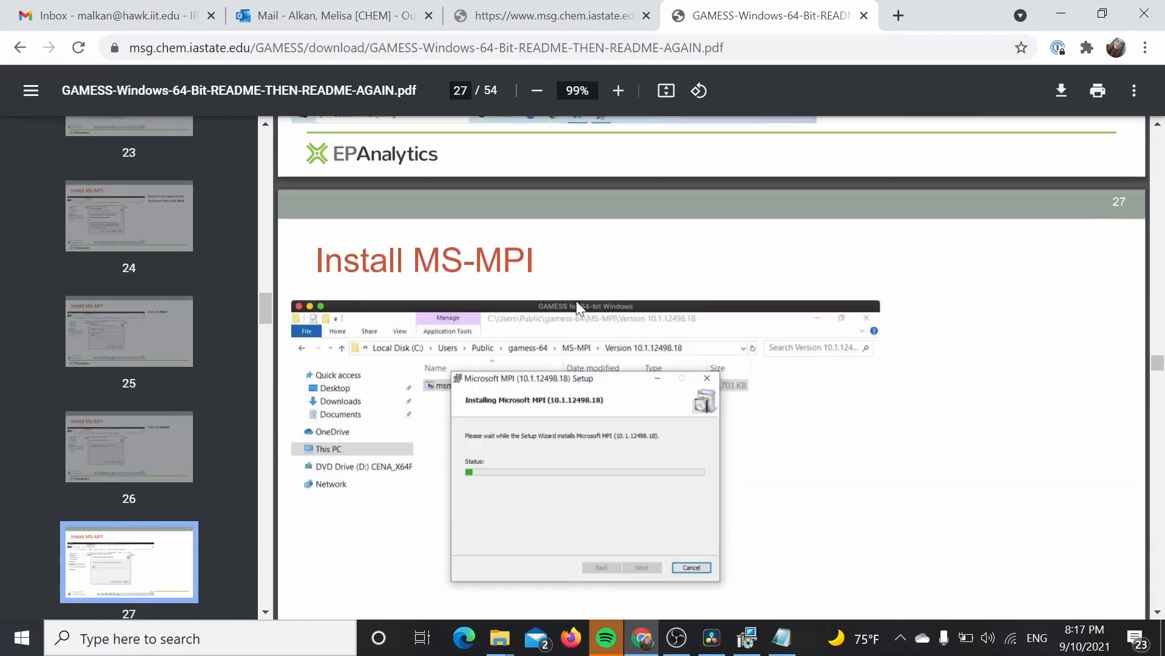
scroll("down", 3)
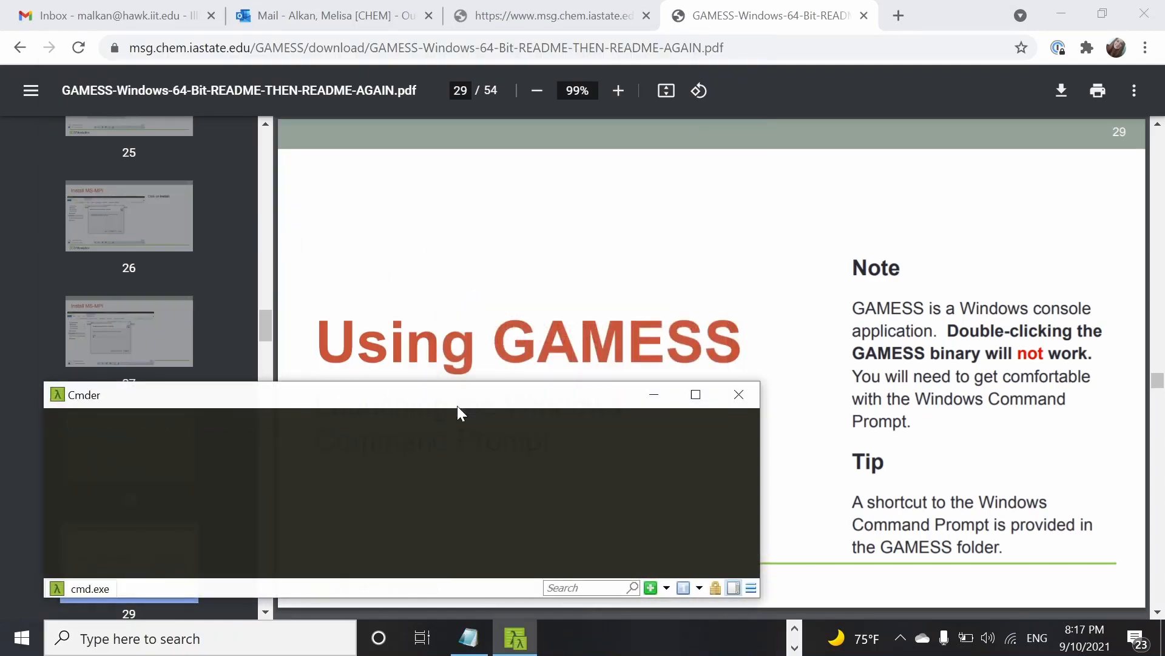
mouse_move(454, 439)
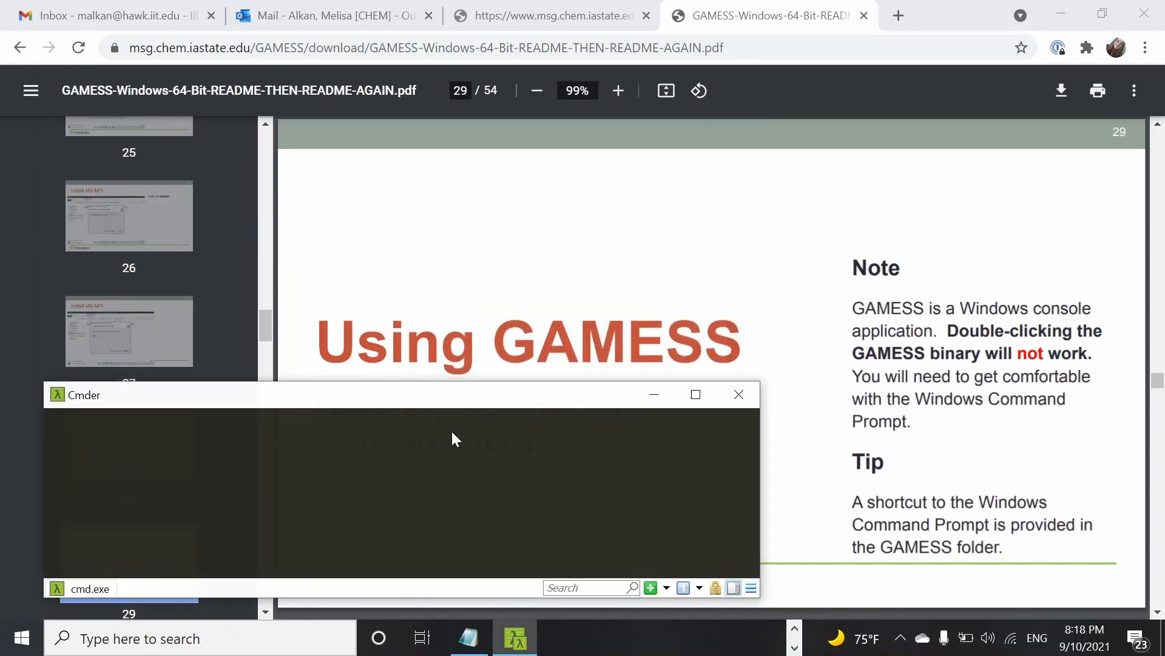
Change Cmder's directory to ..\Public\gamess-64 and scroll the guide to page 33
type("cd")
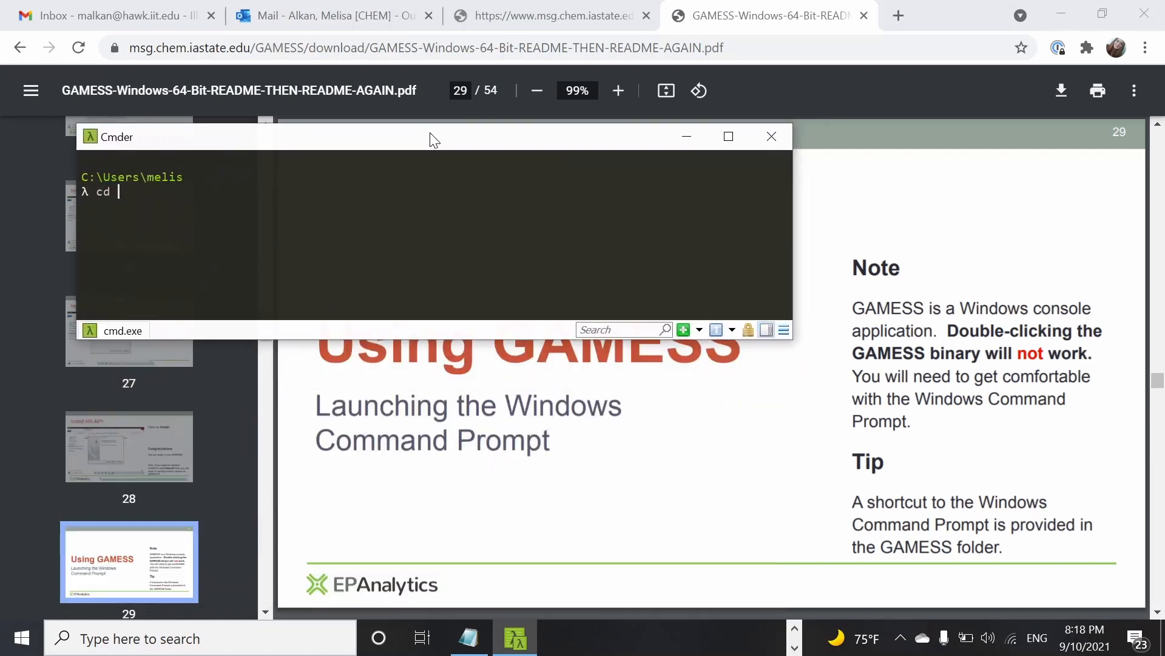
type("../Public\\gamess-64\\")
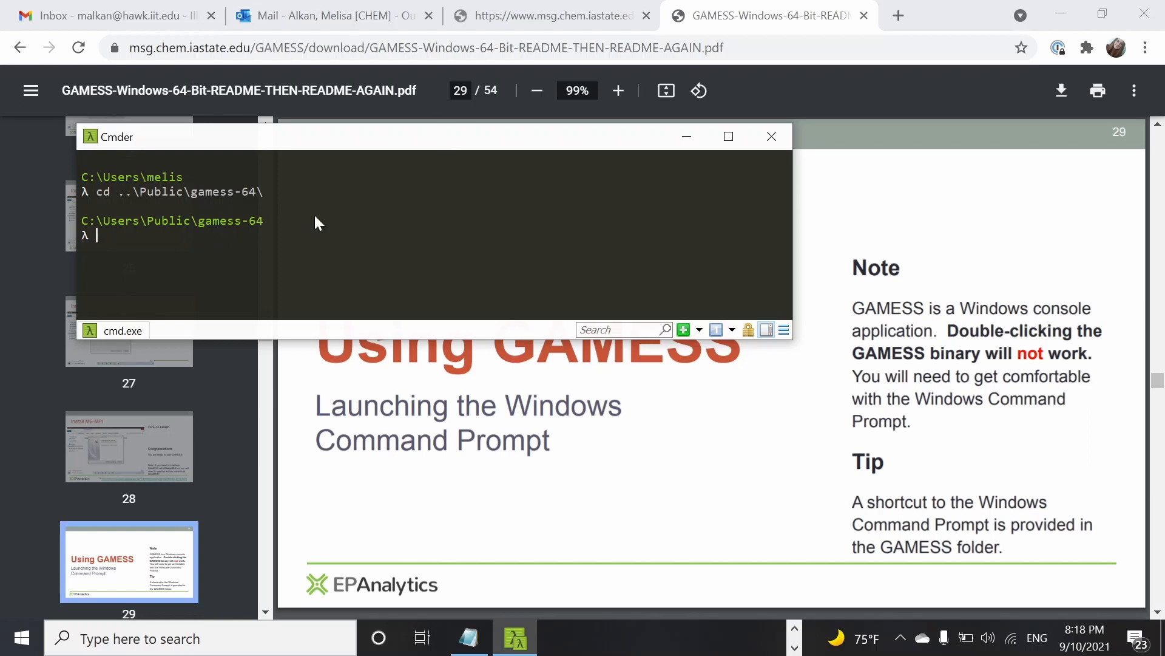
mouse_move(359, 254)
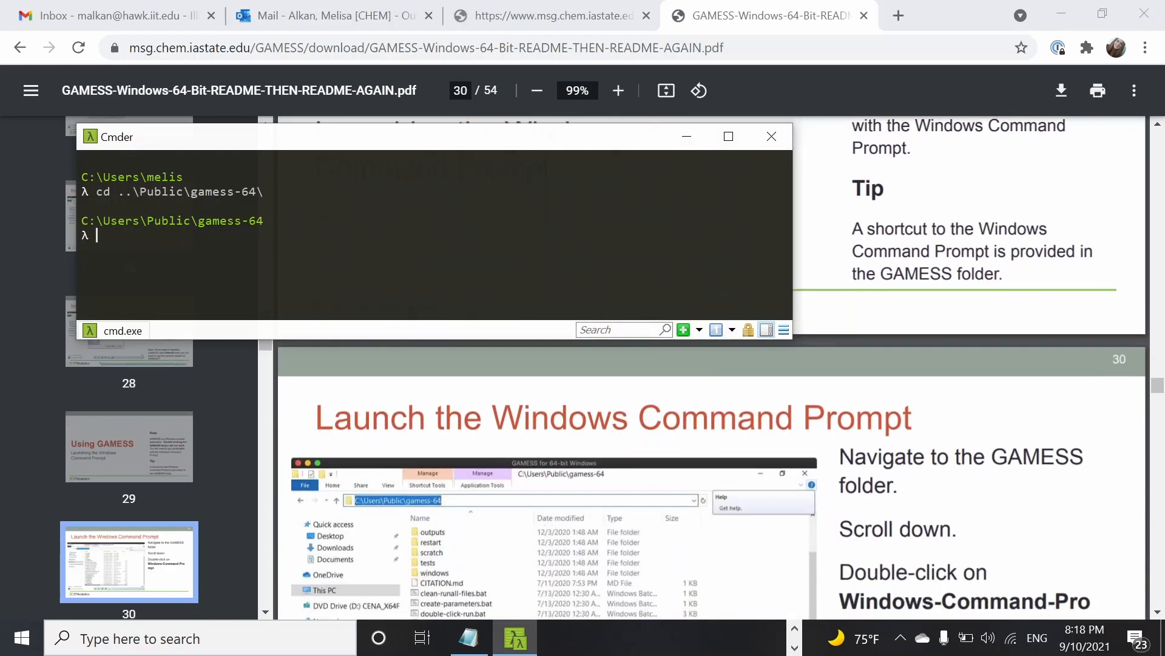
scroll("down", 3)
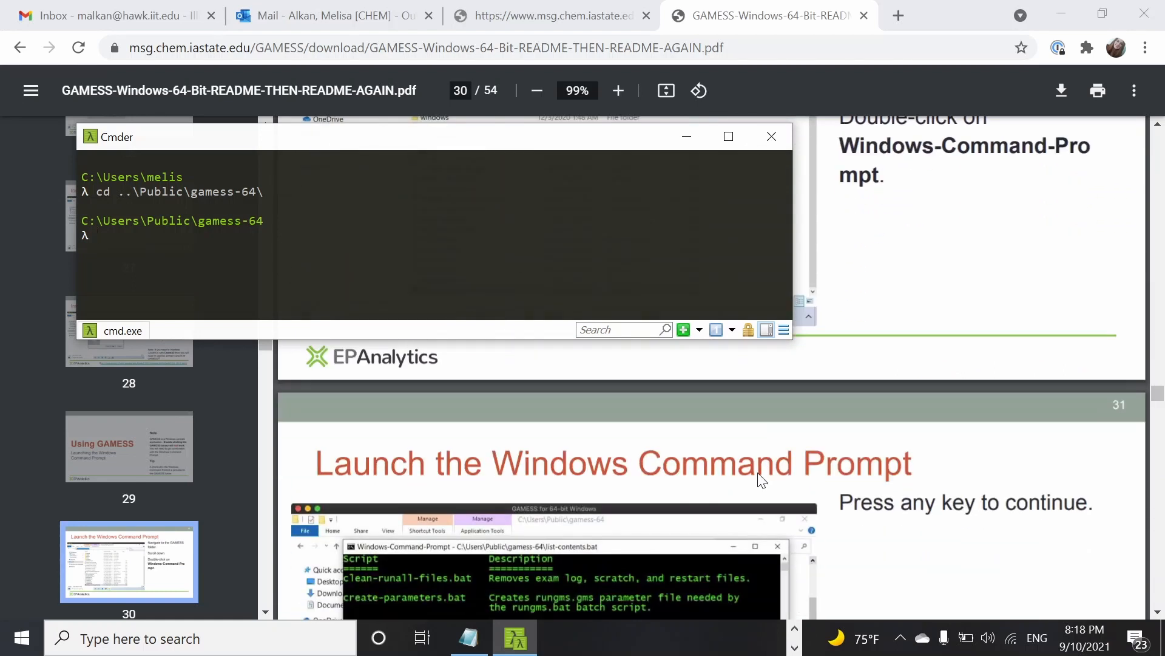
scroll("down", 3)
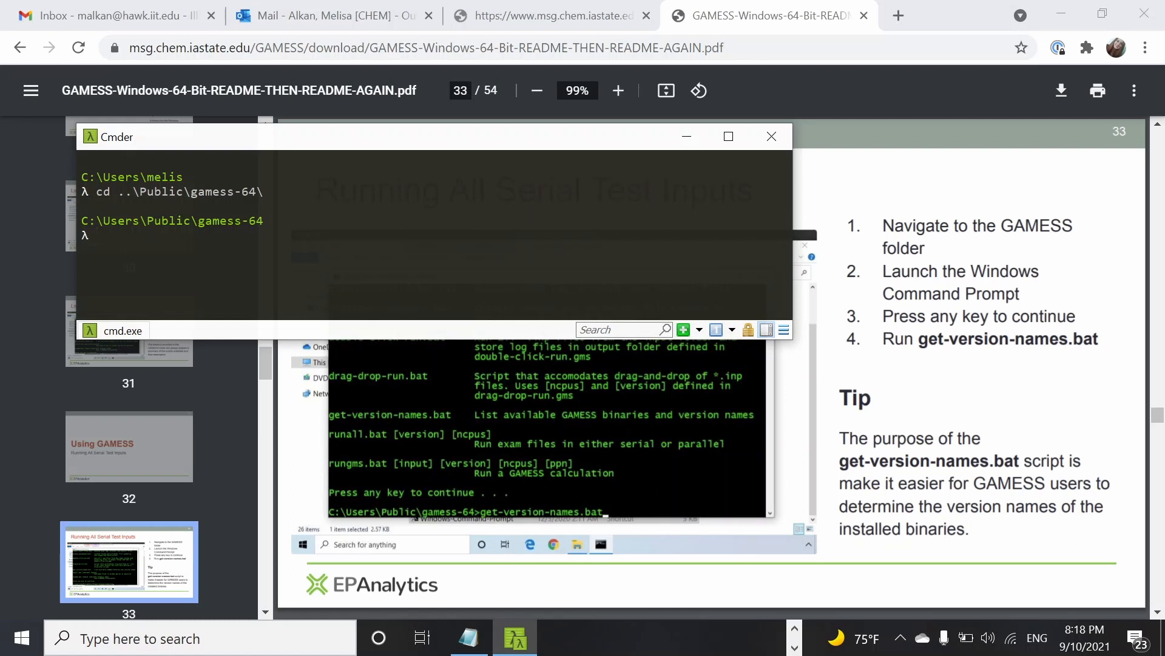
mouse_move(502, 292)
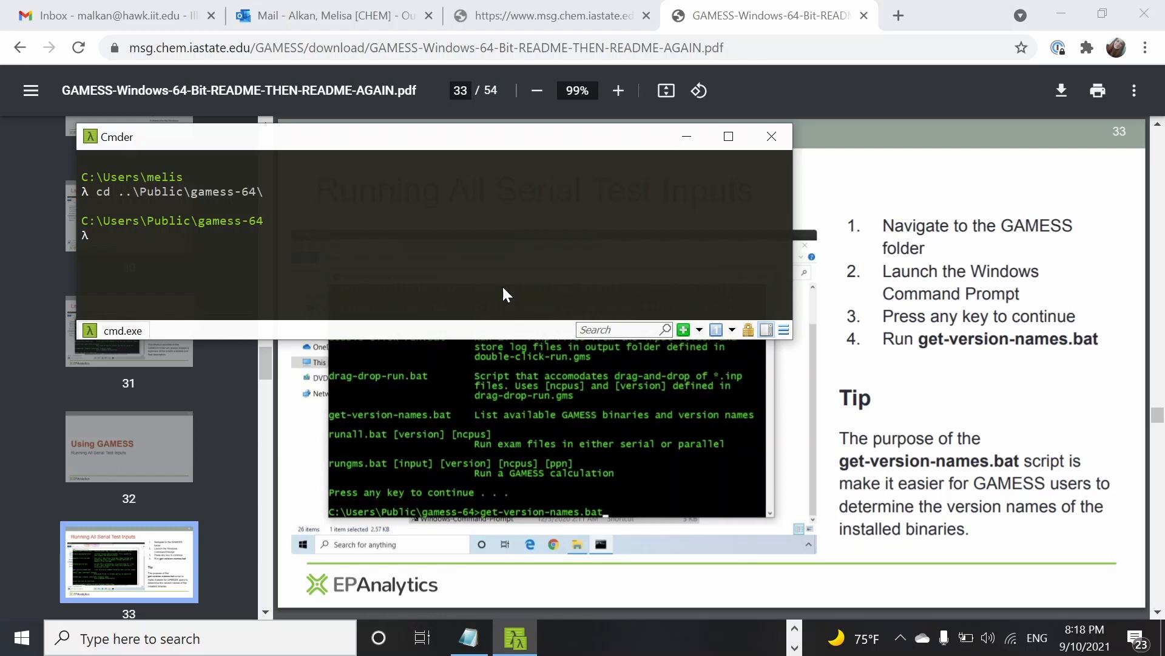
Run get-version-names.bat to list gamess.2020.R2.pgiblas.exe, then dismiss the pause
type("g")
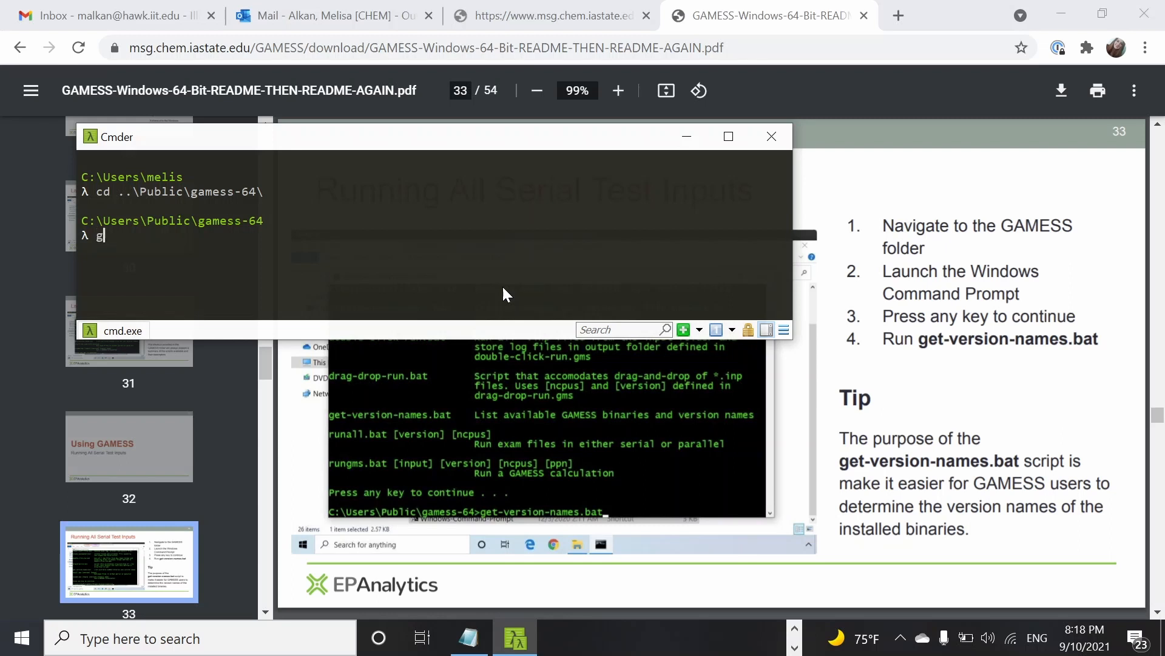
type("et-version-names.bat")
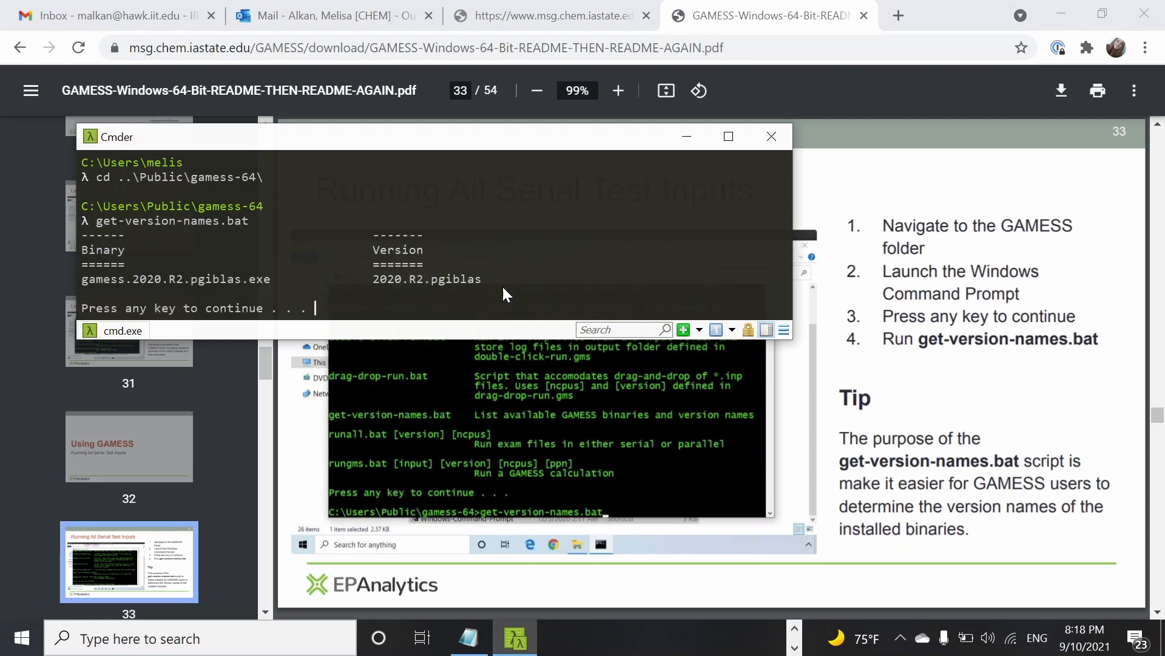
key("enter")
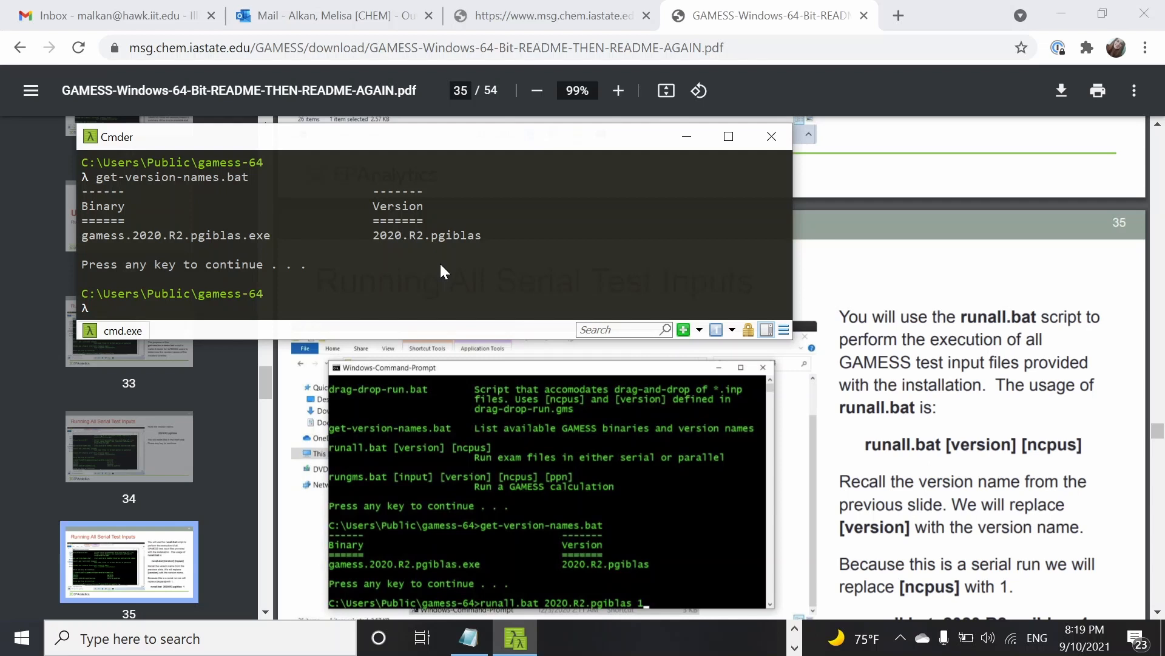
mouse_move(431, 290)
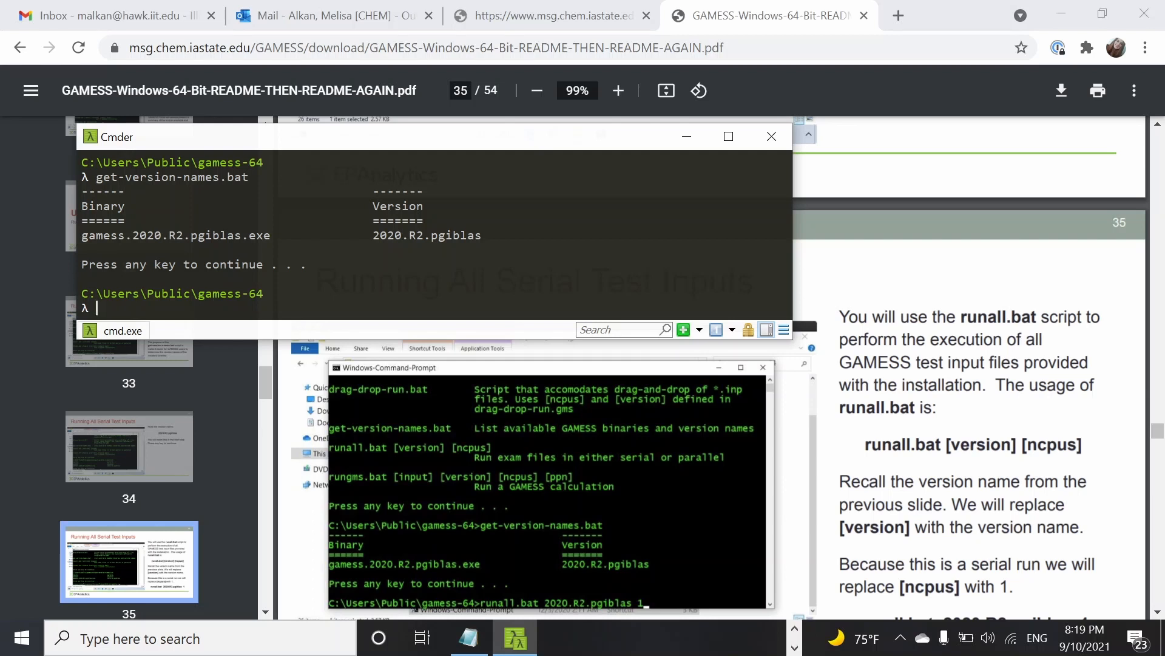
mouse_move(121, 310)
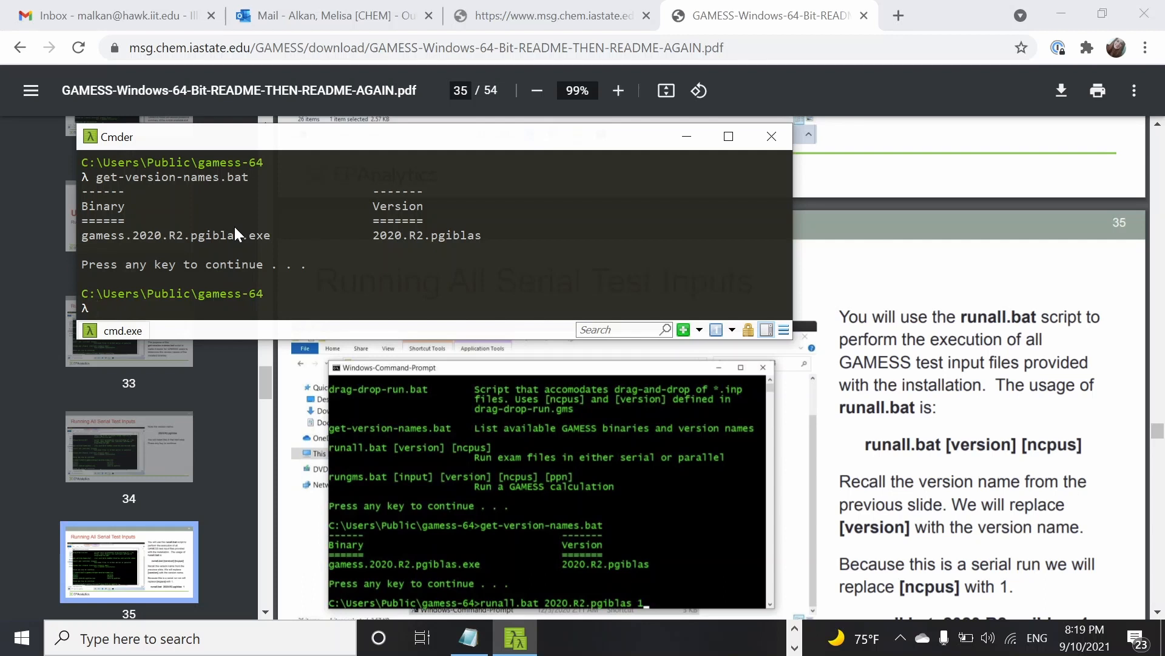
Run runall.bat with version 2020.R2.pgiblas on 1 CPU through exam47
type("run")
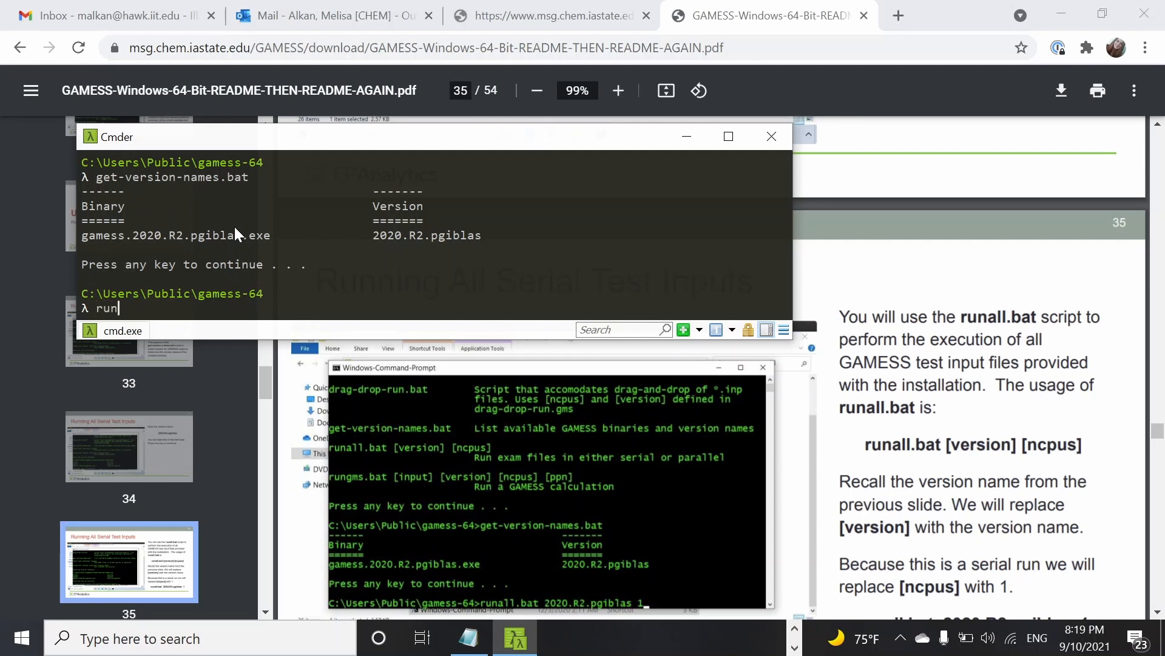
type("all.bat")
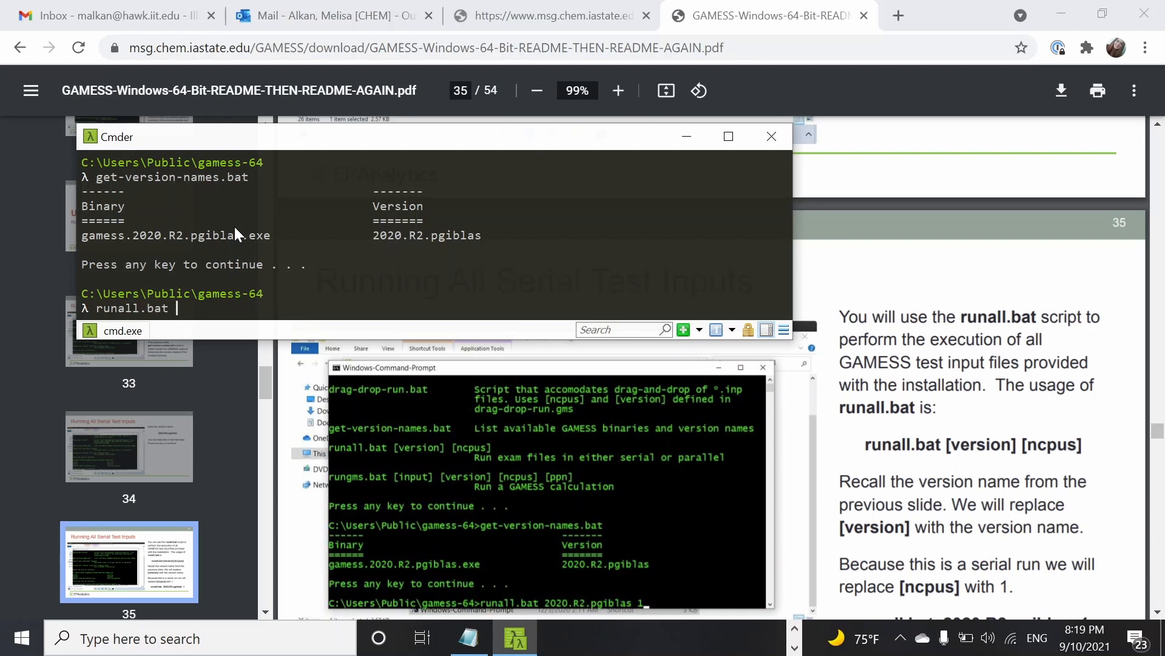
type("2")
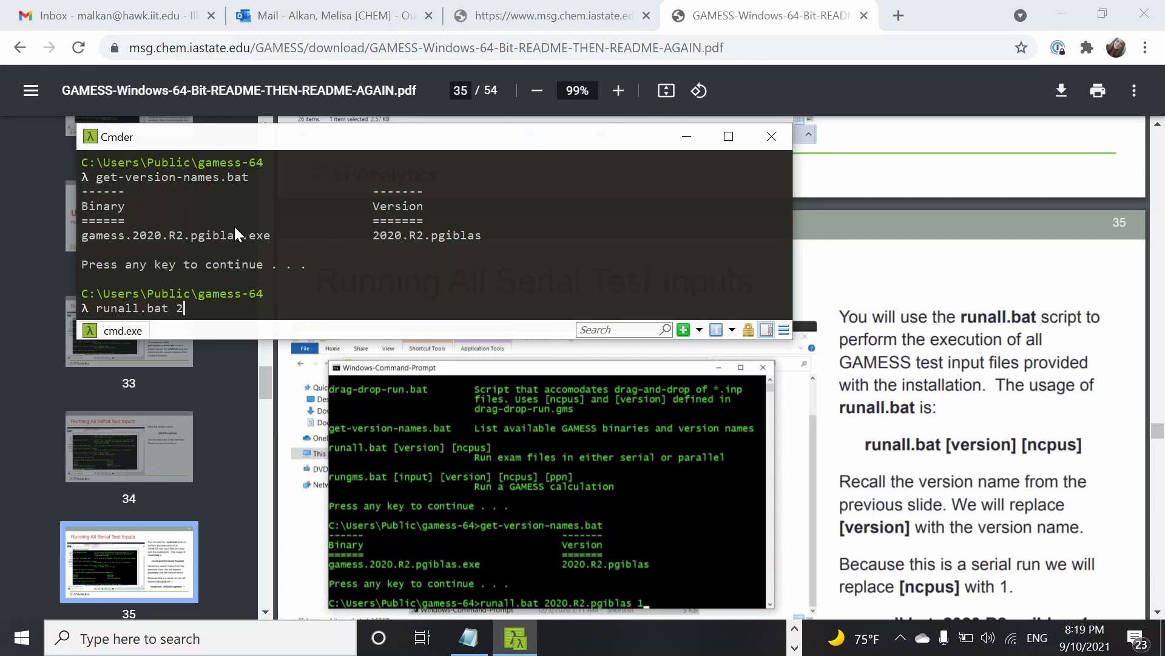
type("020.T")
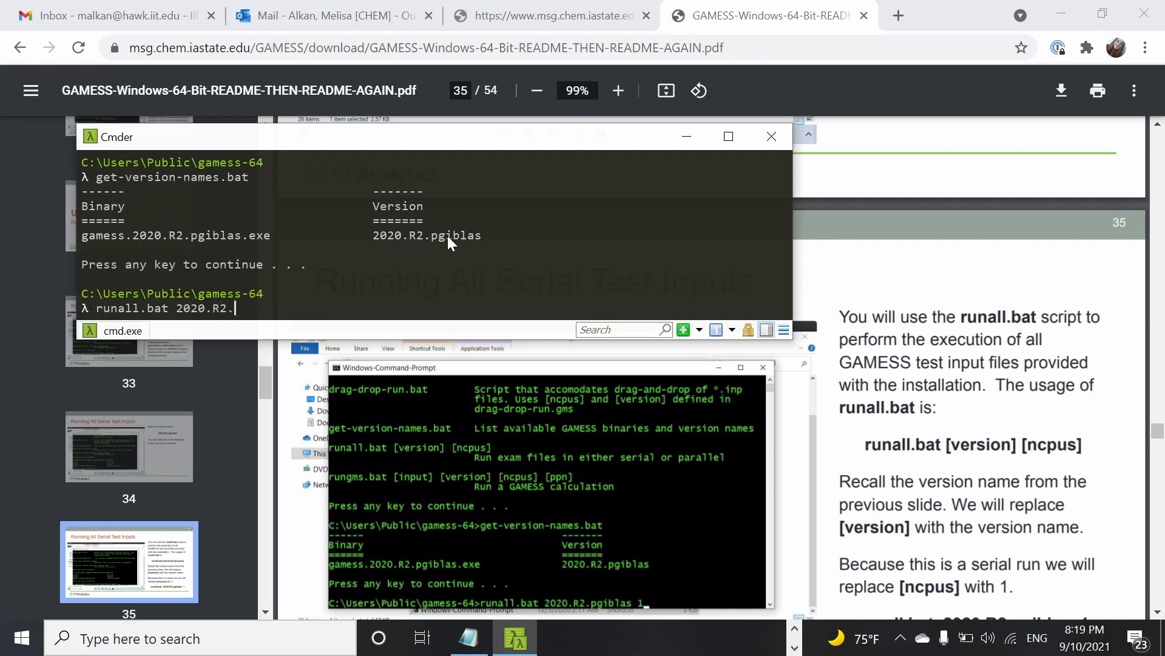
type("pgoblas")
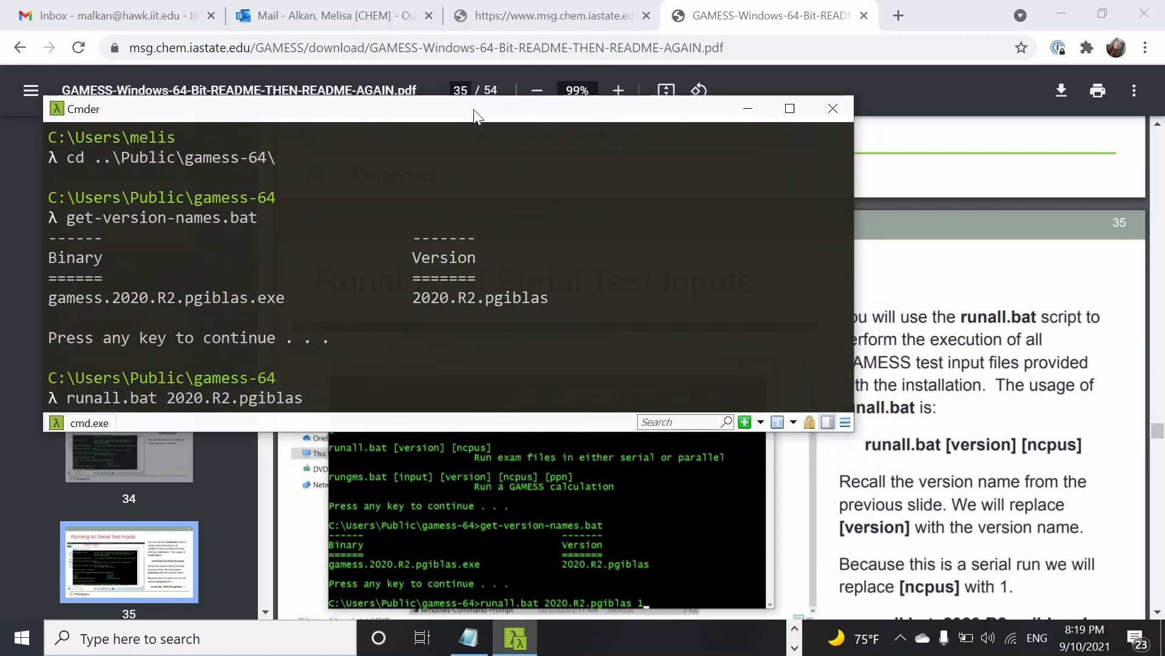
key("enter")
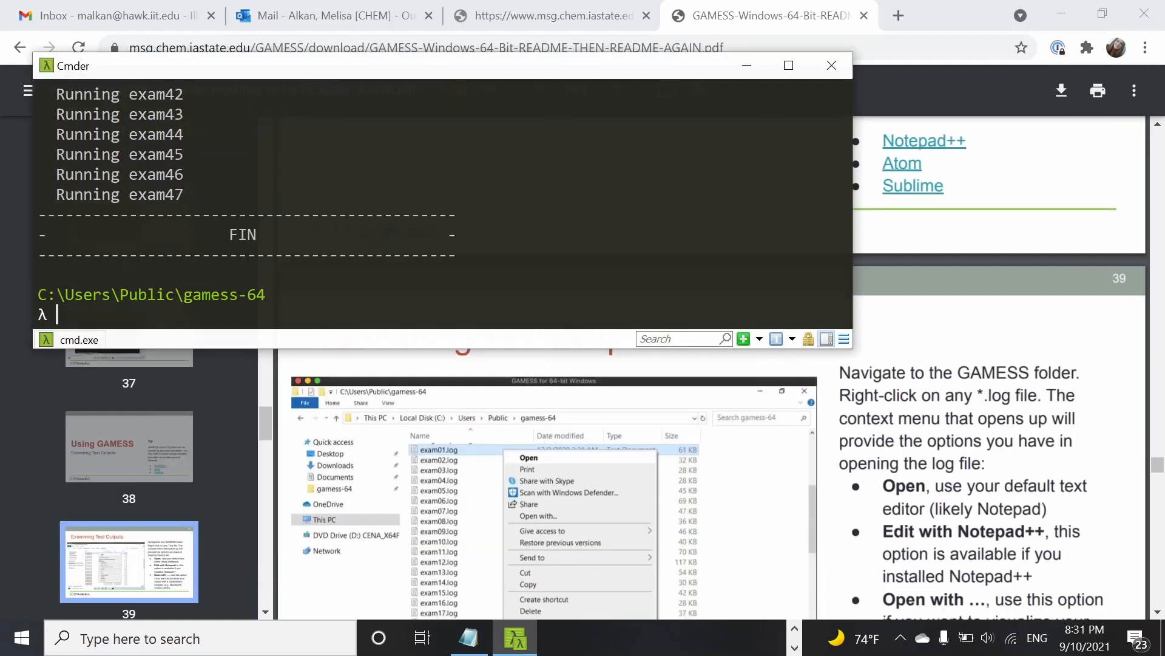
Run clean-runall-files.bat to delete exam logs, scratch and restart files, then continue
scroll("down", 3)
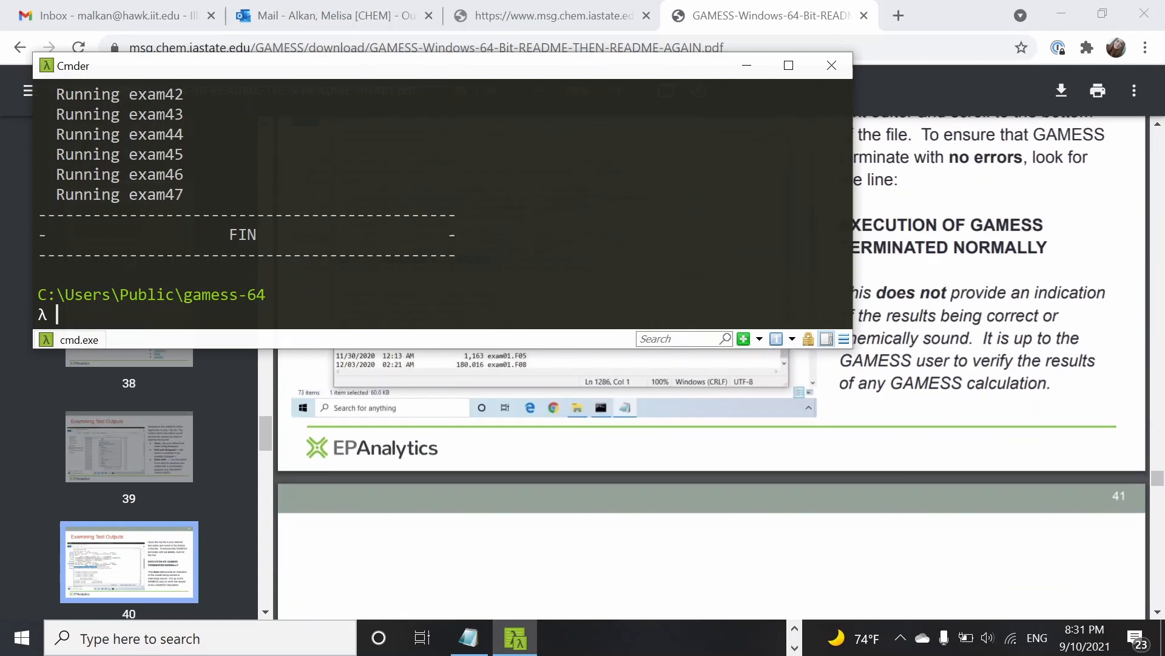
scroll("down", 3)
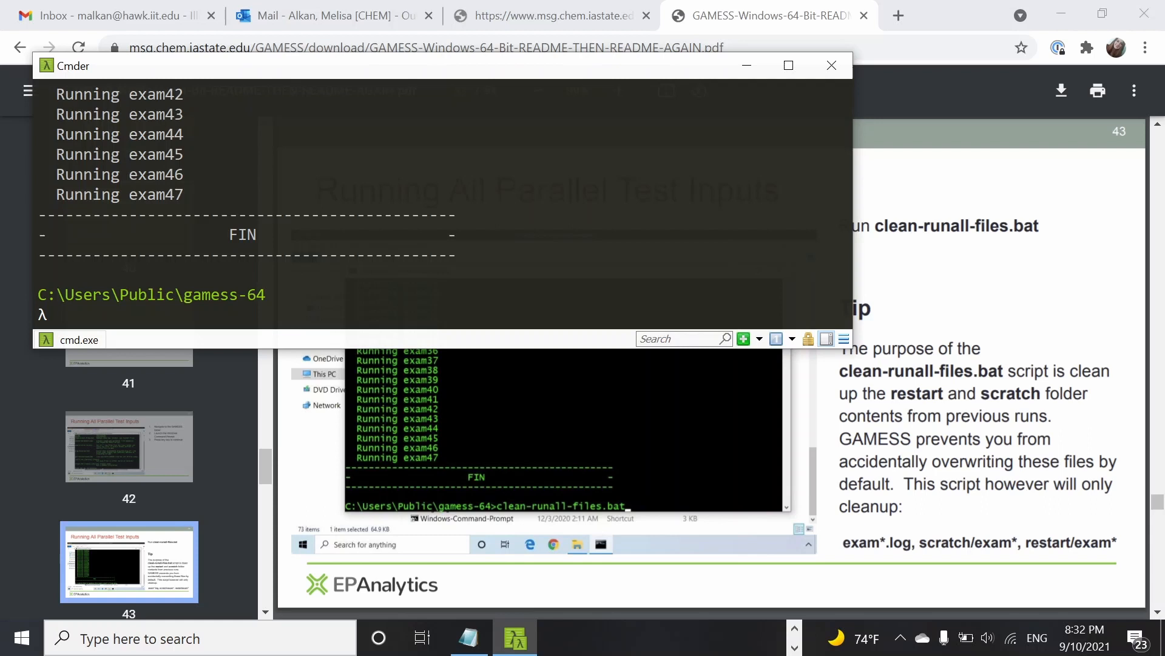
mouse_move(743, 251)
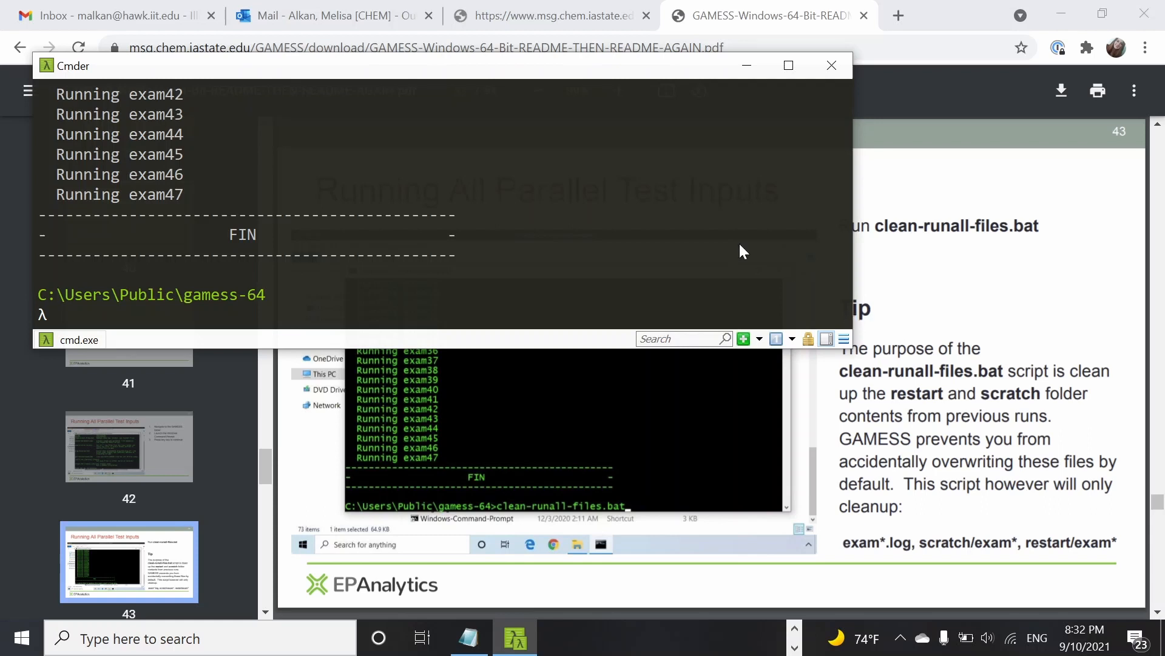
mouse_move(685, 190)
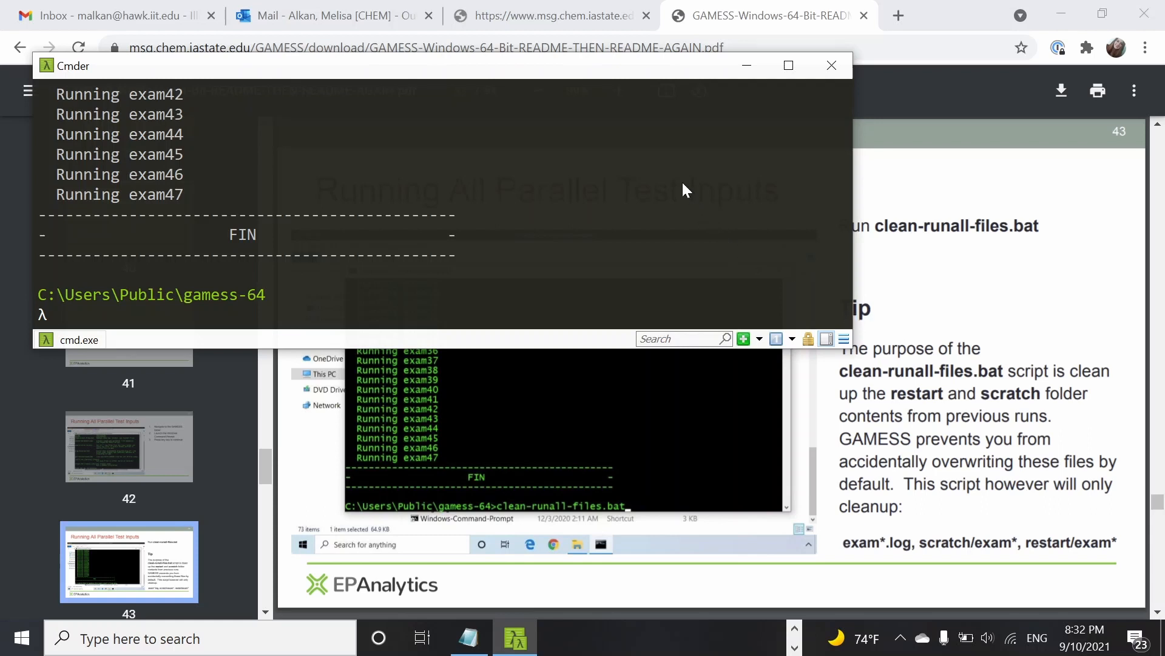
type("clean-runall-files.bat")
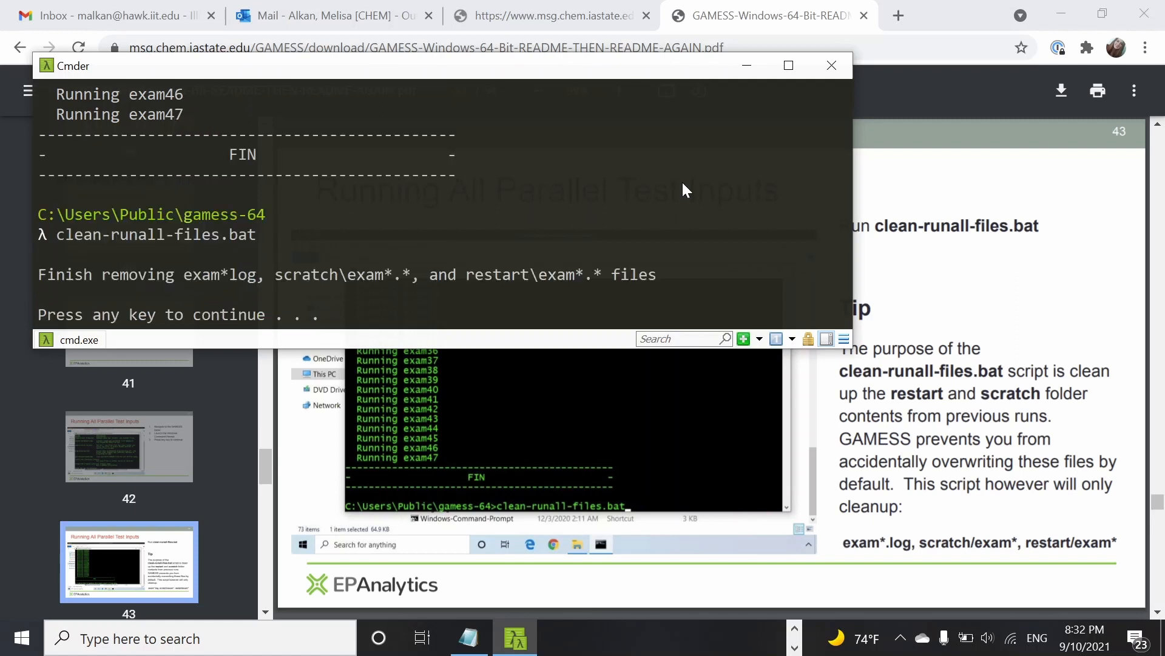
key("enter")
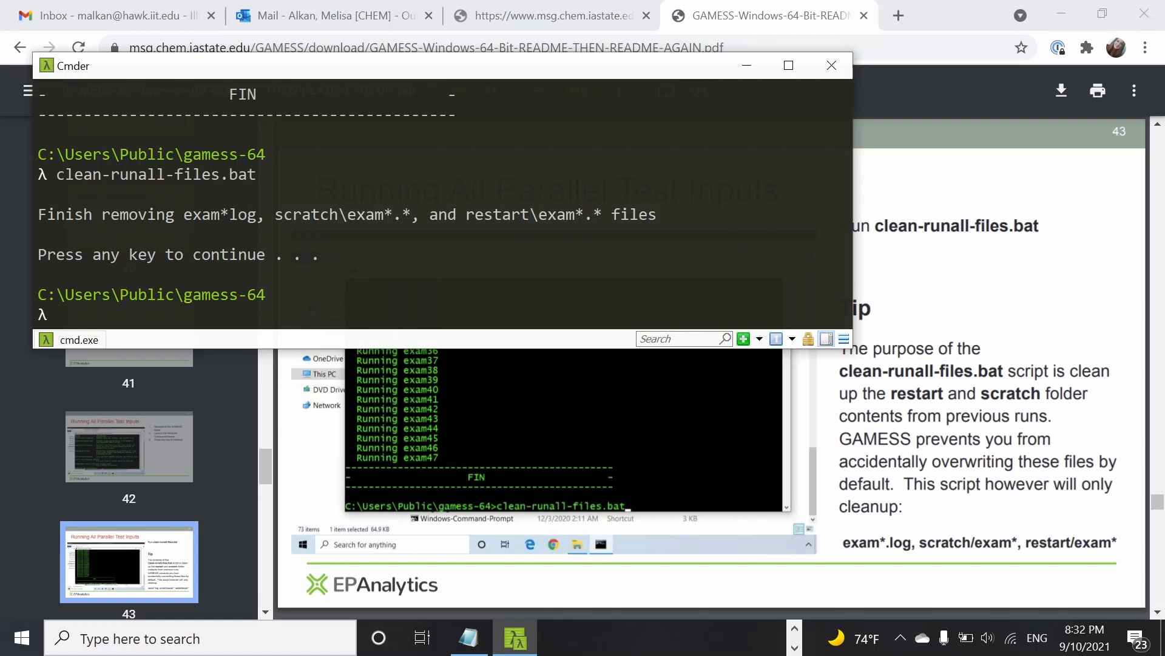
scroll("down", 3)
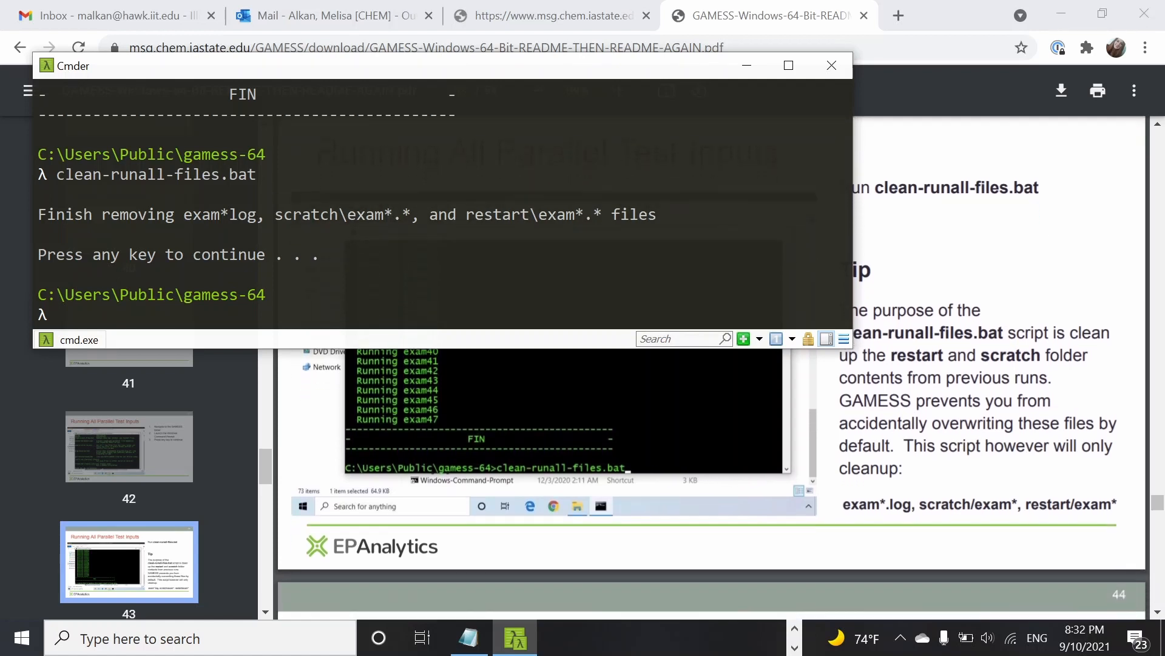
scroll("down", 3)
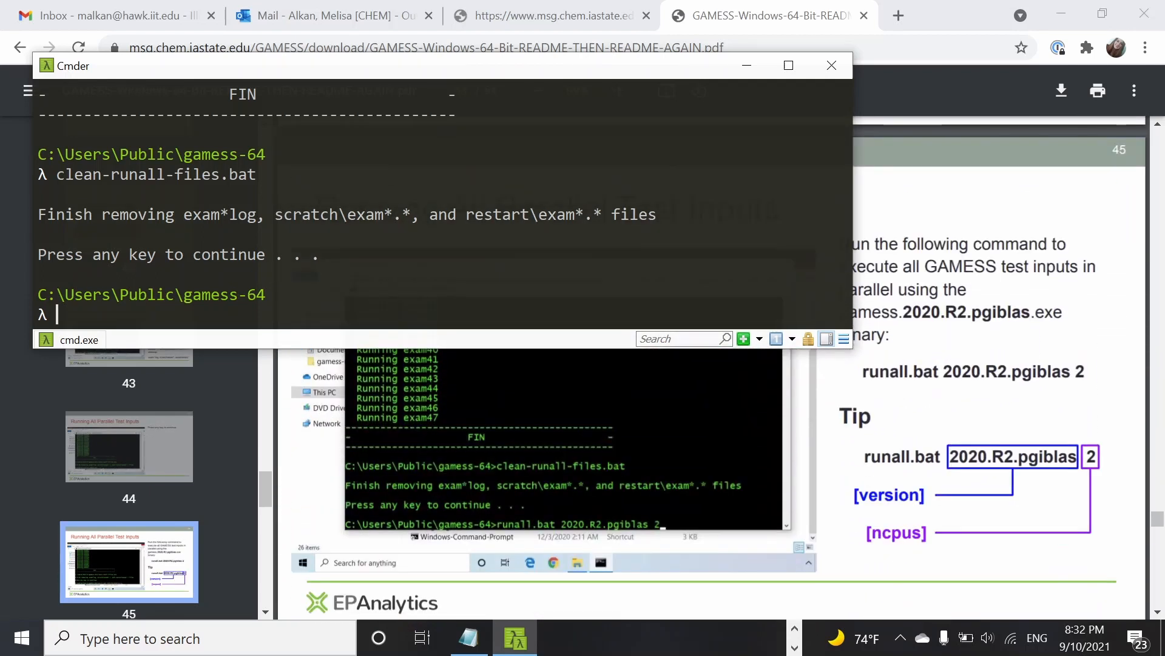
Launch runall.bat 2020.R2.pgiblas 2 to run exams 1–47 on 2 CPUs
type("runall.bat")
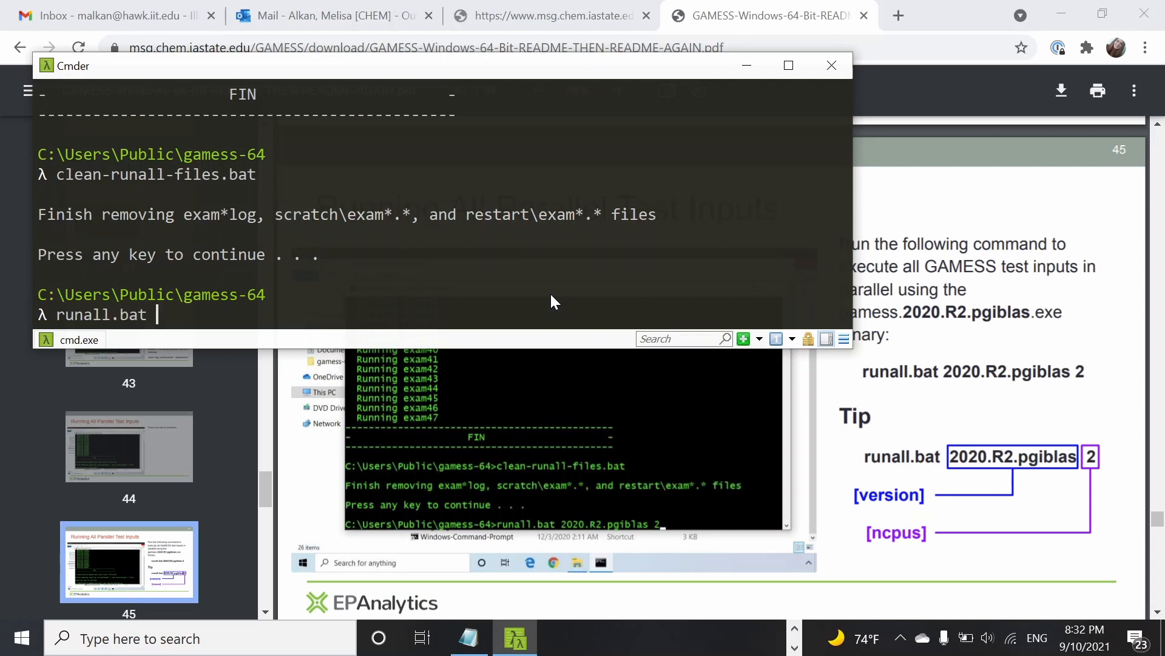
type("2020.R")
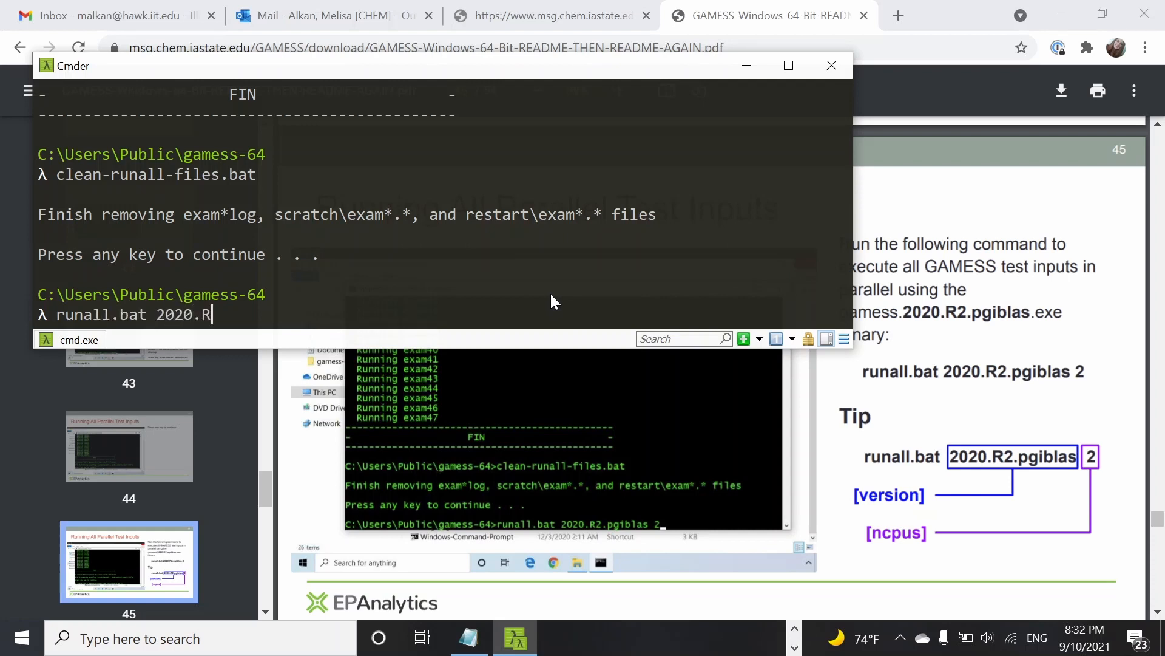
type("2.pgi")
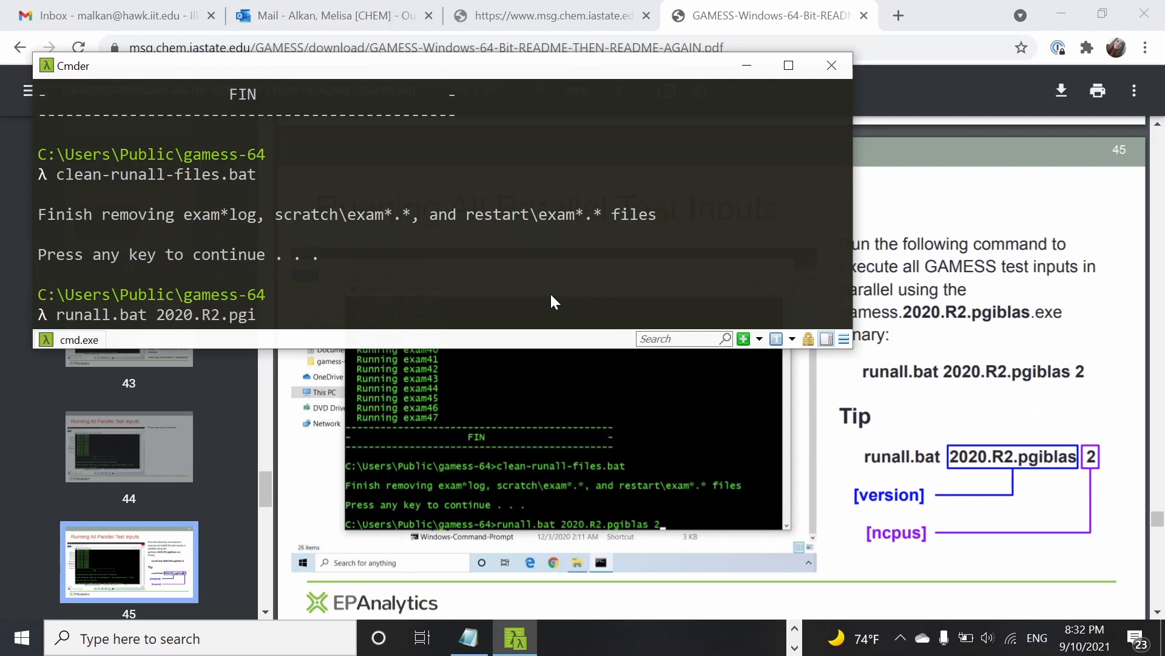
type("blas")
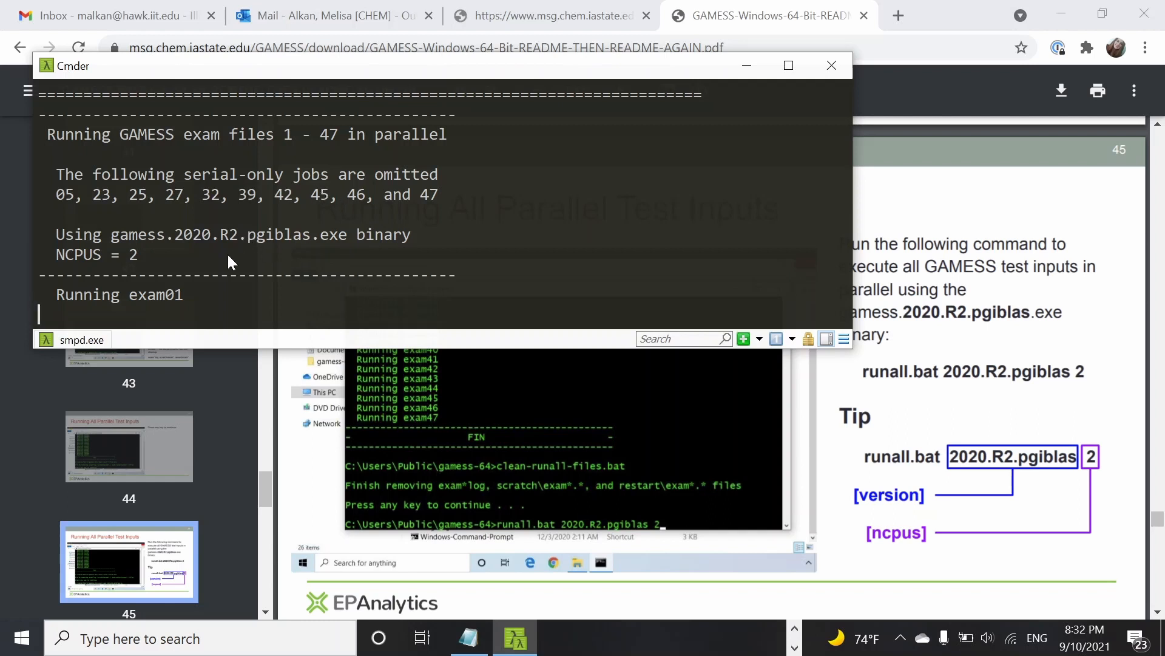
mouse_move(244, 320)
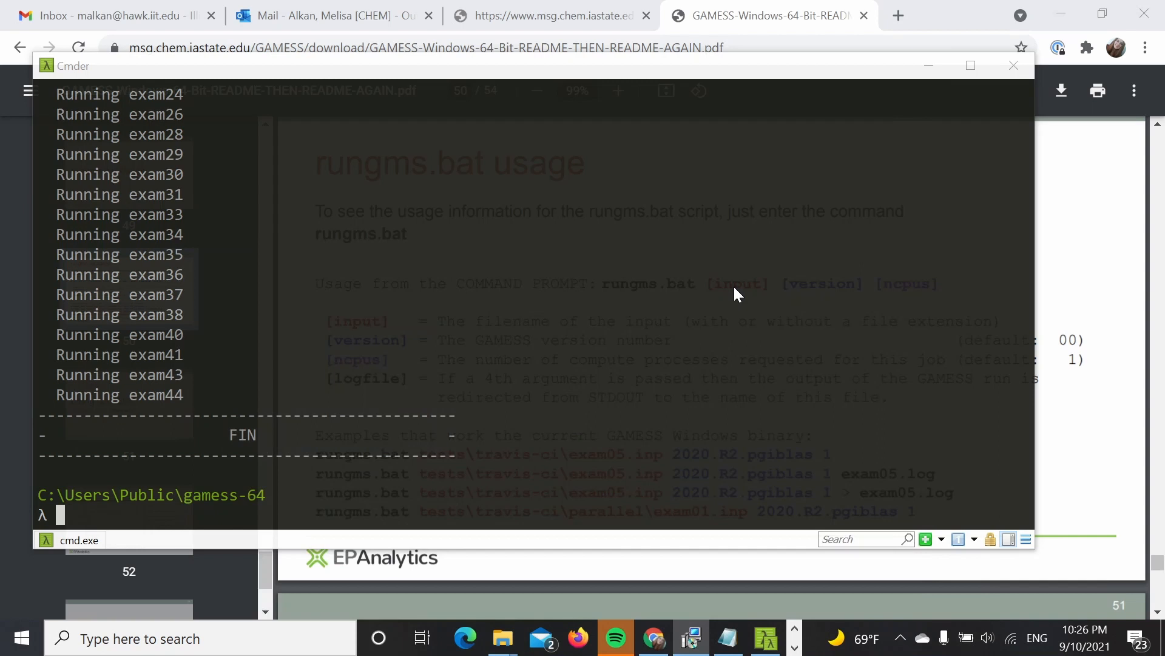
mouse_move(611, 290)
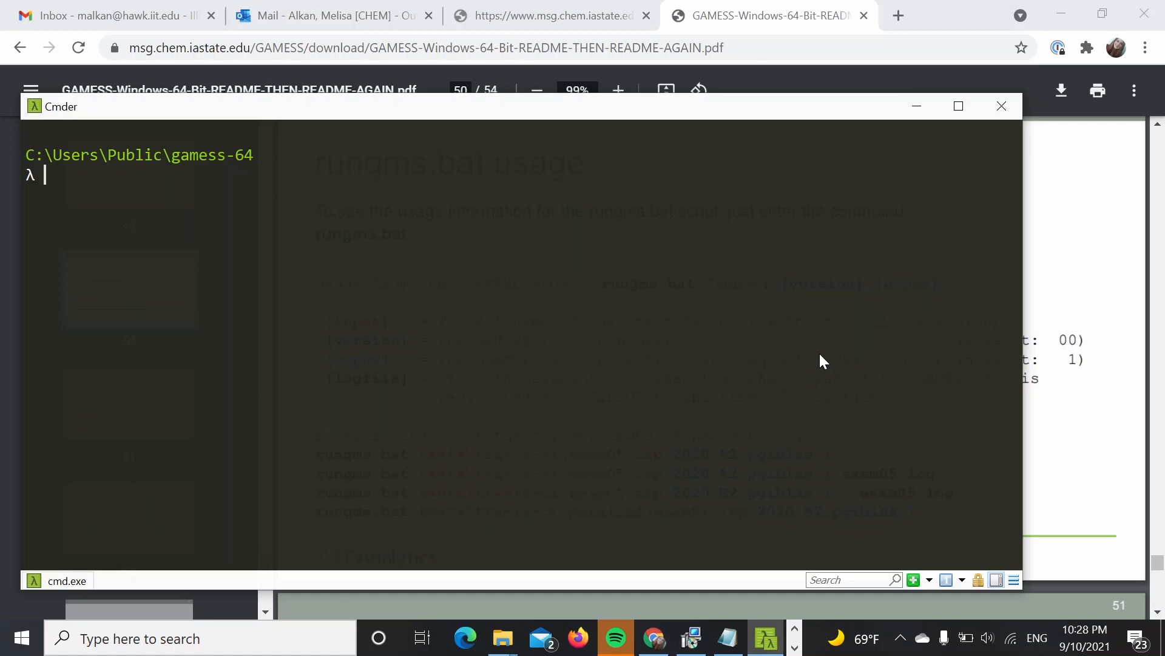
List the gamess-64 folder contents with ls
type("ls")
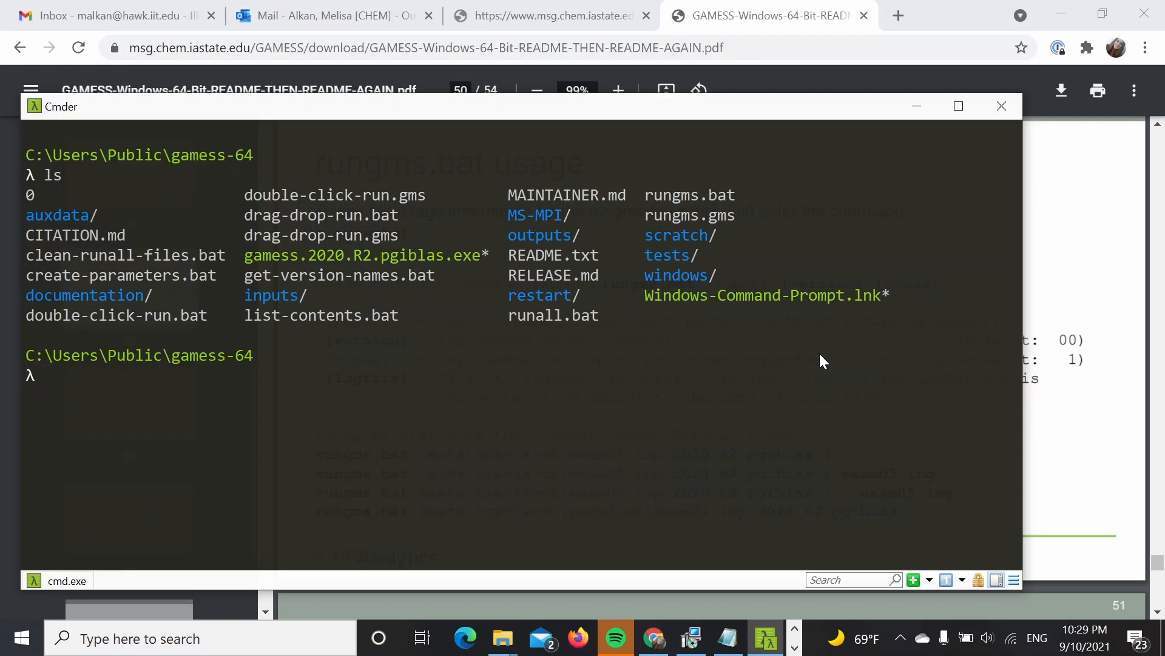
mouse_move(736, 229)
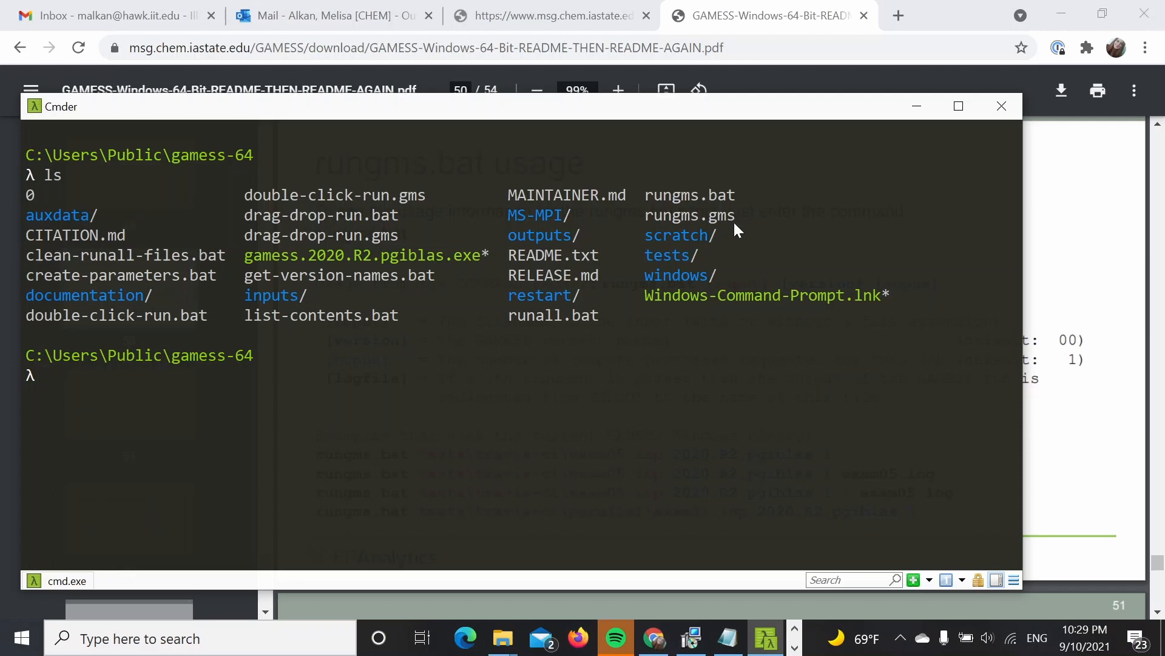
type("rungms.bat")
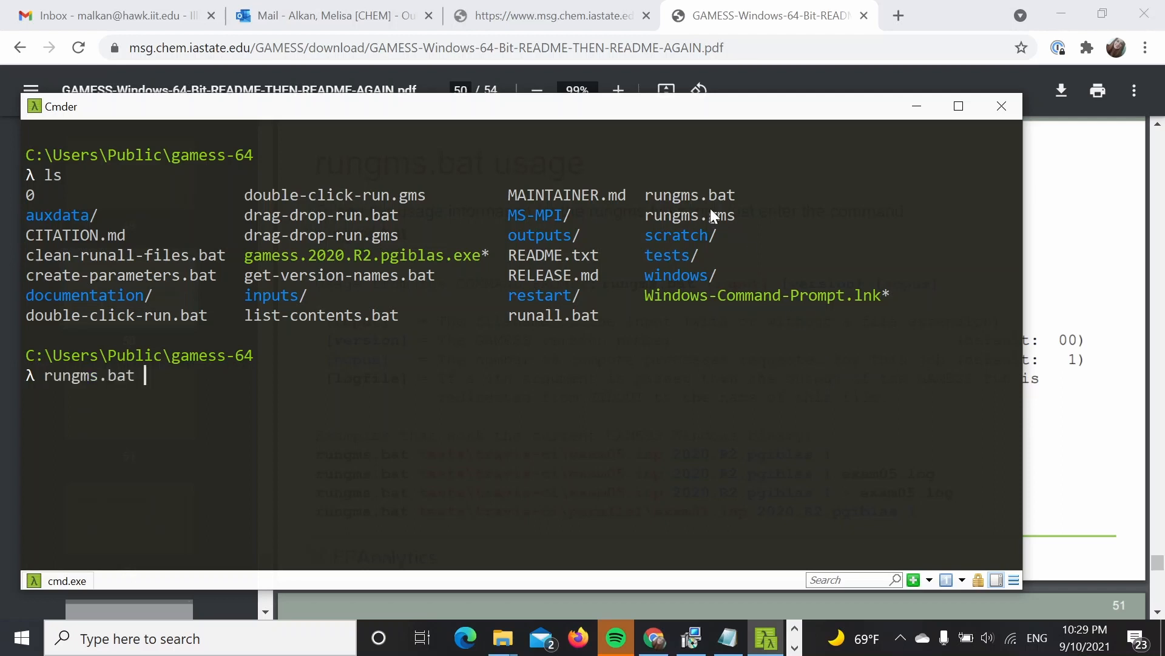
Copy c6h6.inp from tests\rhf\parallel into the gamess-64 folder and relist it
key("Backspace")
type("cp")
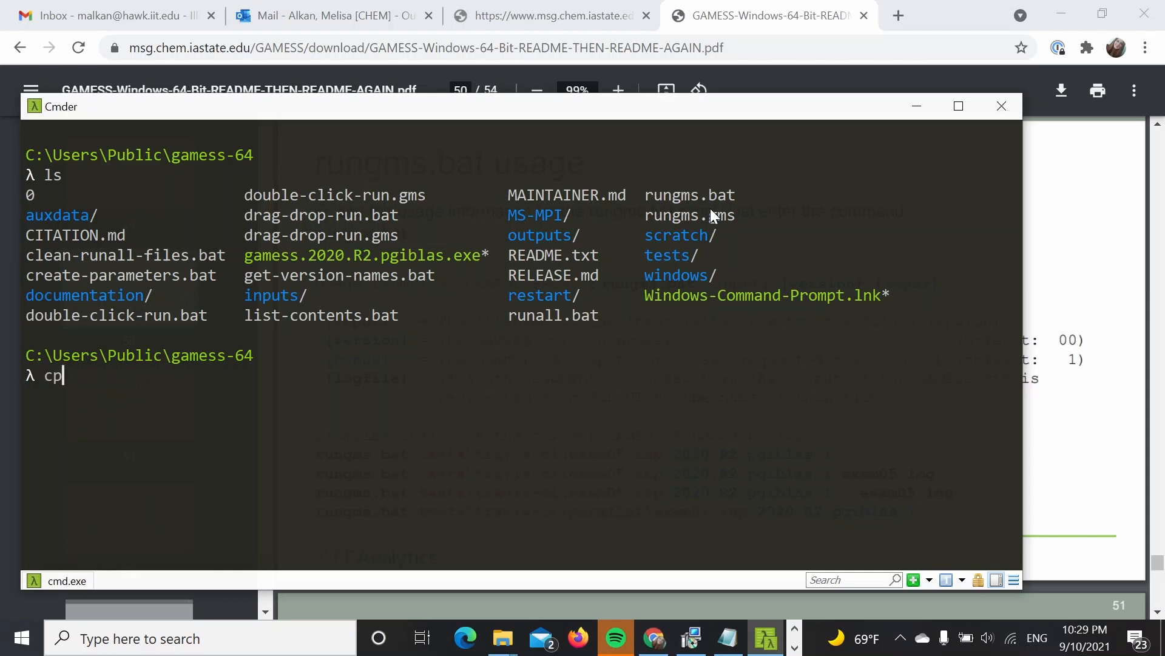
type("te")
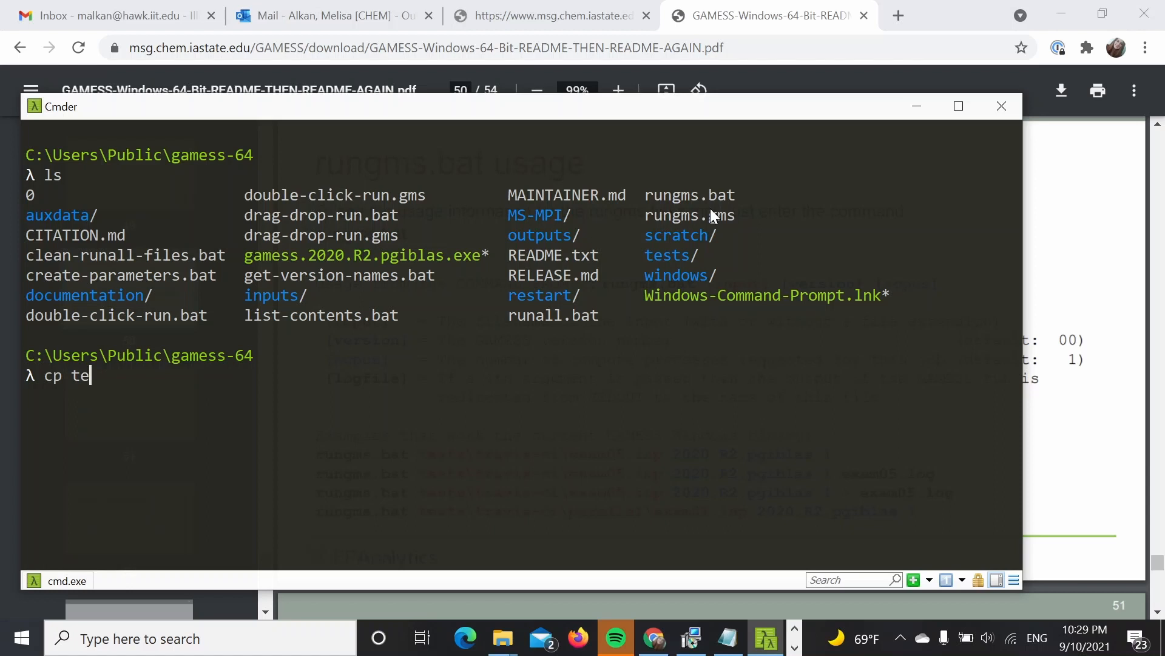
type("sts\\rhf\\parallel\\")
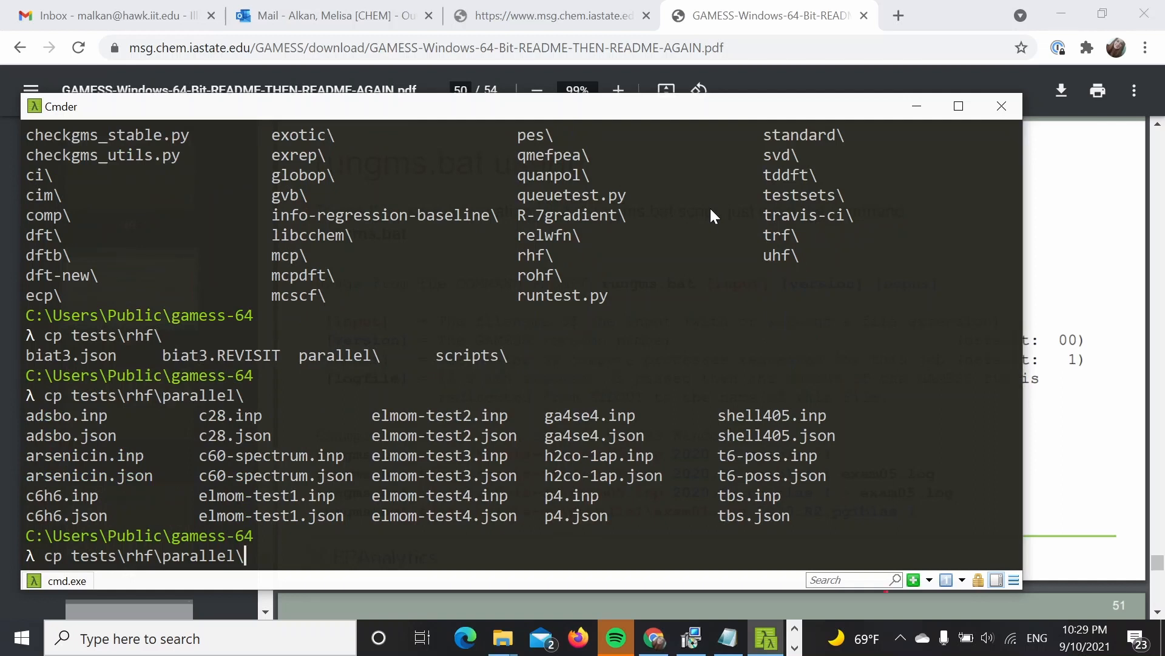
type("ch")
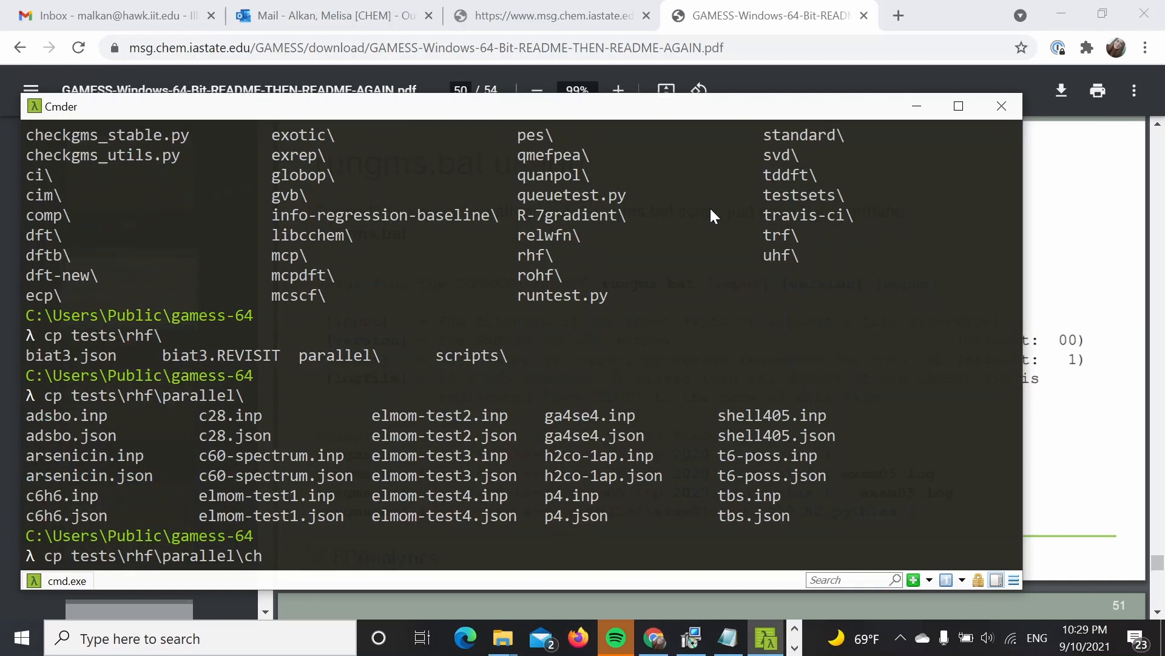
type("6h6.inp .")
type("ls")
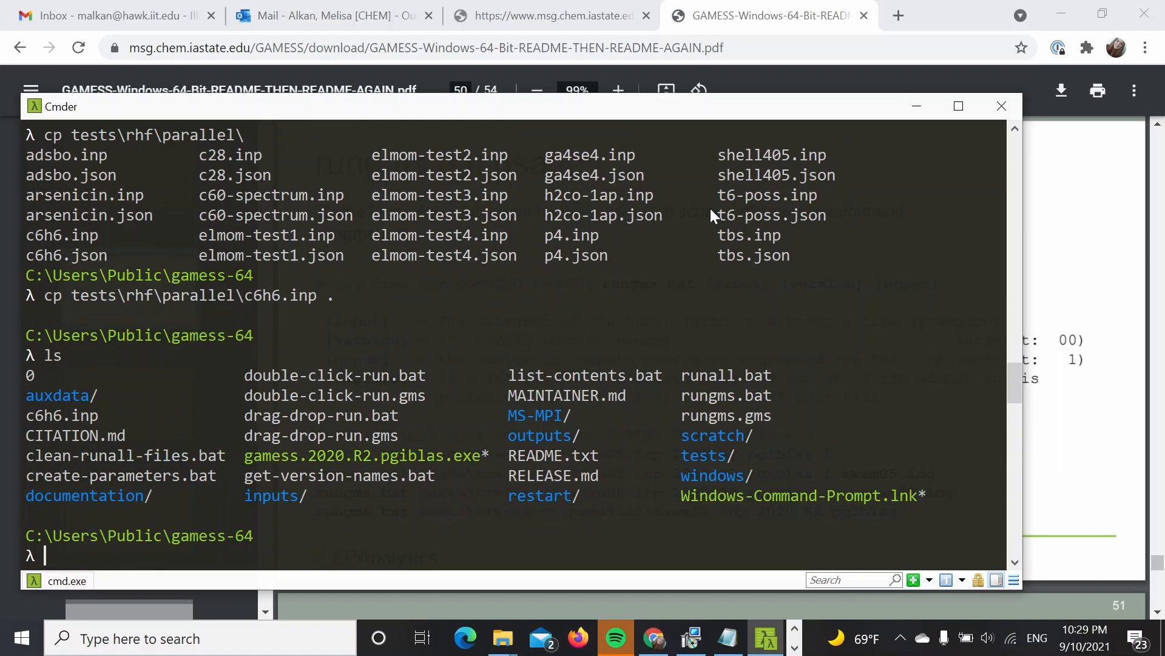
type("rungms.bat")
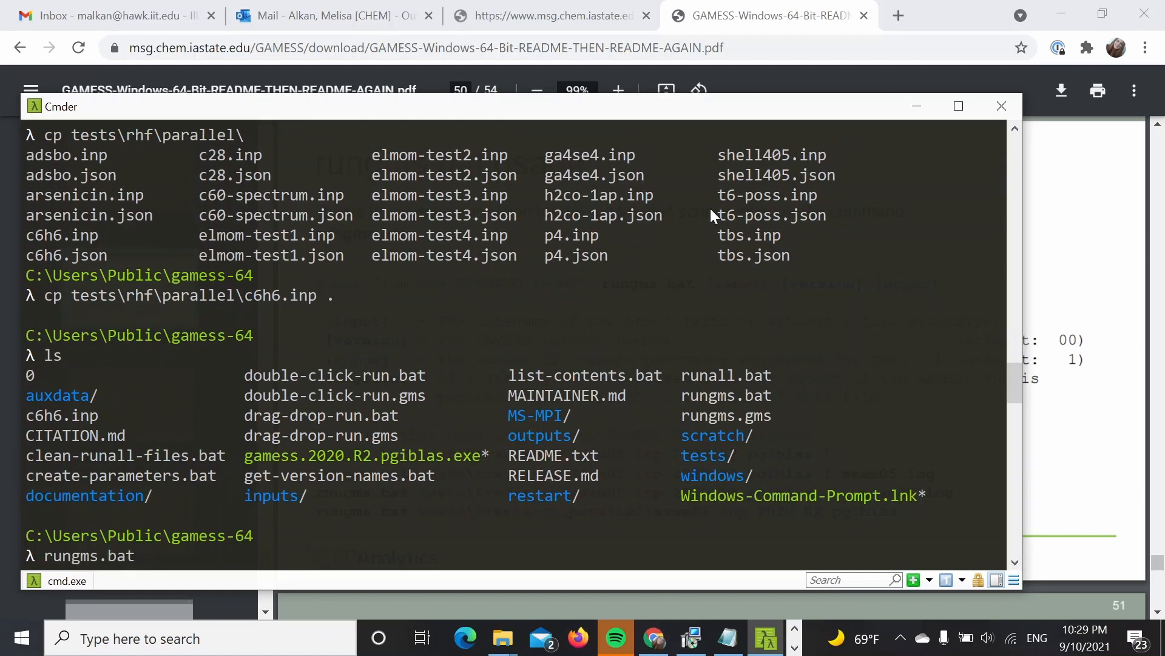
mouse_move(738, 228)
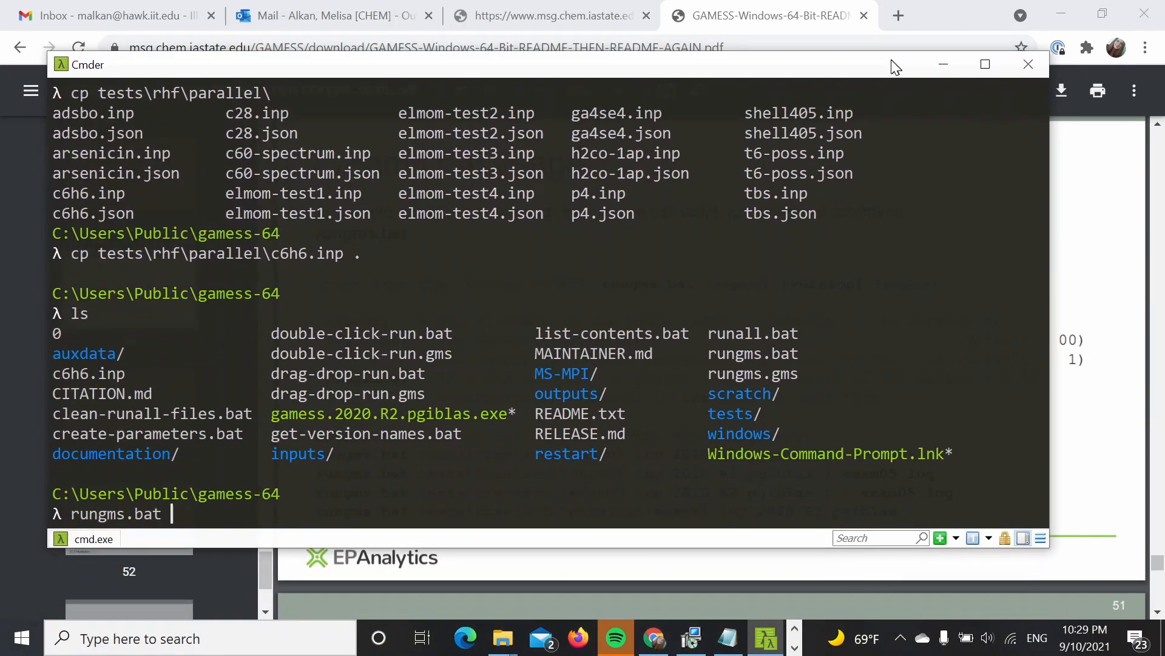
Run rungms.bat c6h6.inp 2020.R2.pgiblas 2 to start the benzene job
type("c6")
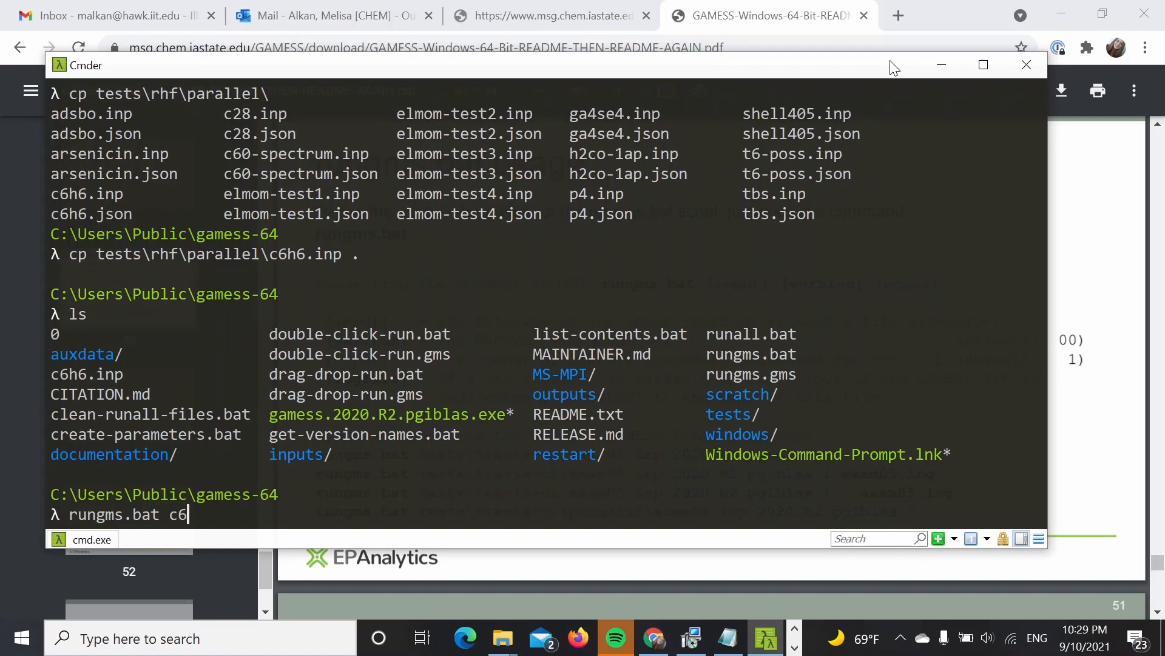
type("h6.inp")
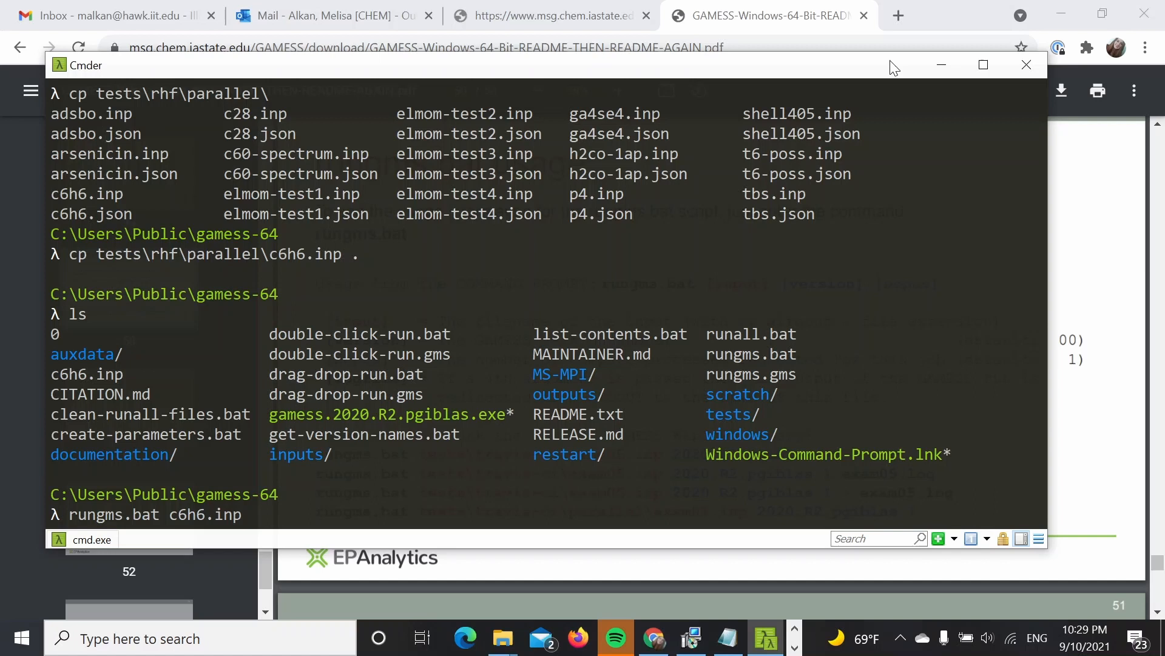
type("2020")
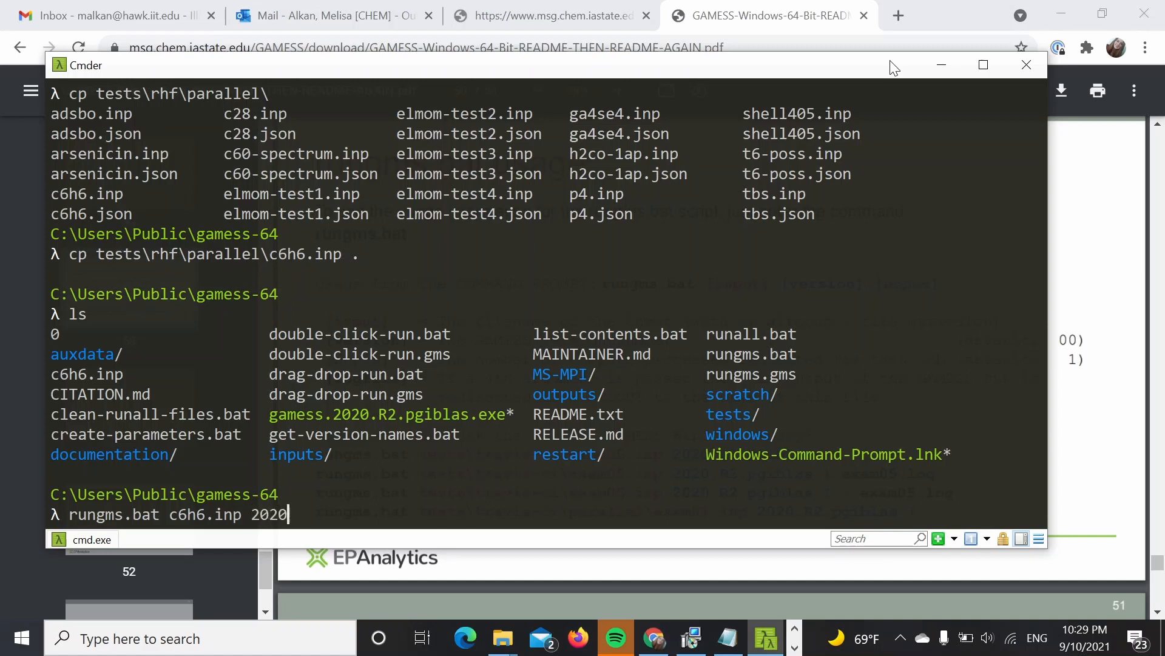
type(".R2.")
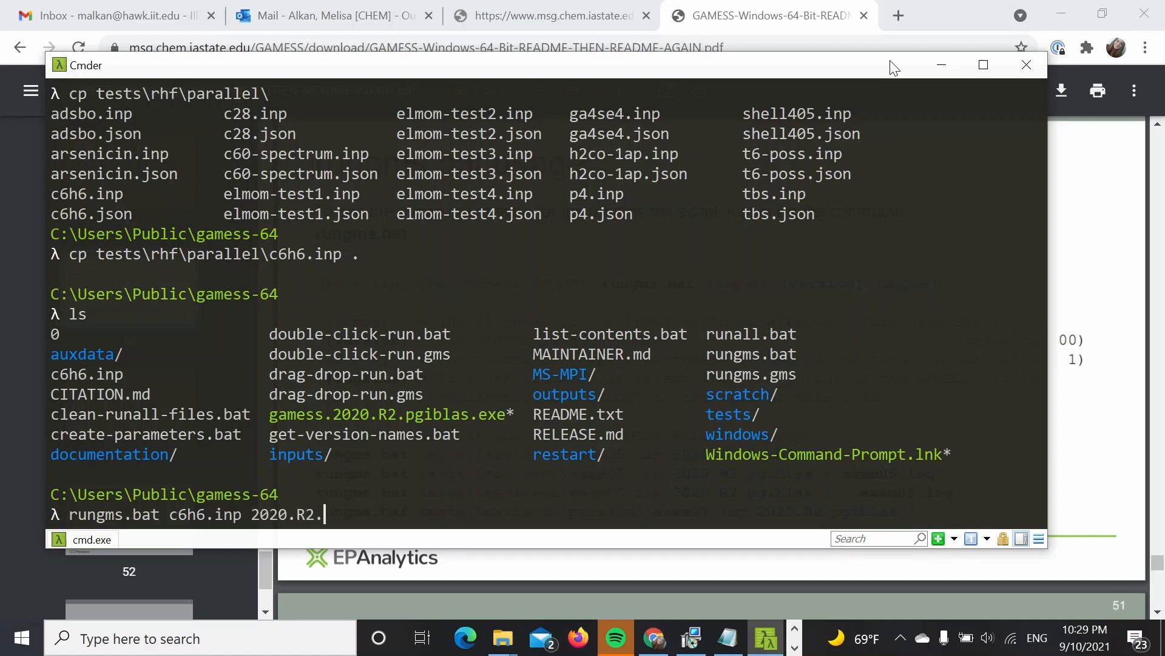
type("pgiblas")
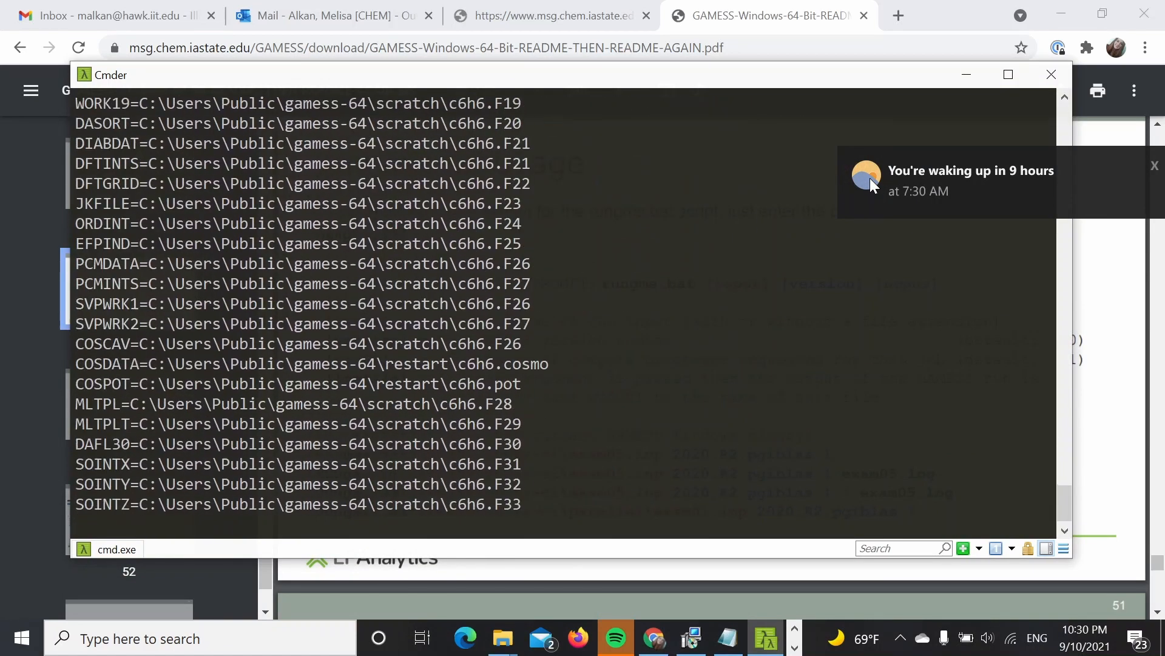
Abort the running c6h6 job, answering y to terminate the batch job
scroll("down", 3)
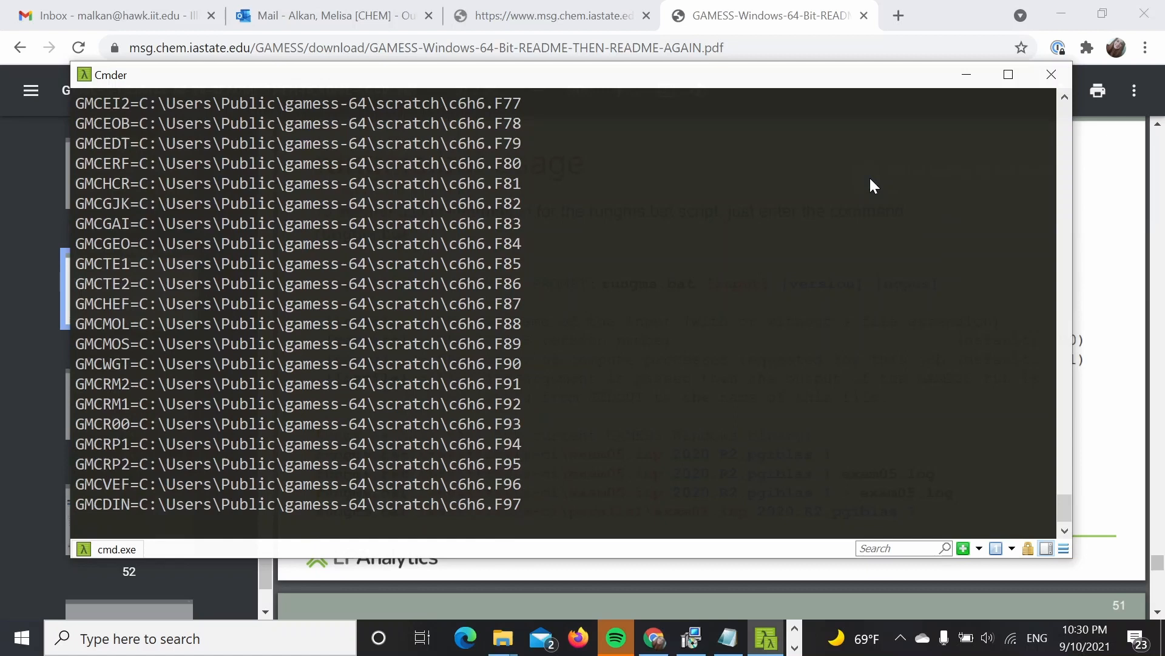
scroll("down", 3)
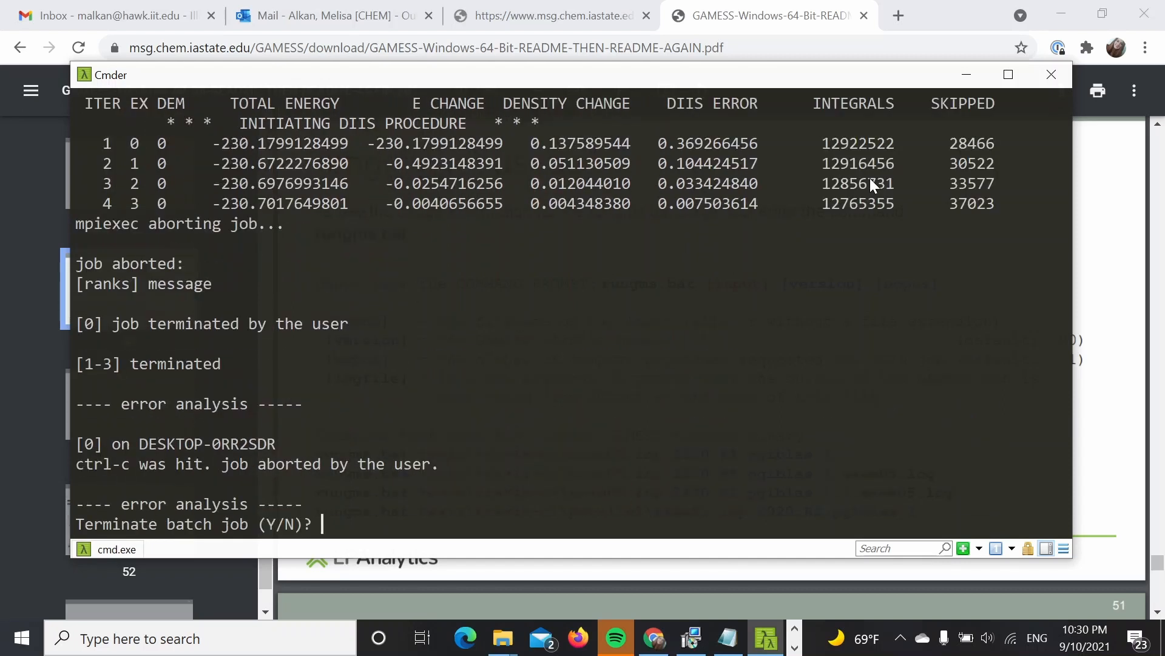
type("y")
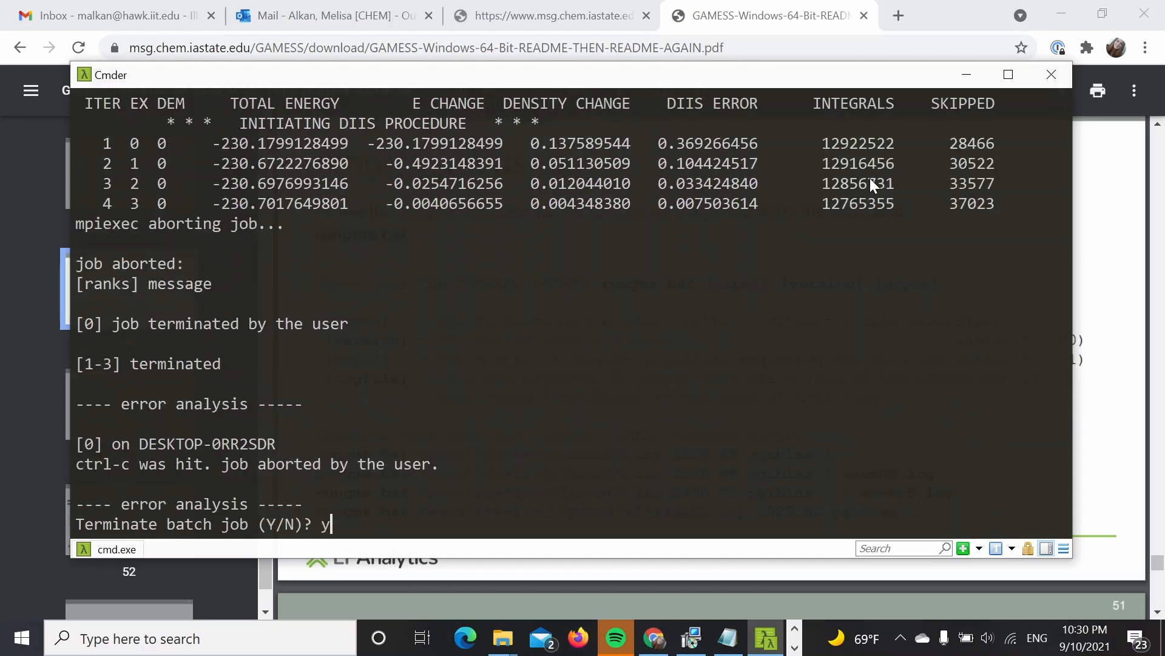
key("enter")
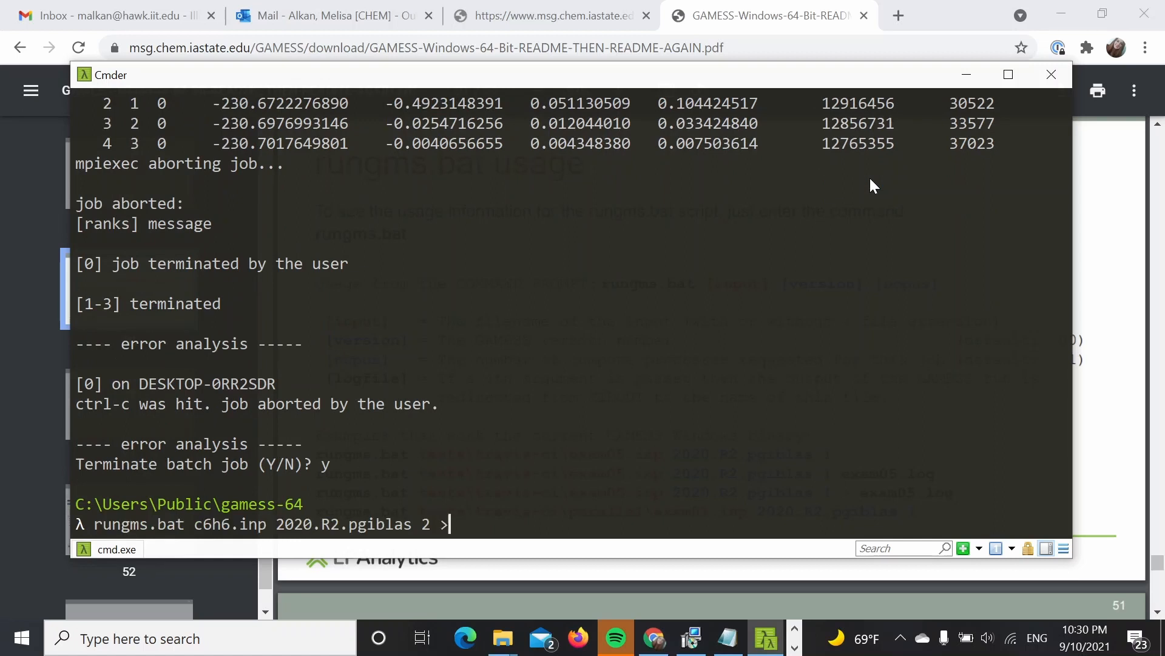
Rerun the c6h6 job on 2 CPUs into c6h6.log, then view c6h6.inp in Vim
type("&")
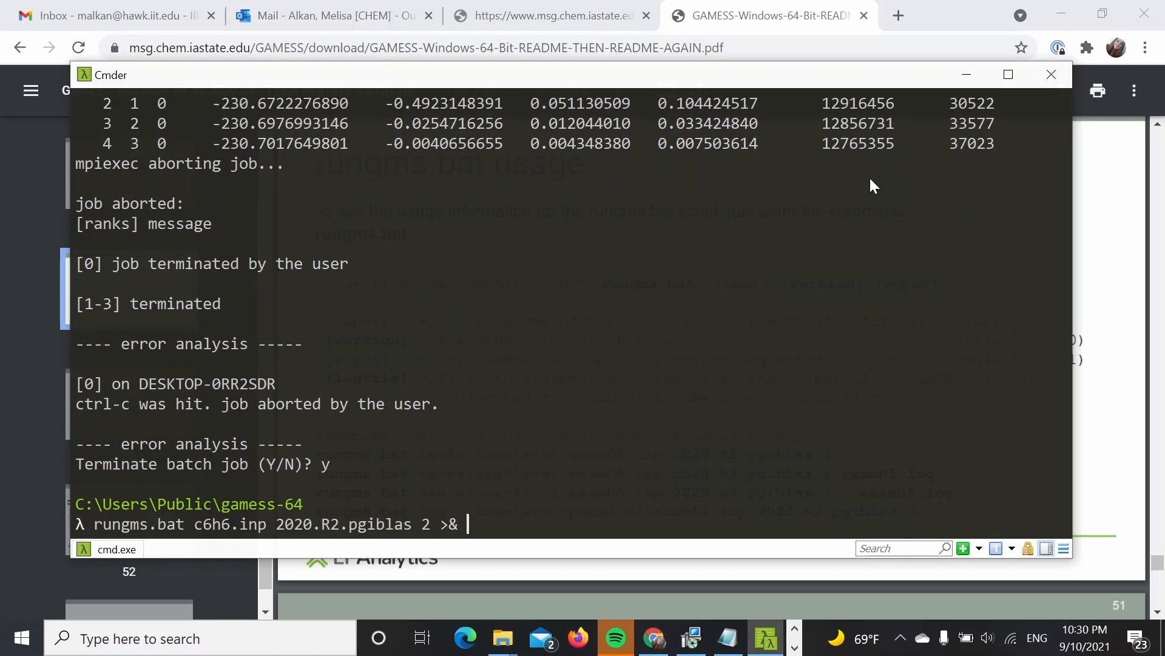
type("c6h6.log")
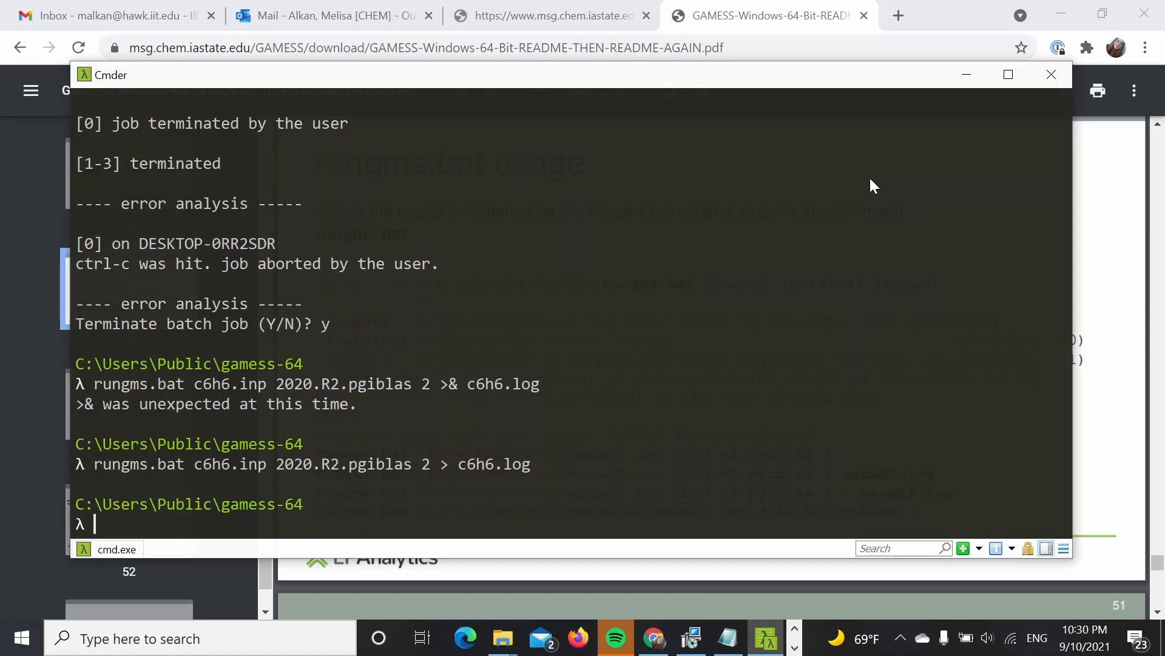
type("vim c6")
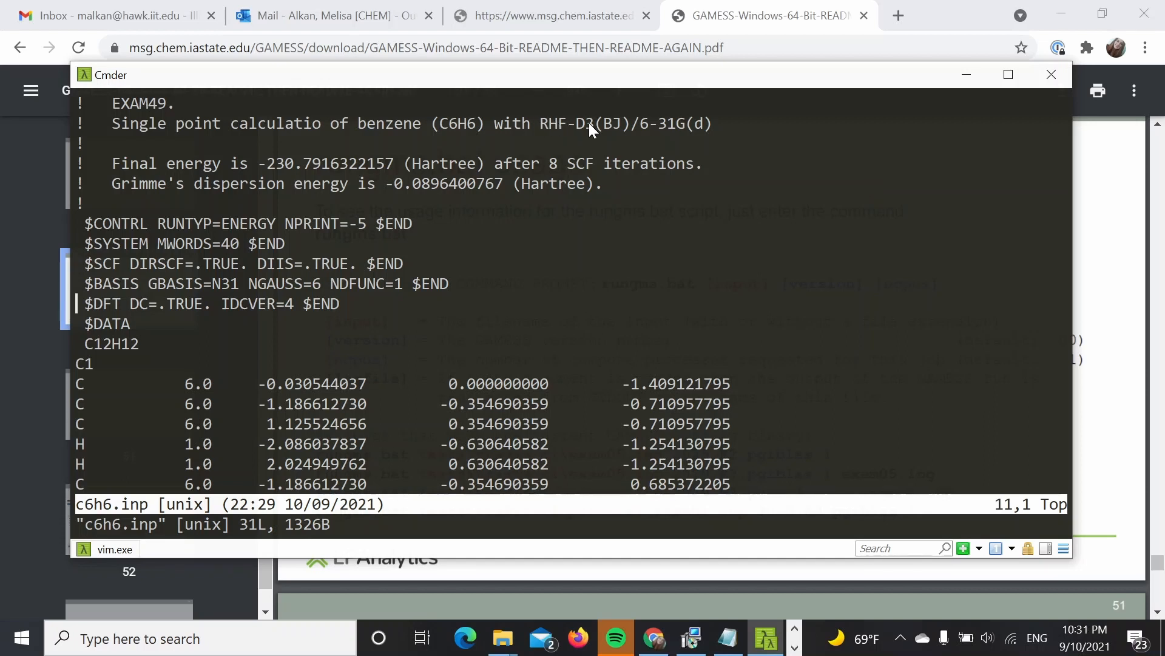
mouse_move(636, 147)
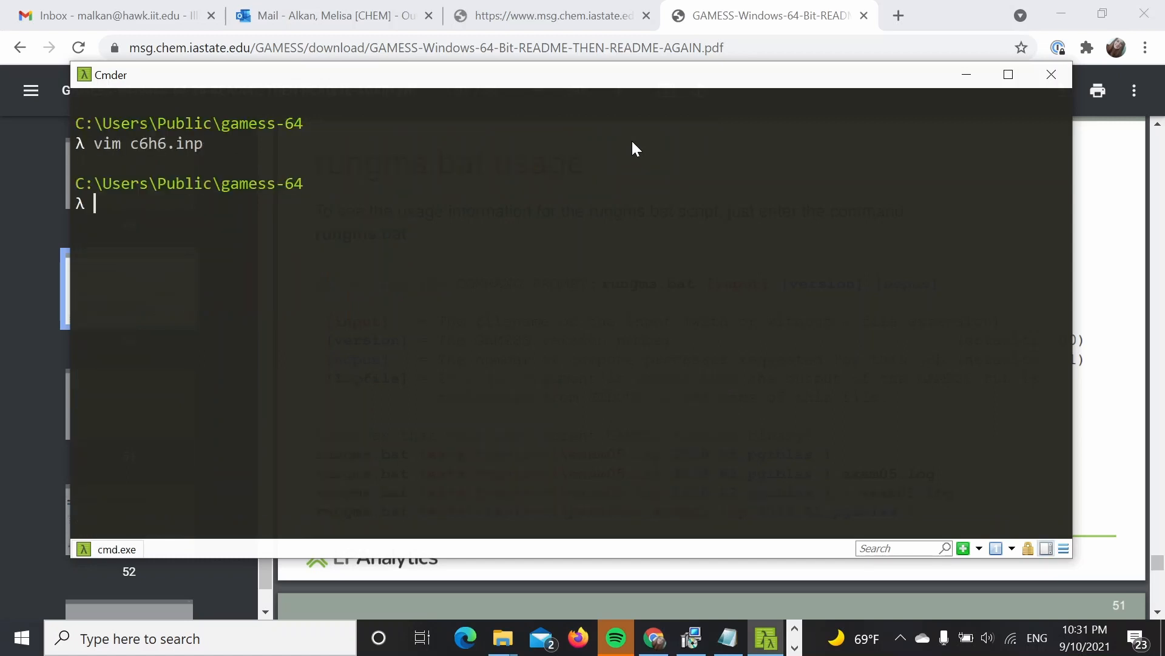
Inspect c6h6.log in Vim for the final RHF energy and TERMINATED NORMALLY, then exit
type("vim c6")
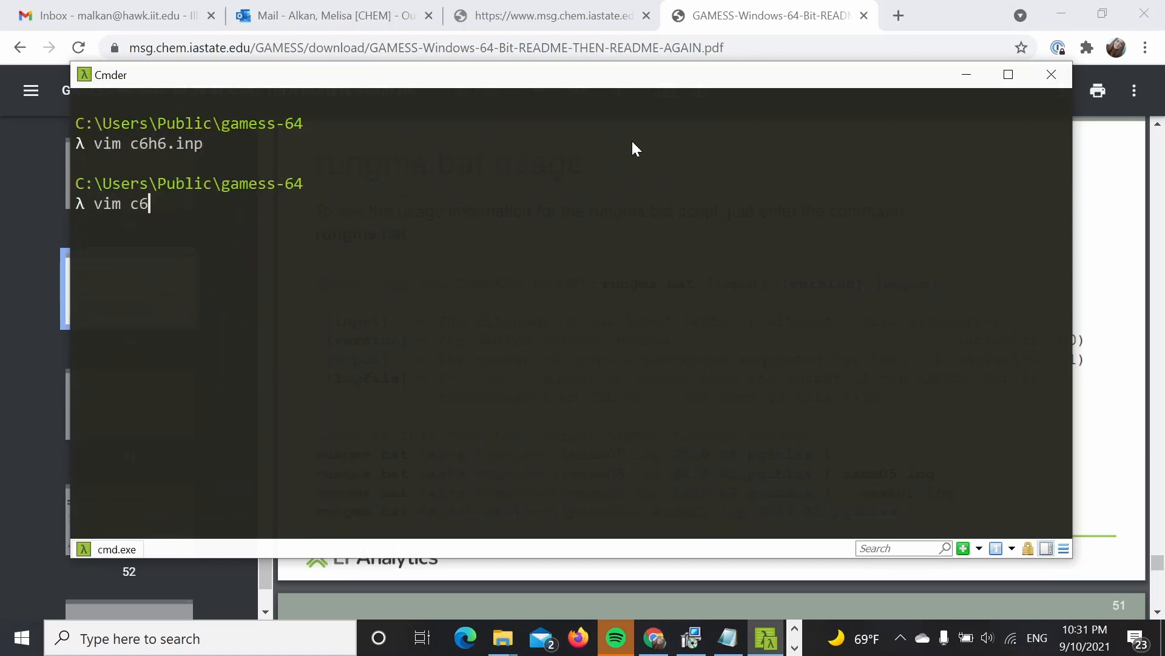
type("h6.1")
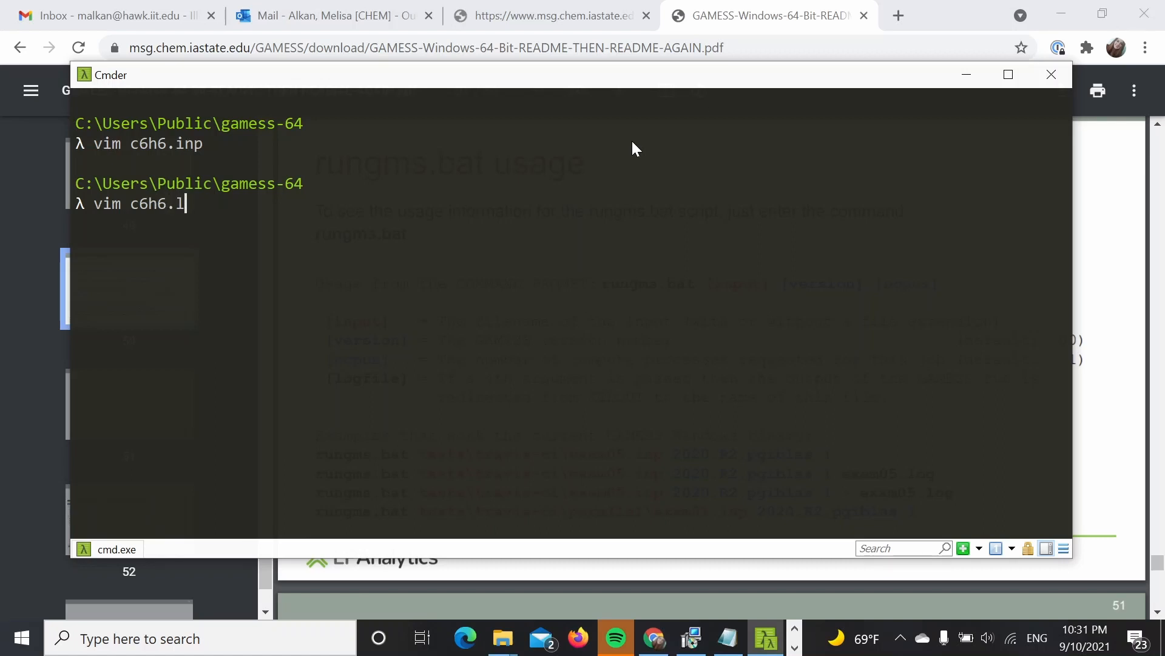
type("og")
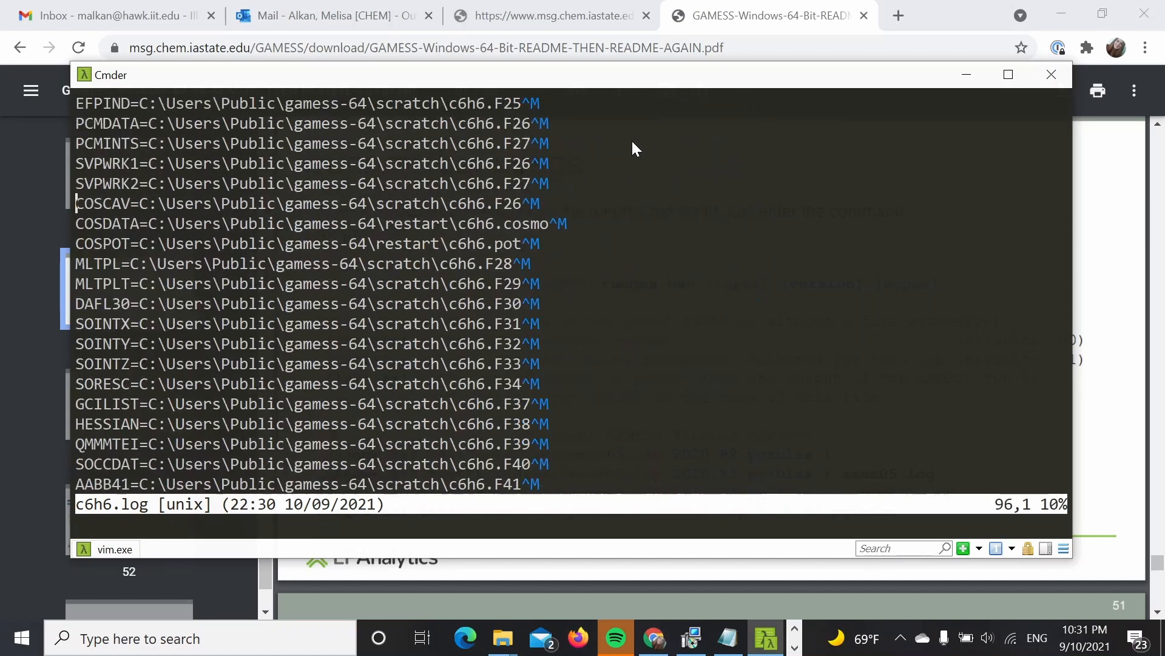
scroll("down", 3)
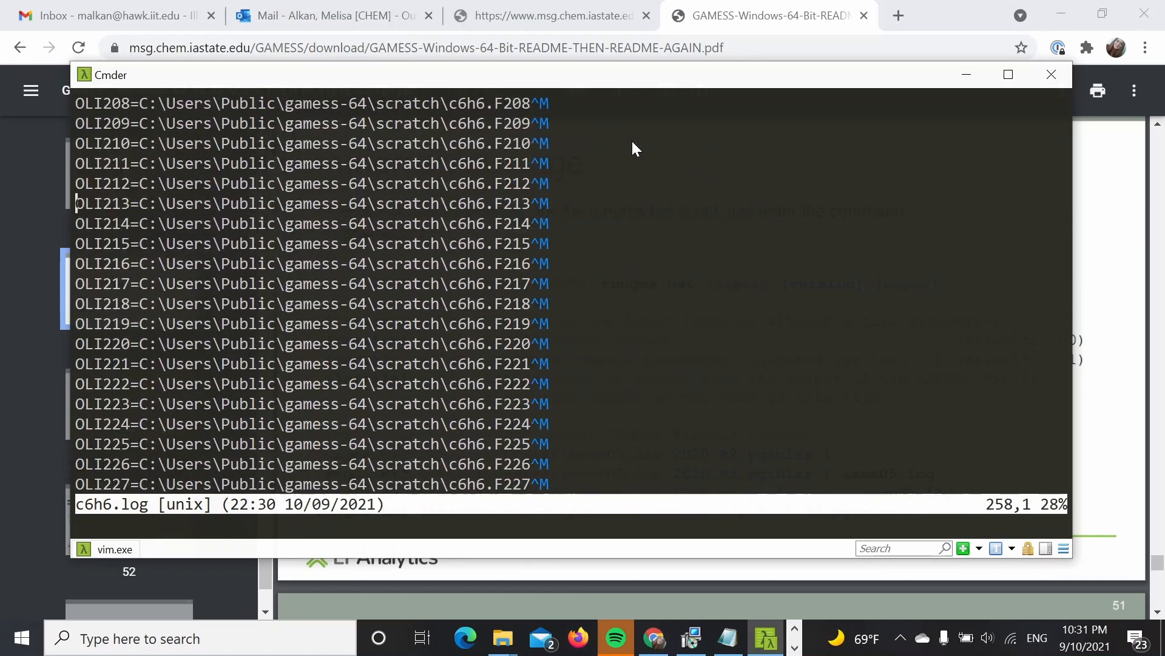
scroll("down", 3)
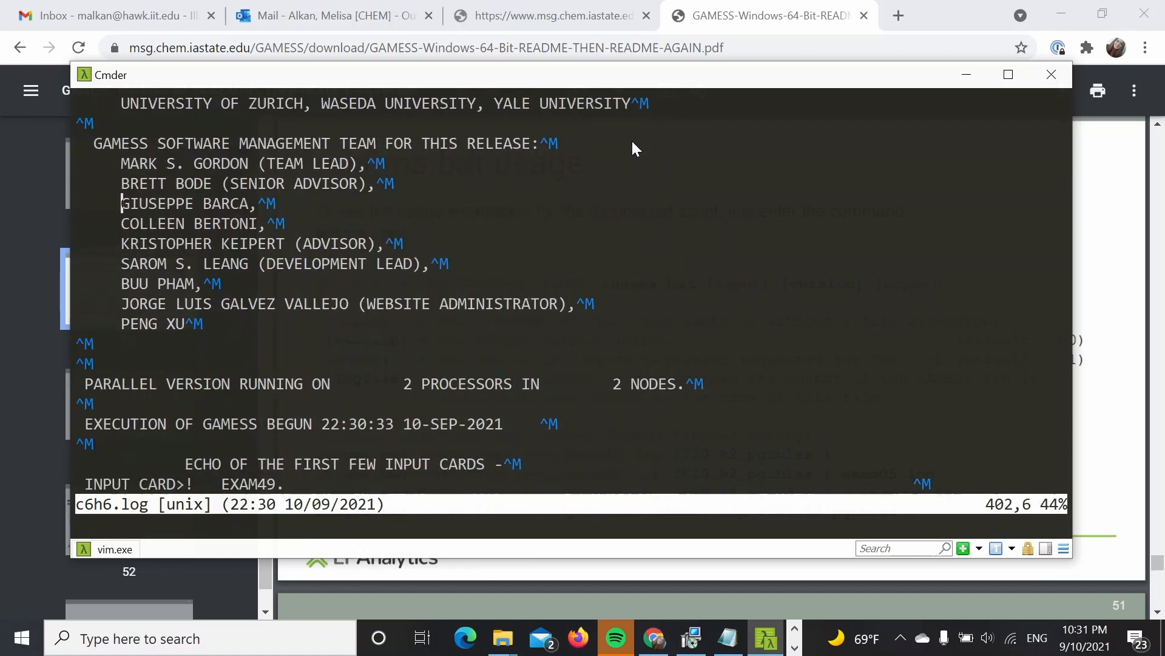
type("/NORB")
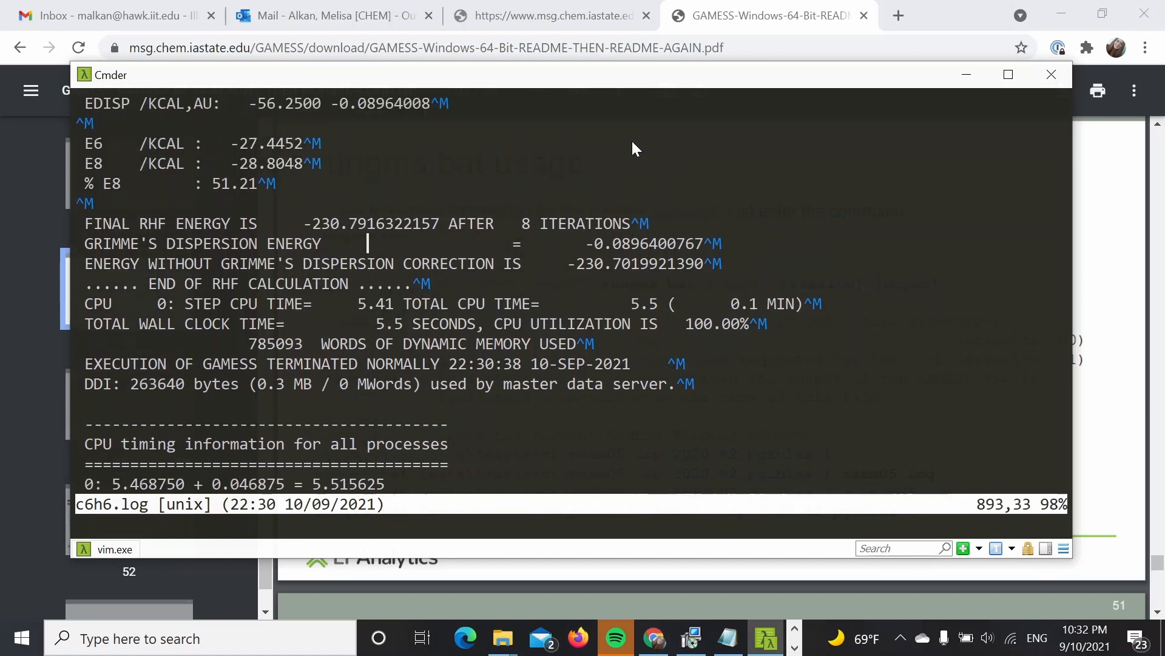
type(":x")
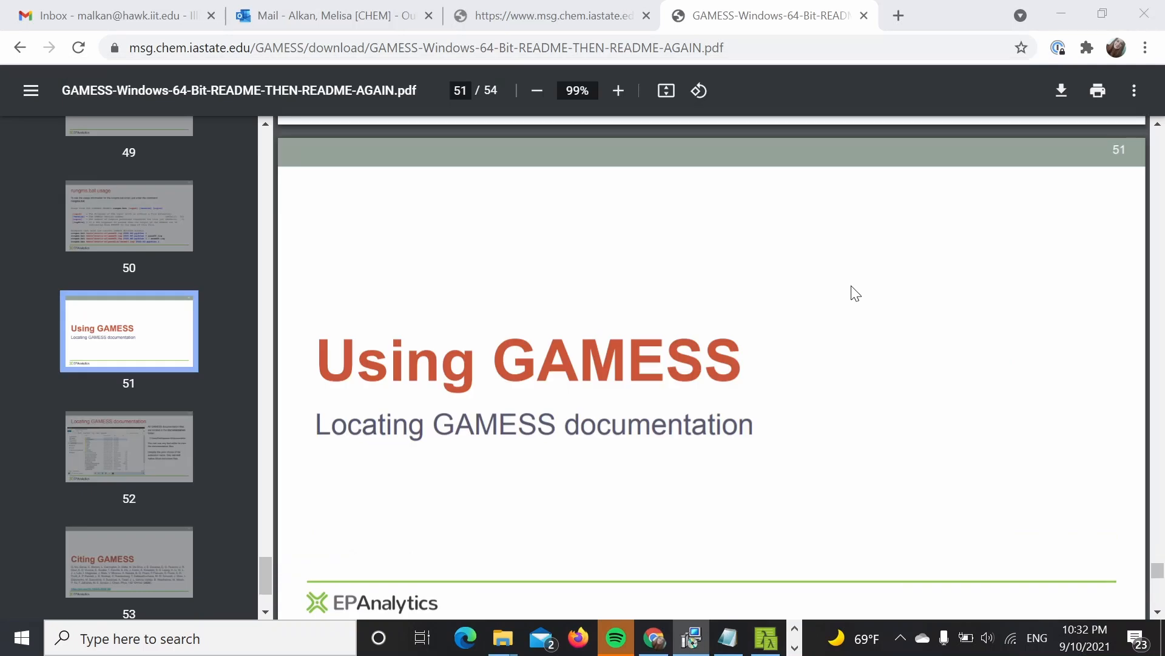
mouse_move(933, 229)
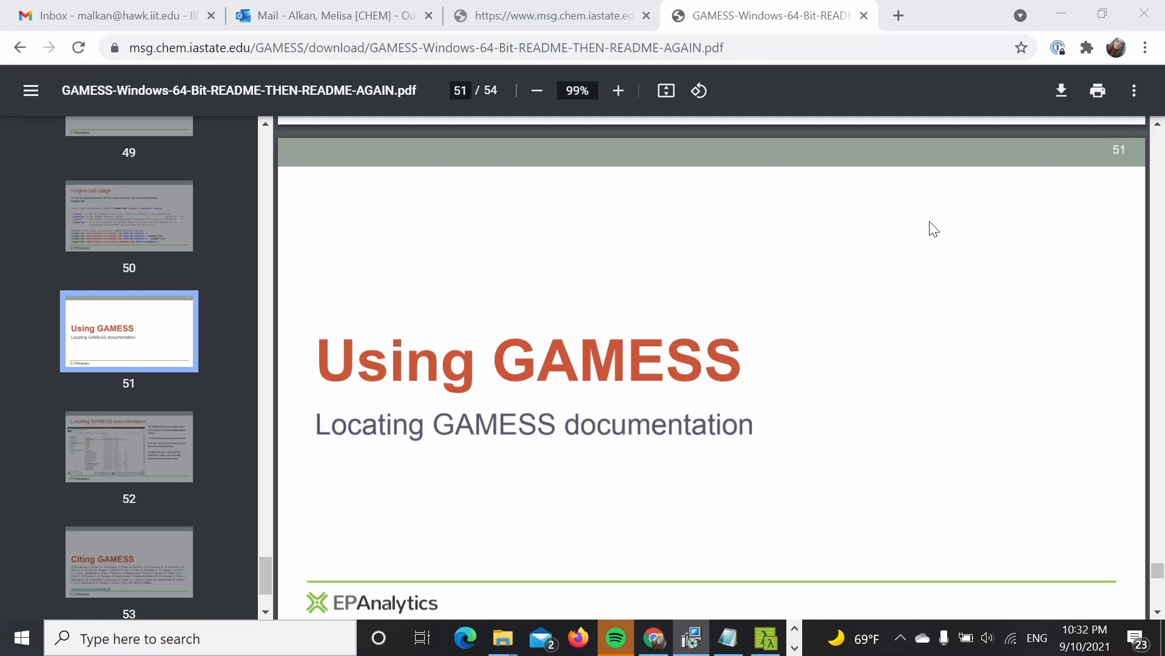
mouse_move(931, 247)
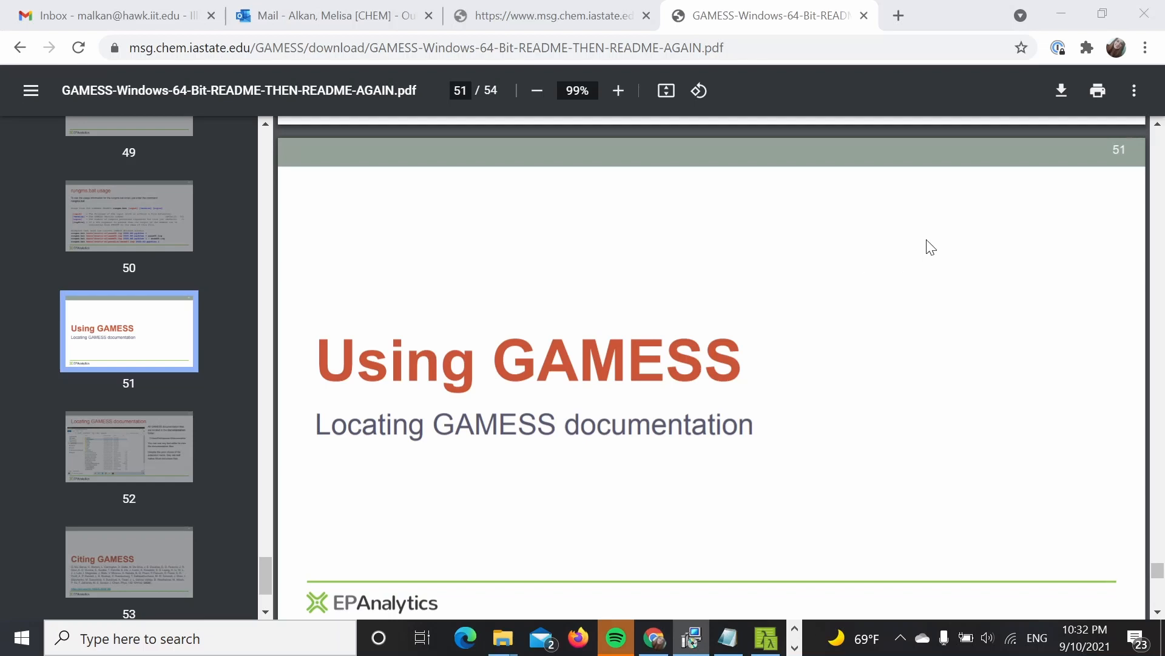
mouse_move(922, 245)
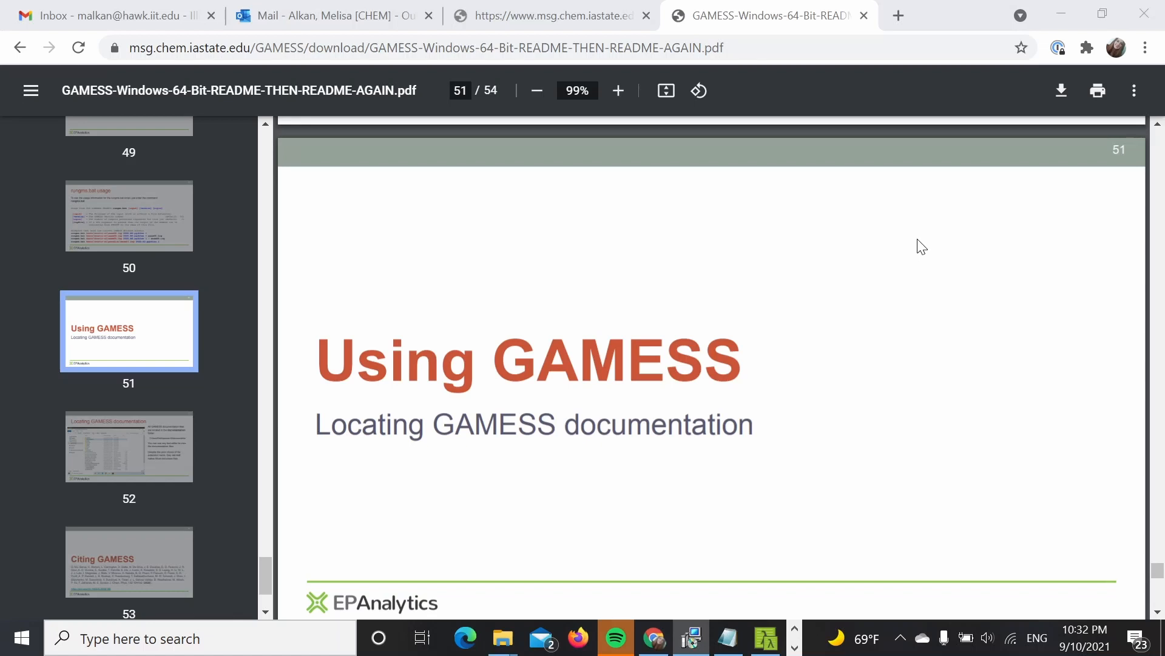
mouse_move(920, 344)
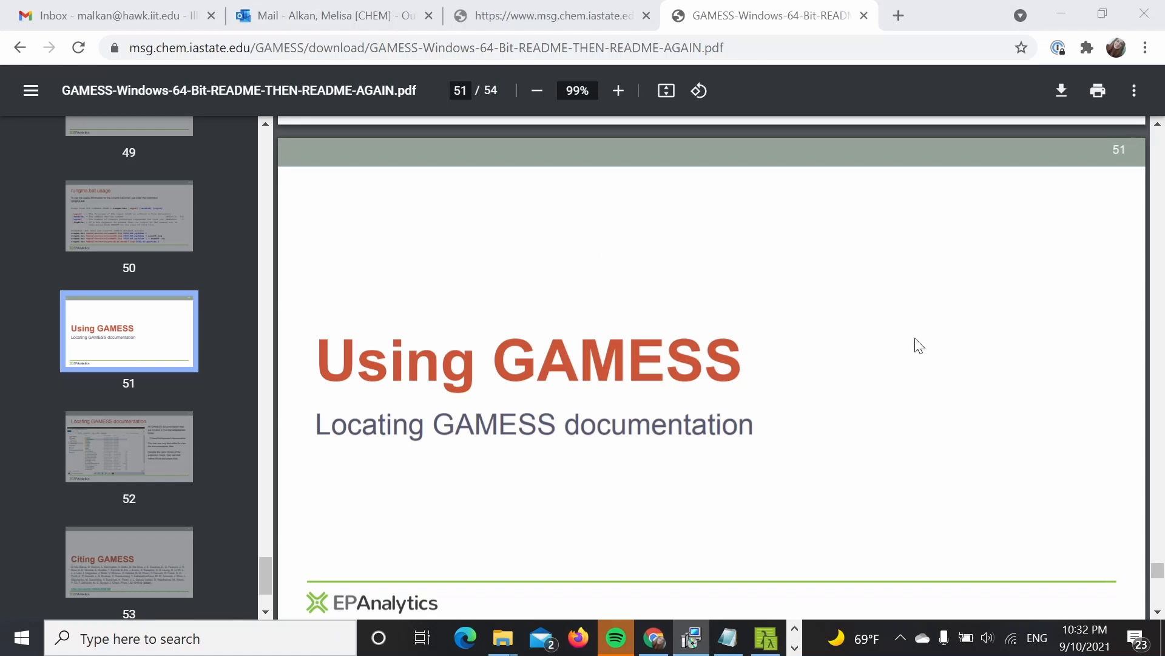
mouse_move(920, 342)
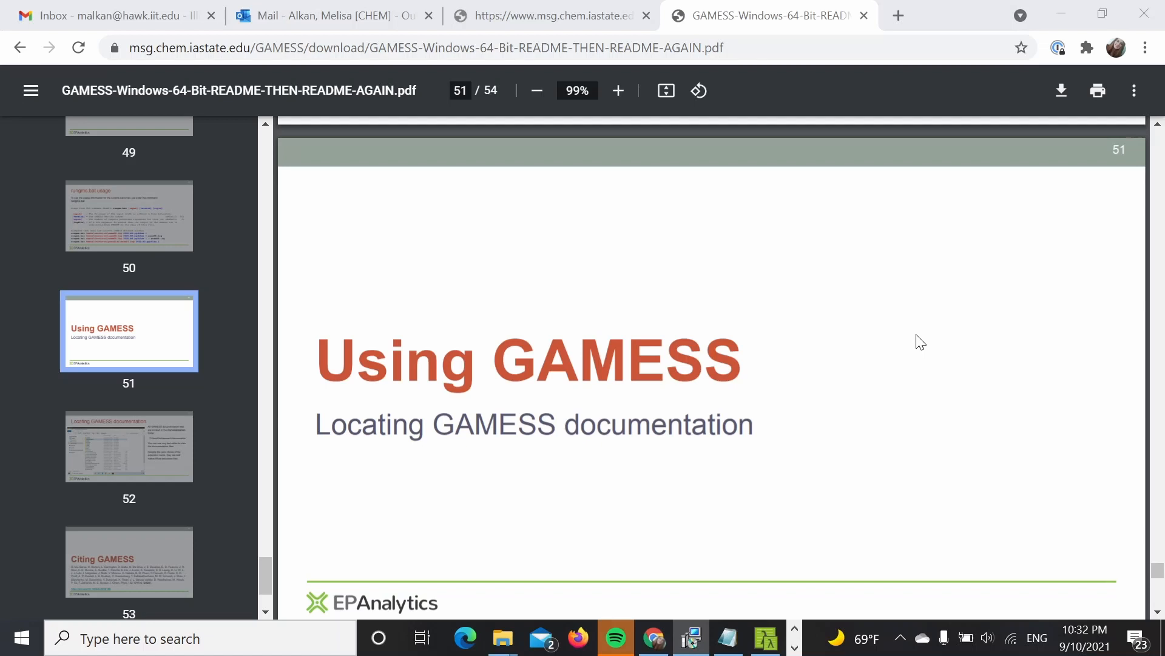
Scroll the GAMESS guide PDF to the page 52 'Locating GAMESS documentation' slide
scroll("down", 3)
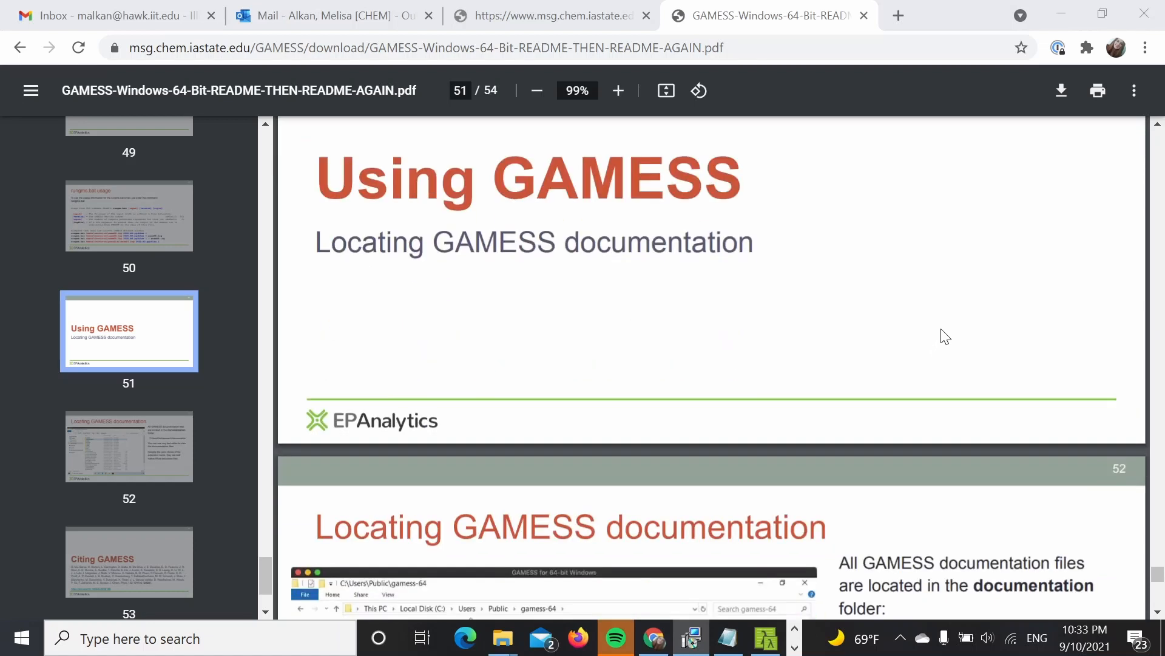
scroll("down", 3)
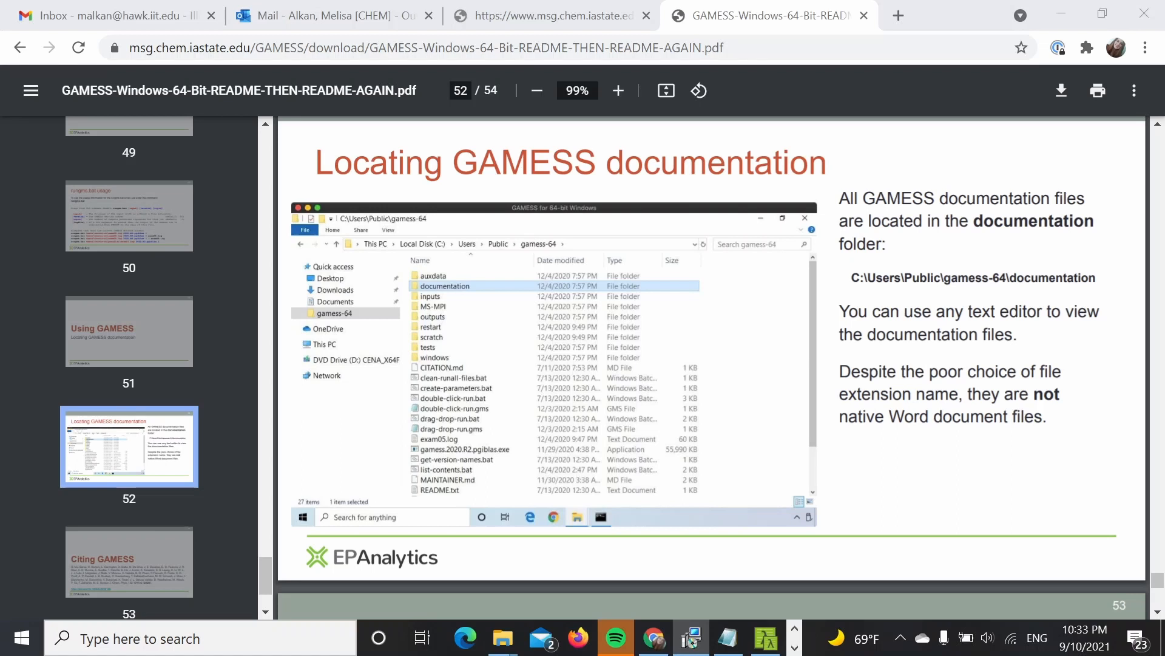
mouse_move(490, 77)
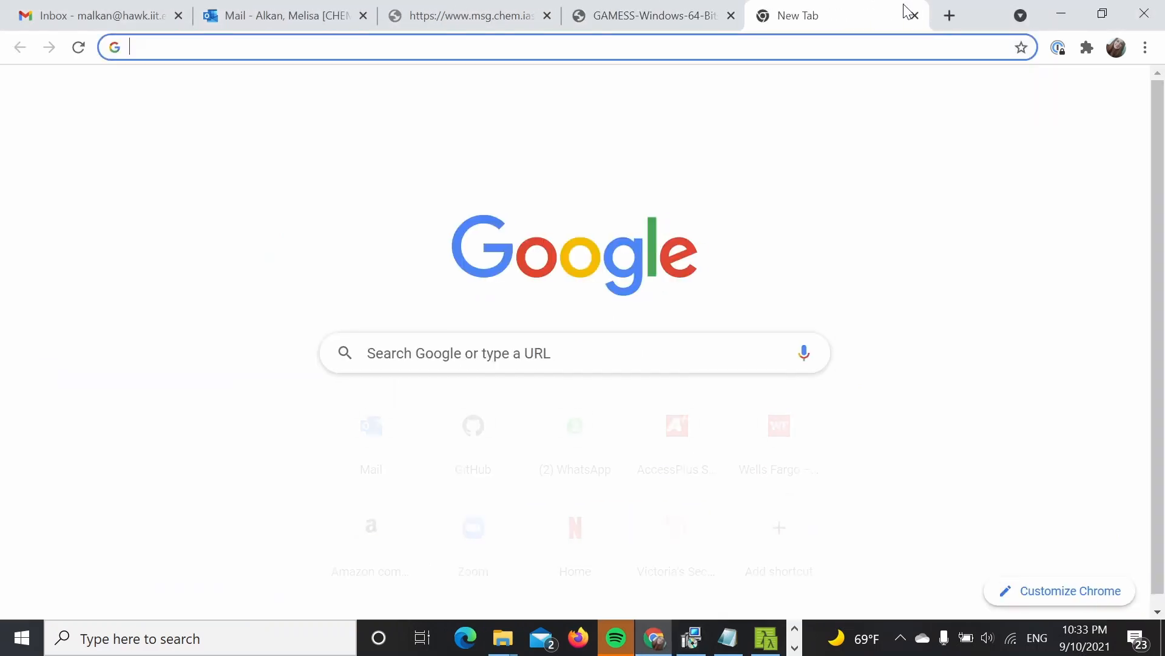
Go to the GAMESS website's Documentation page and open the Programmer's Reference chapter
type("gamess/")
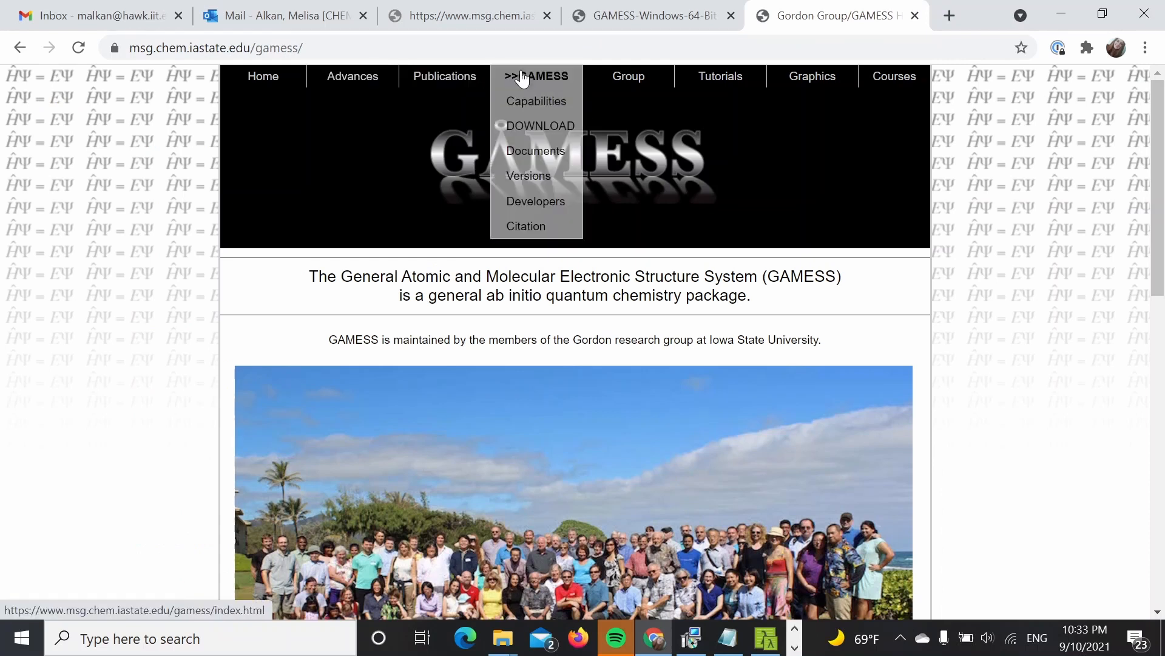
left_click(535, 150)
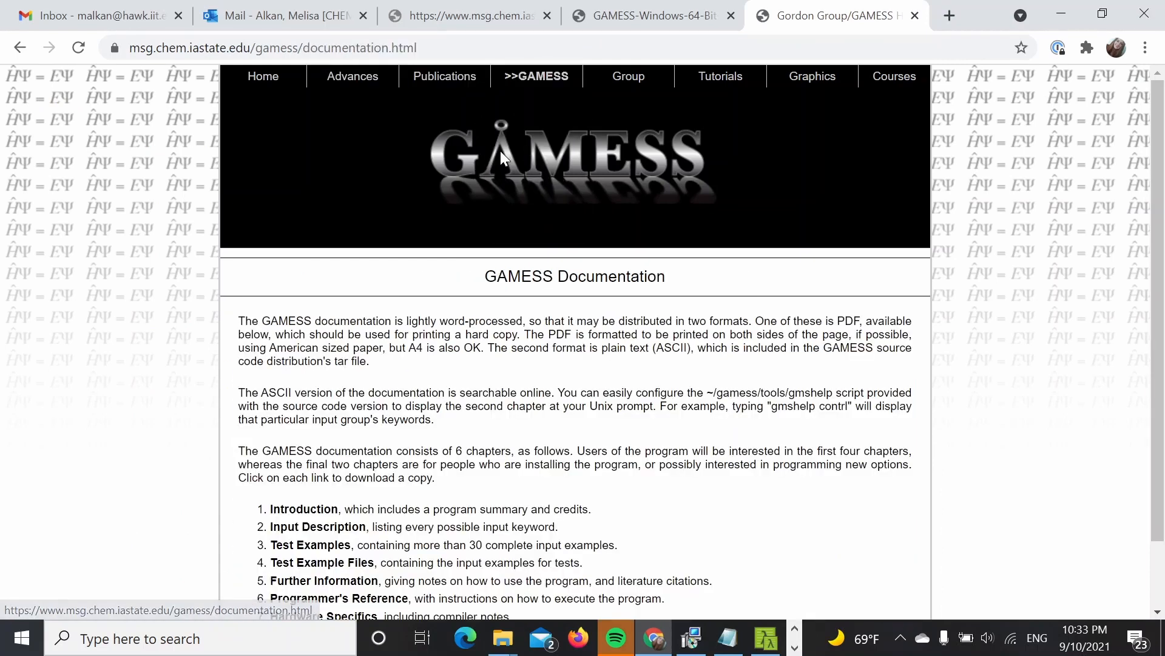
scroll("down", 3)
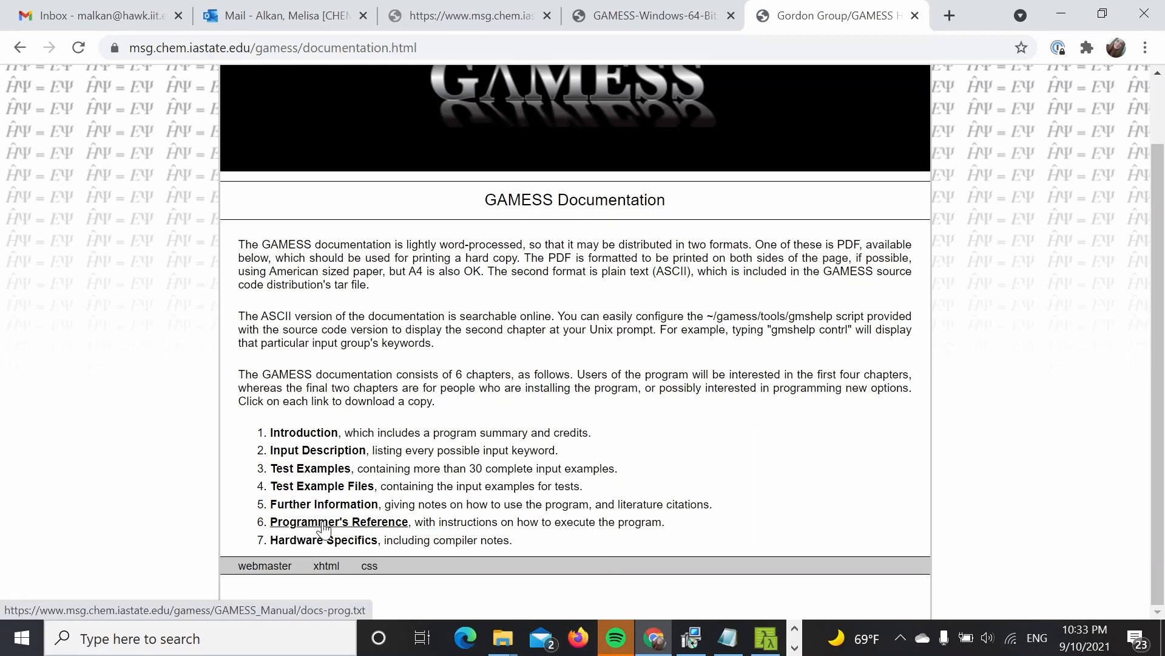
left_click(338, 521)
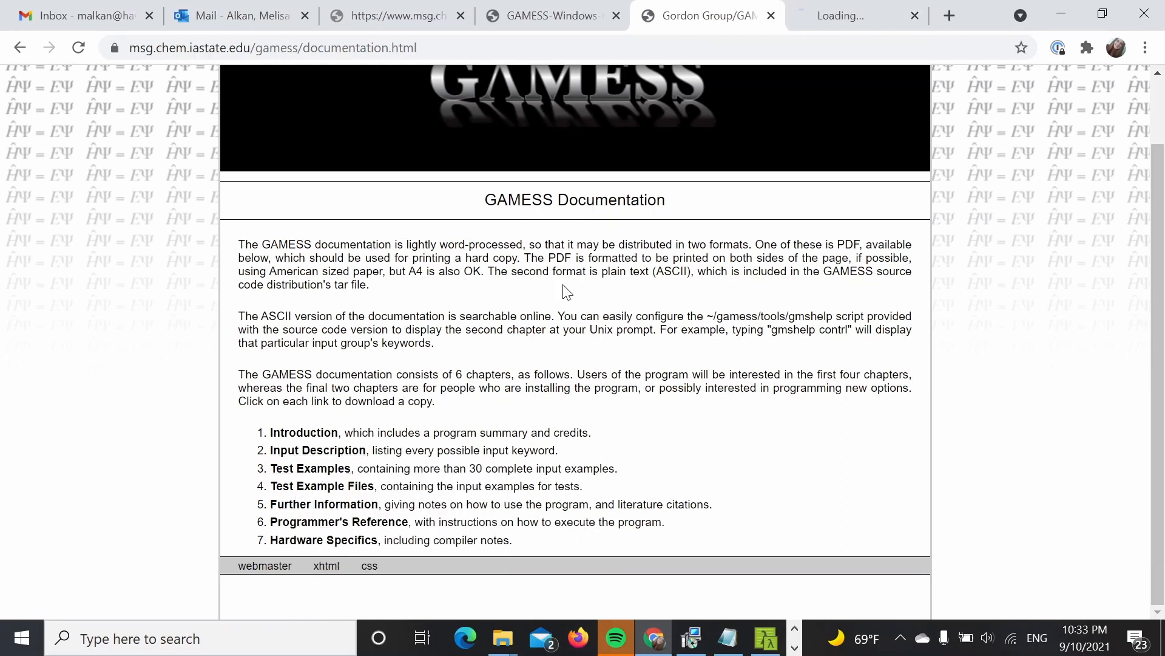